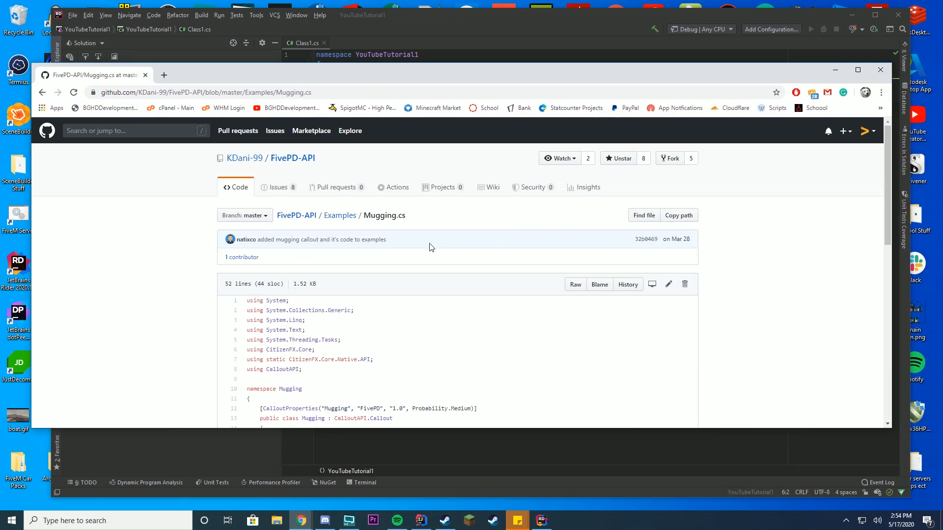
Scroll through the Mugging.cs example on GitHub, then bring Rider back to the front
{"action": "scroll", "scroll_direction": "down", "scroll_amount": 3}
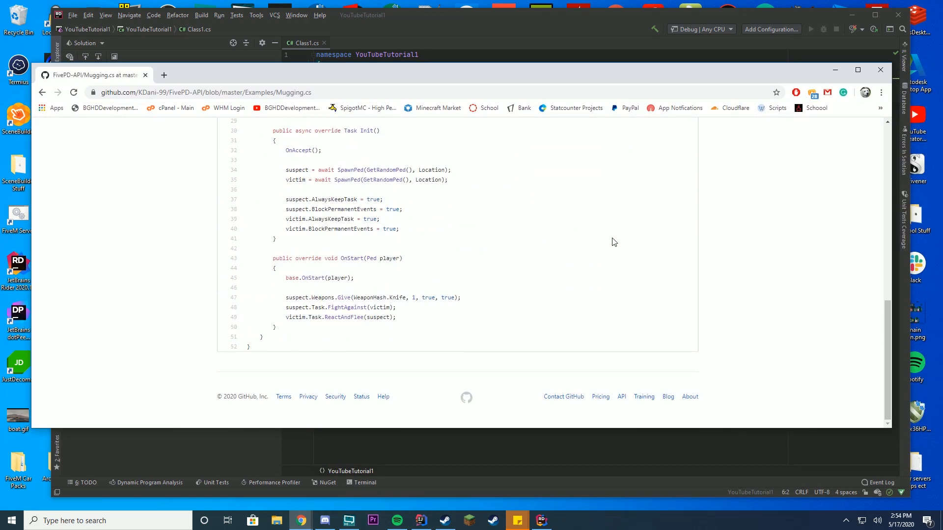
{"action": "left_click", "coordinate": [879, 69]}
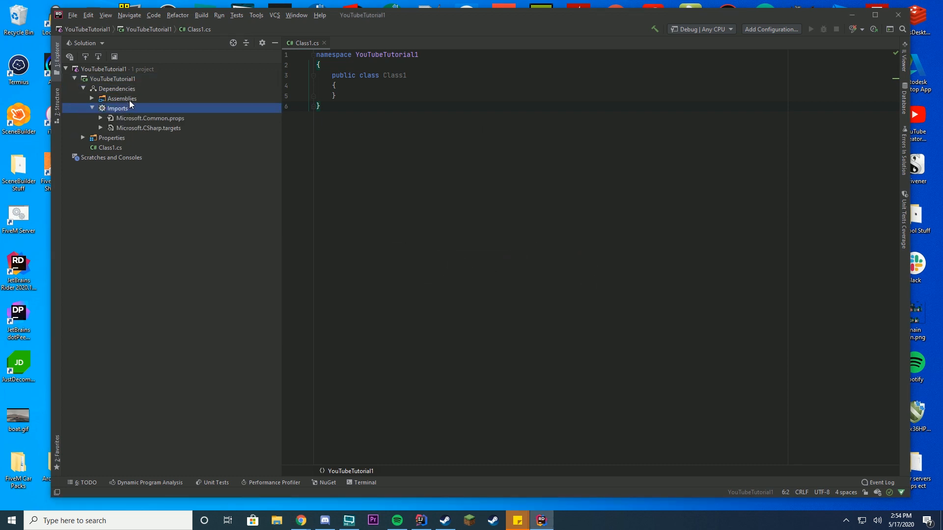
{"action": "left_click", "coordinate": [121, 98]}
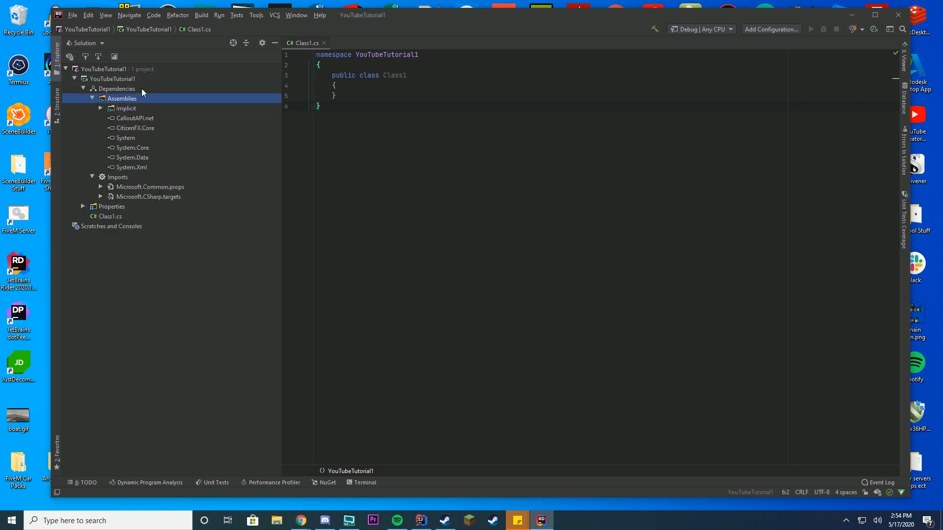
{"action": "left_click", "coordinate": [83, 89]}
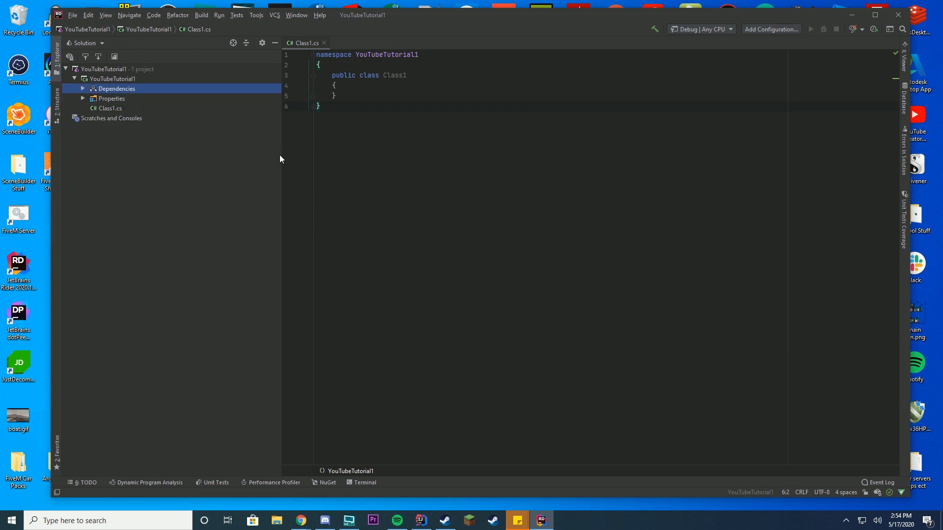
{"action": "mouse_move", "coordinate": [439, 198]}
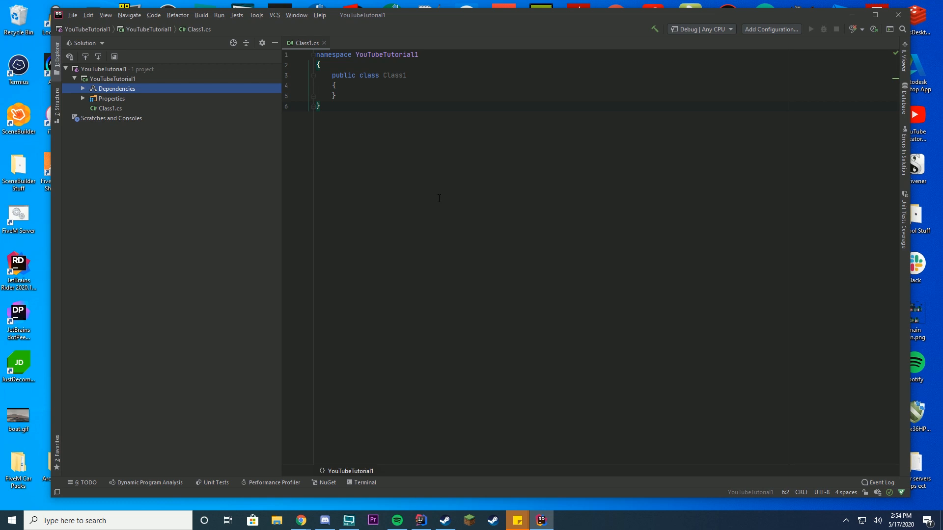
{"action": "mouse_move", "coordinate": [166, 121]}
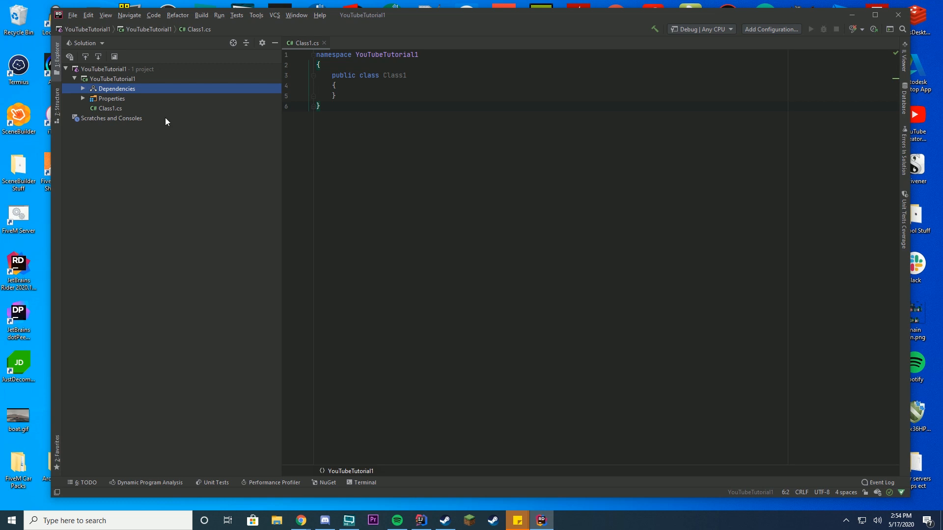
{"action": "mouse_move", "coordinate": [142, 112]}
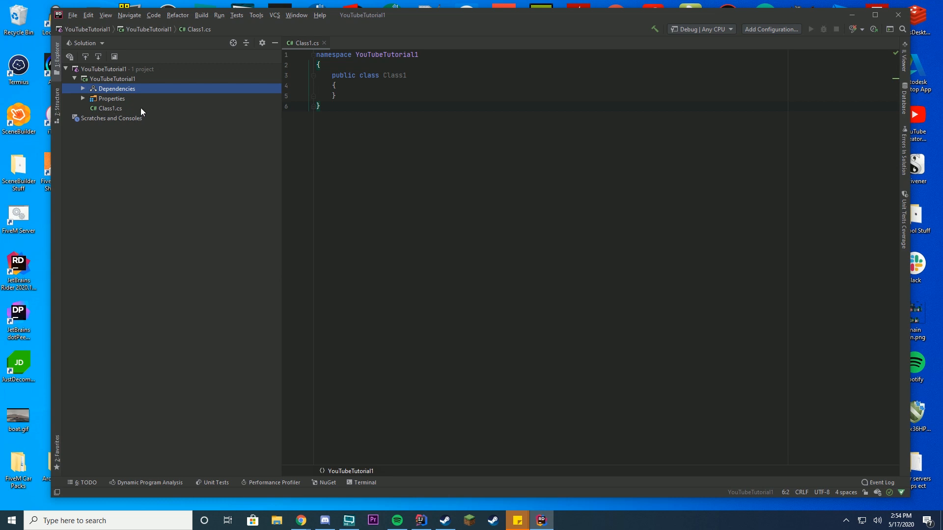
Delete Class1.cs and add a Mugging class to the YouTubeTutorial1 project
{"action": "key", "text": "Delete"}
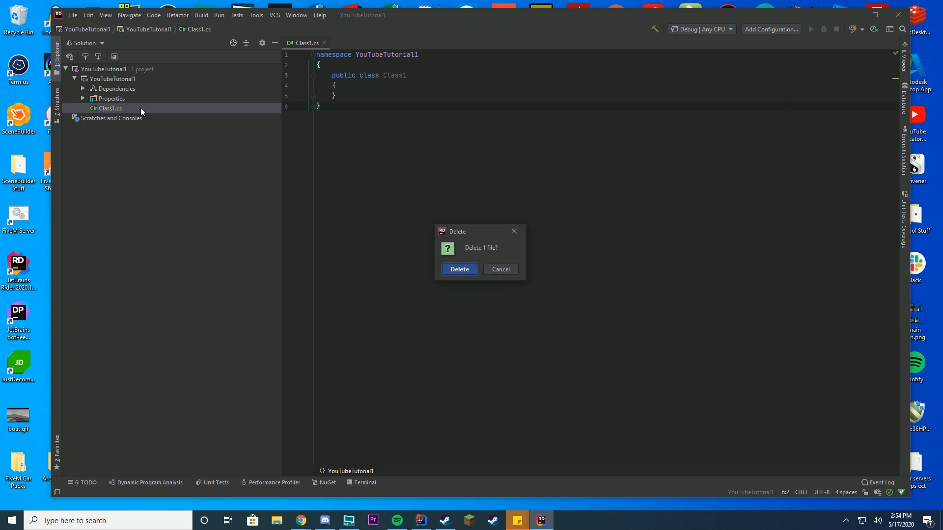
{"action": "left_click", "coordinate": [458, 268]}
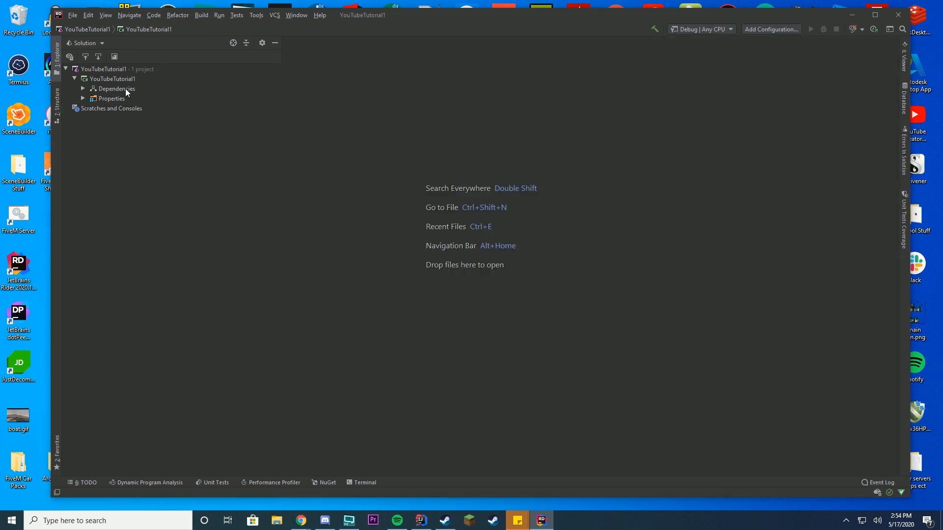
{"action": "right_click", "coordinate": [112, 78]}
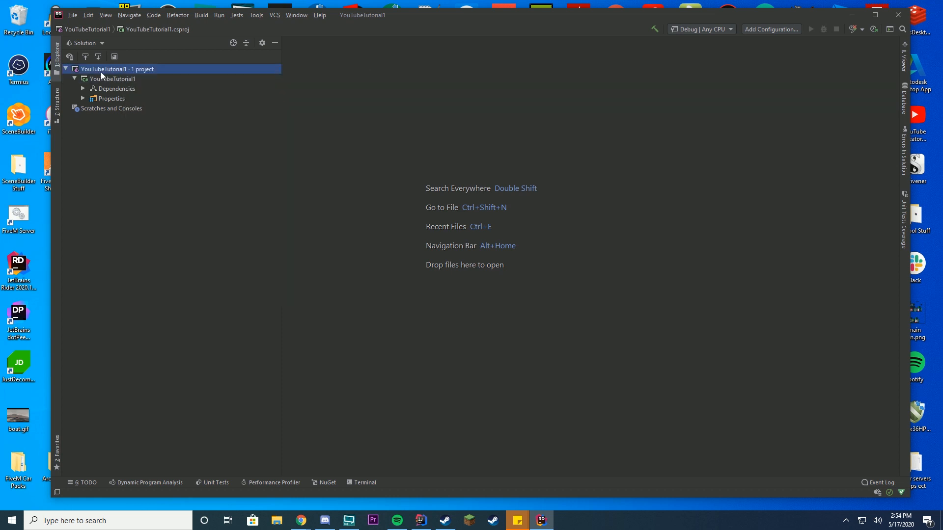
{"action": "right_click", "coordinate": [116, 68]}
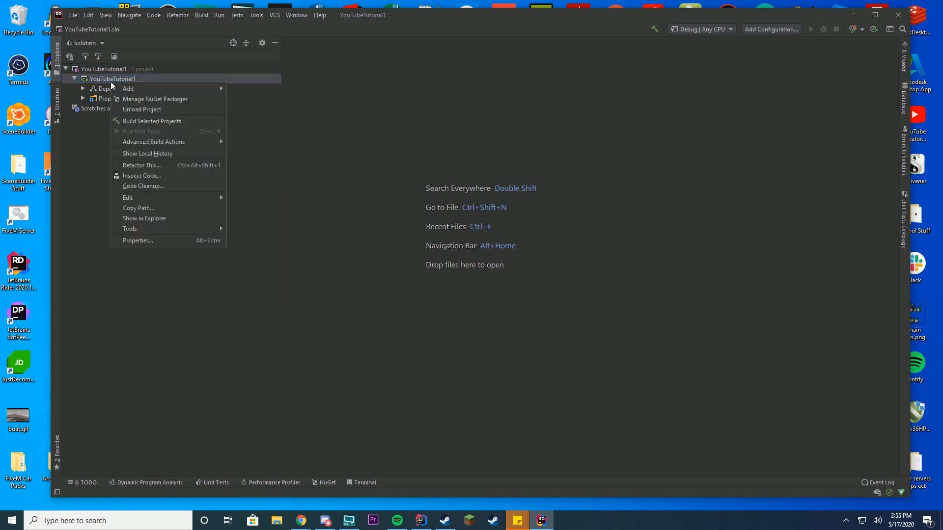
{"action": "left_click", "coordinate": [128, 88]}
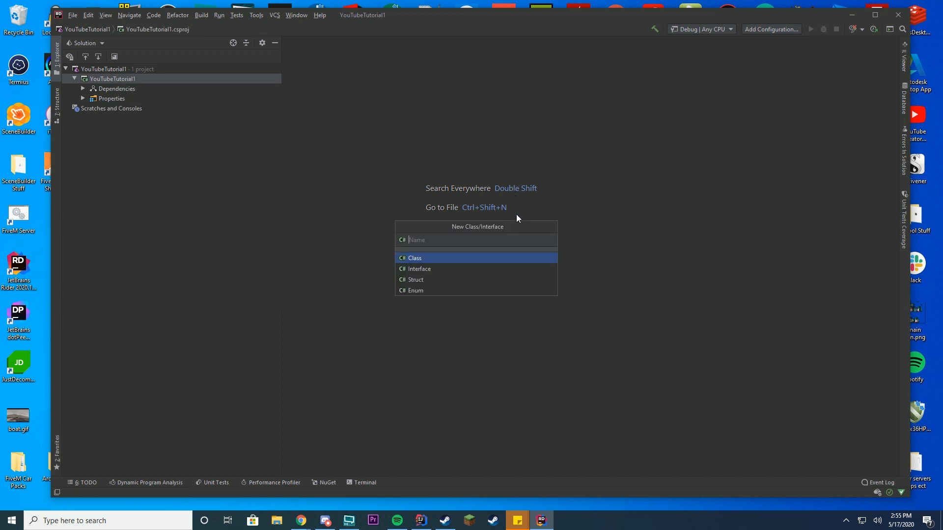
{"action": "type", "text": "Mu"}
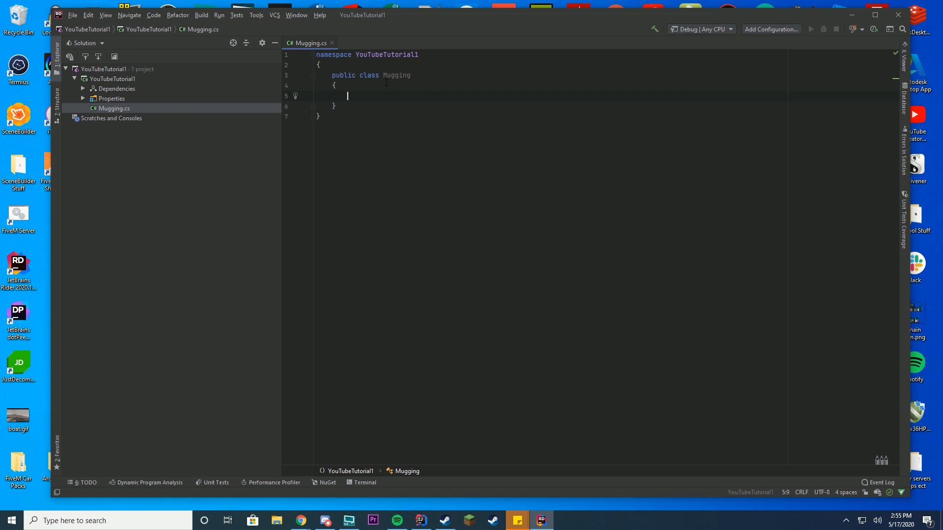
Make the Mugging class inherit from Callout from CalloutAPI
{"action": "key", "text": "Enter"}
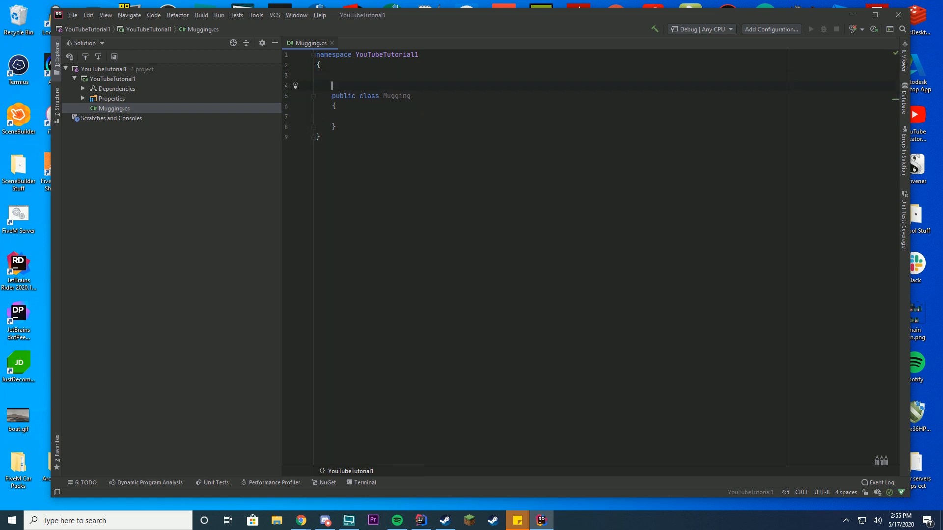
{"action": "left_click", "coordinate": [411, 96]}
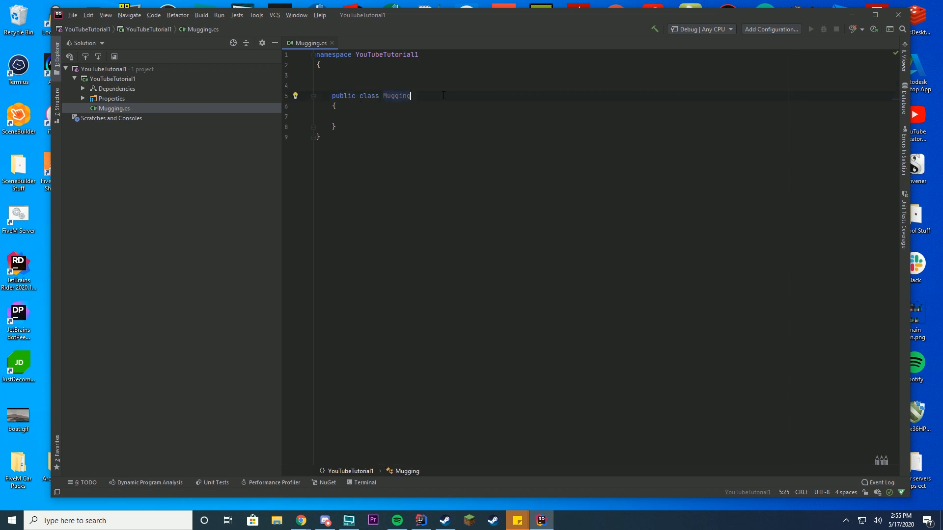
{"action": "type", "text": ": Callo"}
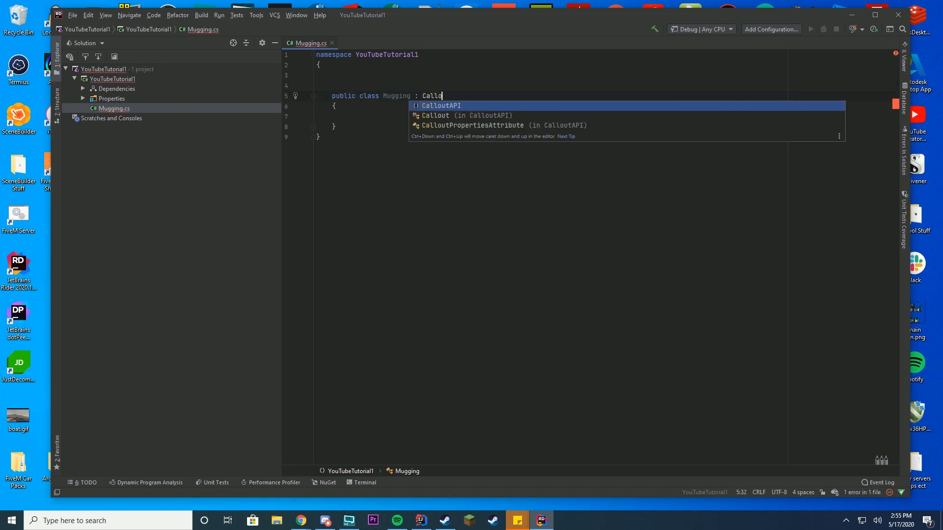
{"action": "left_click", "coordinate": [435, 115]}
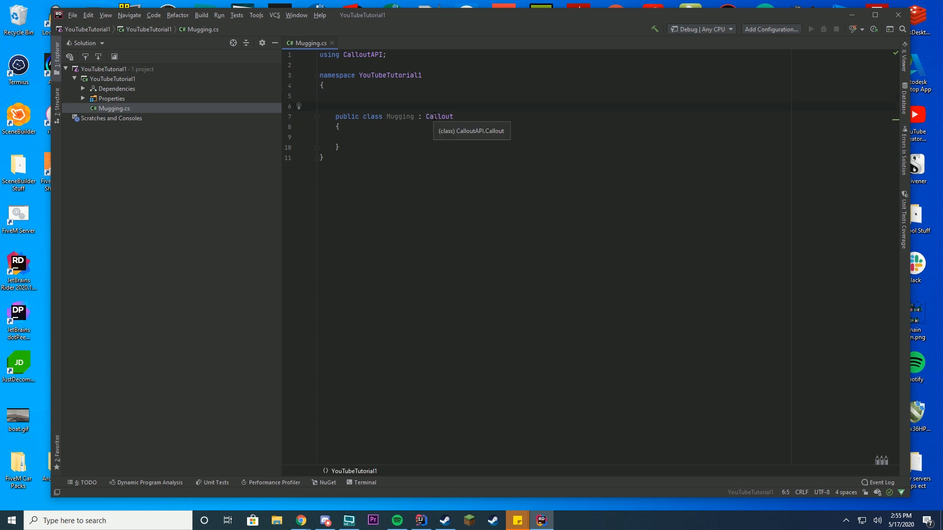
Add a CalloutProperties attribute: 'Mugging Test', author GHDDevelopment, version 0.0.1
{"action": "type", "text": "[Cal"}
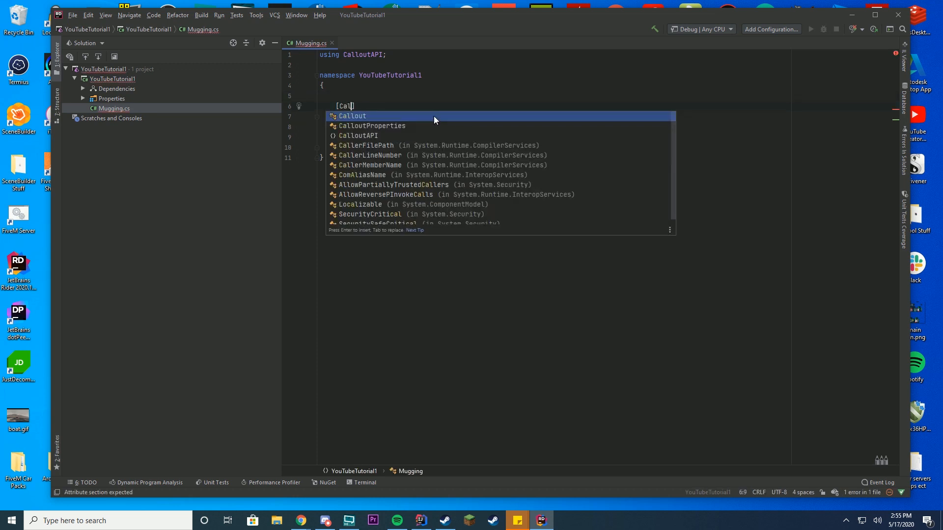
{"action": "left_click", "coordinate": [372, 126]}
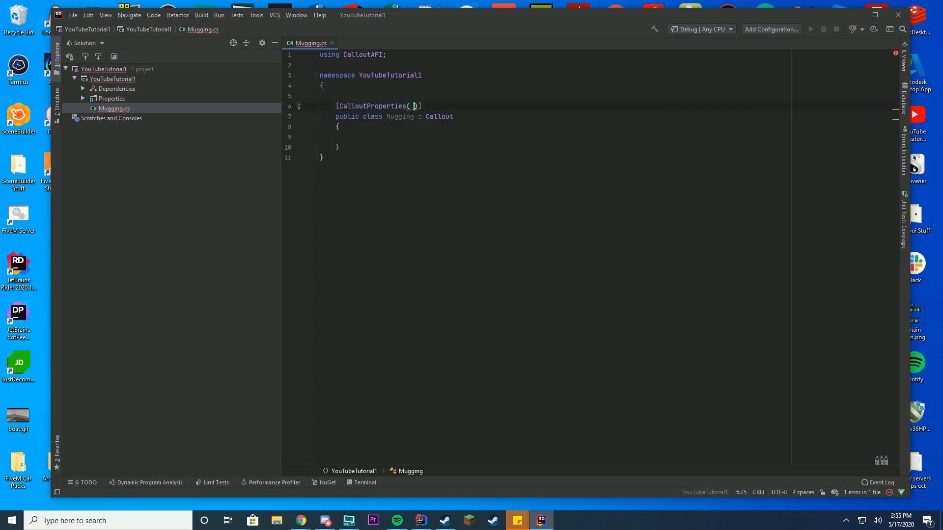
{"action": "type", "text": "\""}
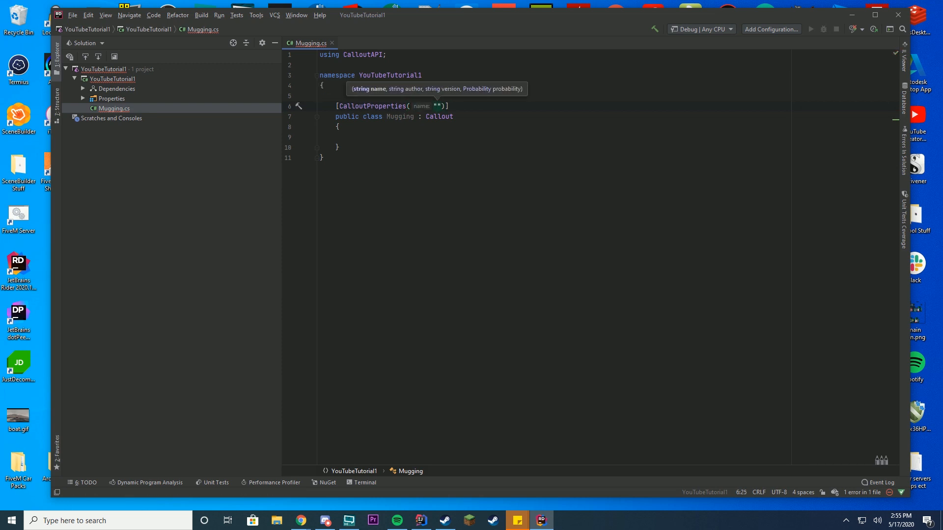
{"action": "type", "text": "Mugging Test\", \""}
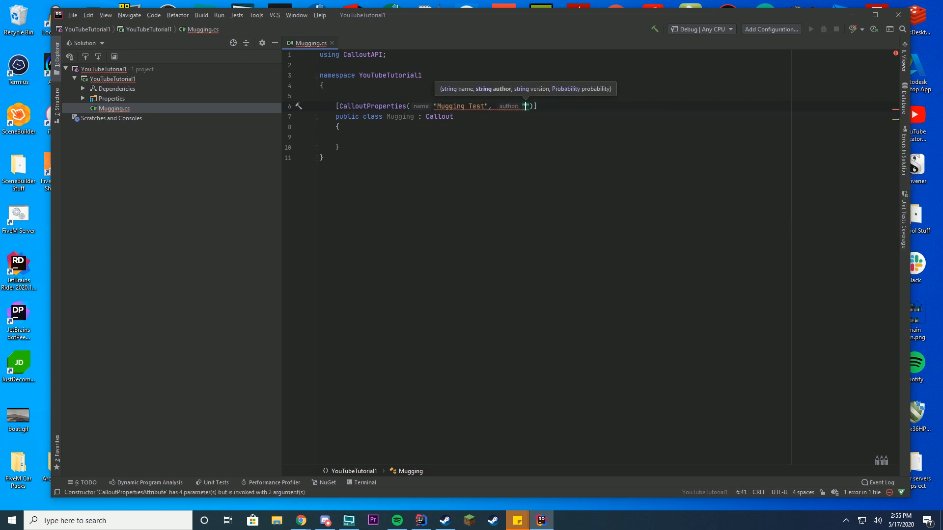
{"action": "type", "text": "GHDDevelopment"}
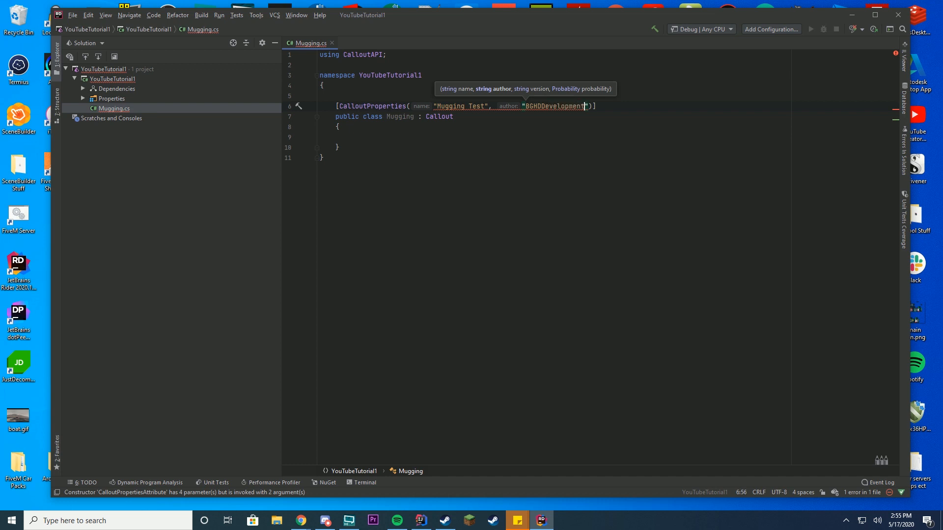
{"action": "type", "text": ", version: \"\""}
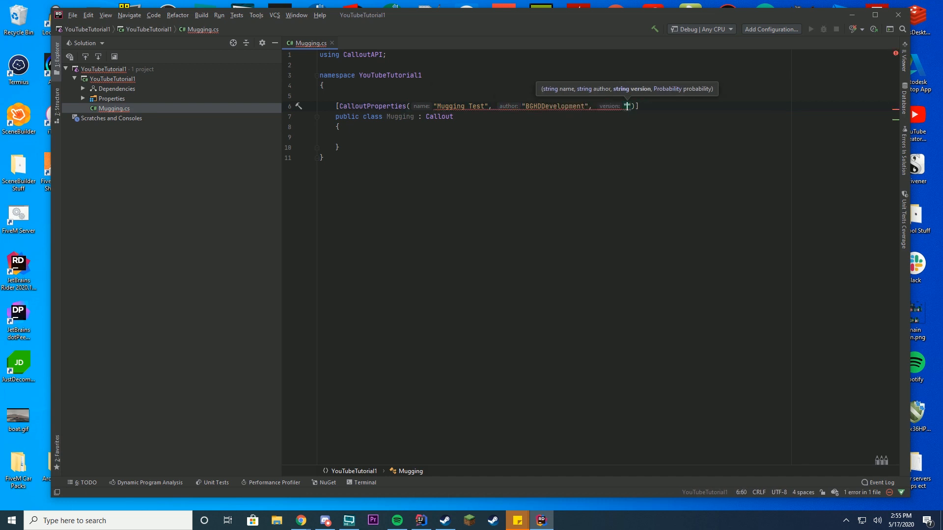
{"action": "type", "text": "0.0.1"}
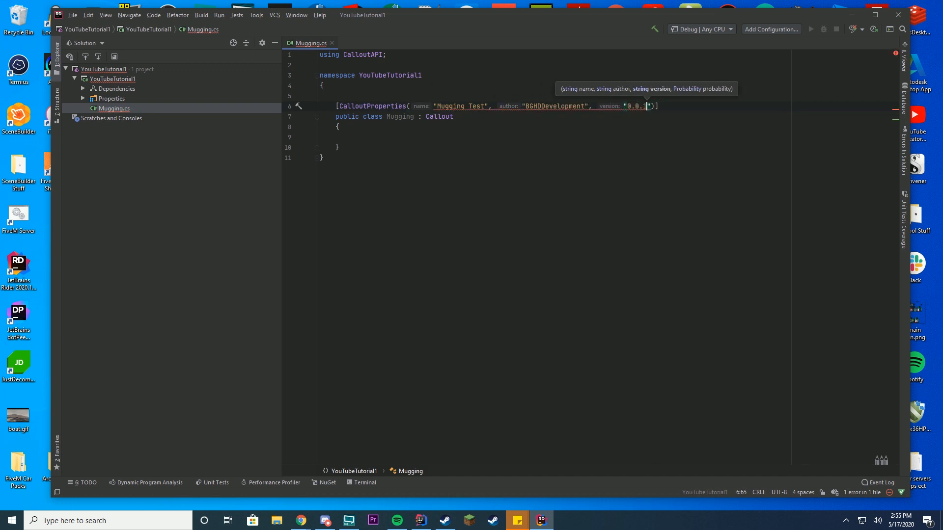
{"action": "type", "text": ", Probability.High"}
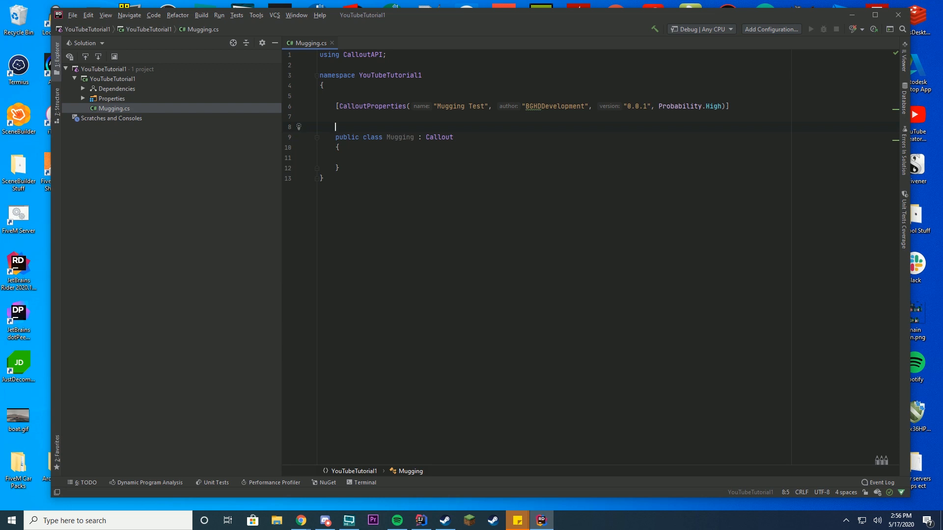
Declare Ped suspect and victim, importing CitizenFX.Core and removing the misplaced line
{"action": "type", "text": "Ped"}
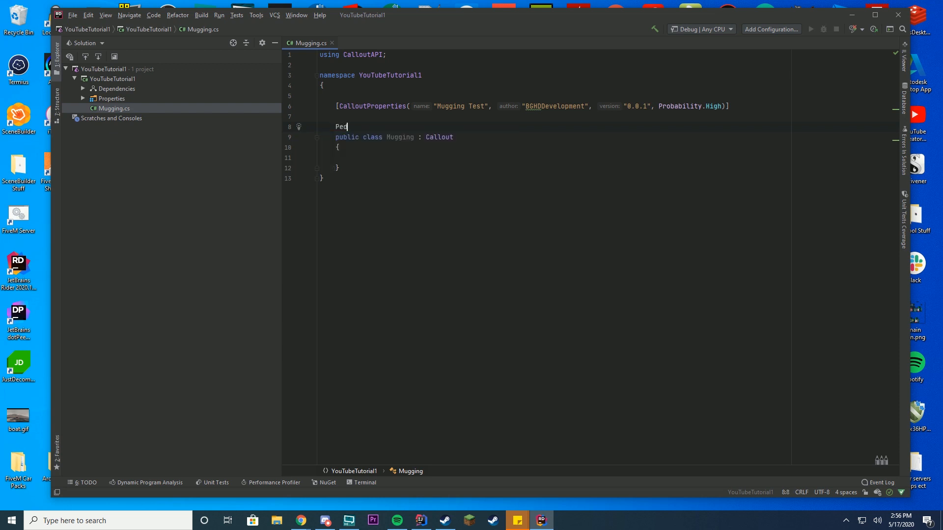
{"action": "type", "text": "suspect"}
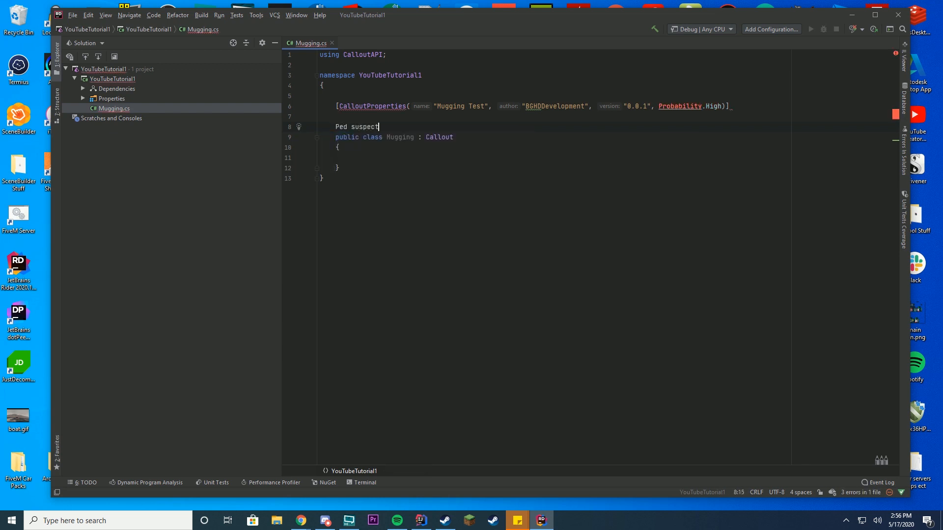
{"action": "type", "text": ", victu"}
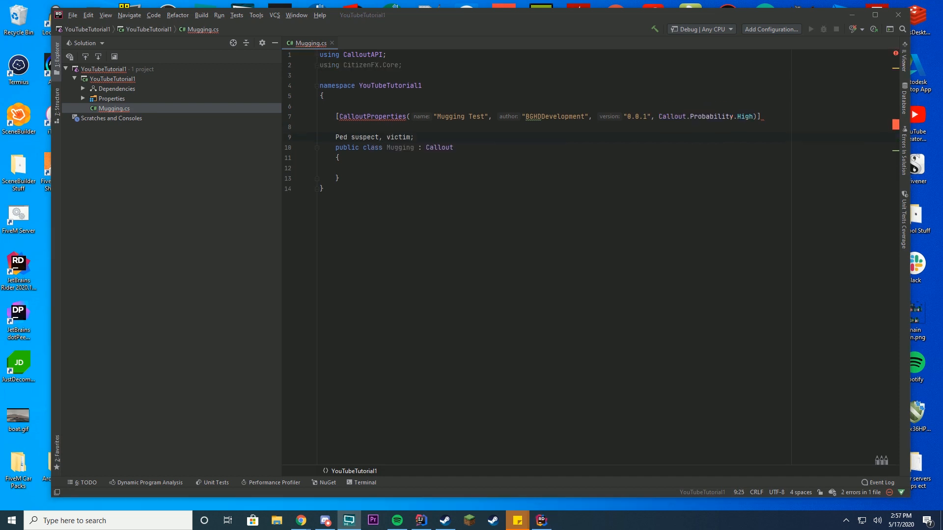
{"action": "left_click", "coordinate": [338, 178]}
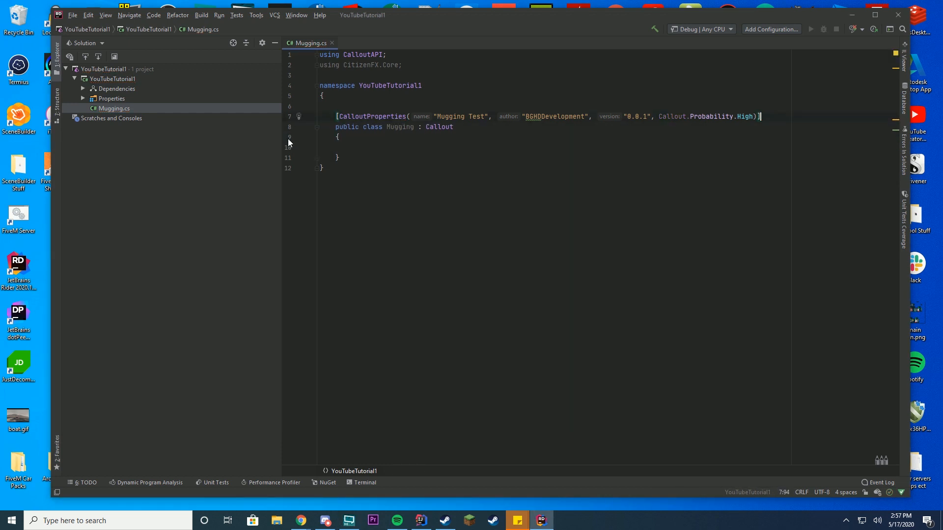
{"action": "type", "text": "Ped suspect, victim;"}
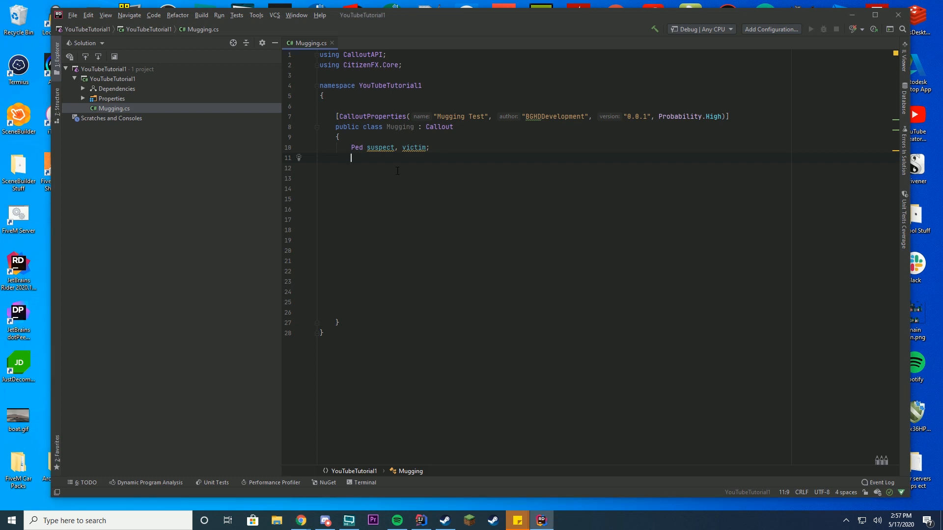
Add the Mugging constructor with a Random rnd and offsetX = rnd.Next(100, 700)
{"action": "type", "text": "public Mugging("}
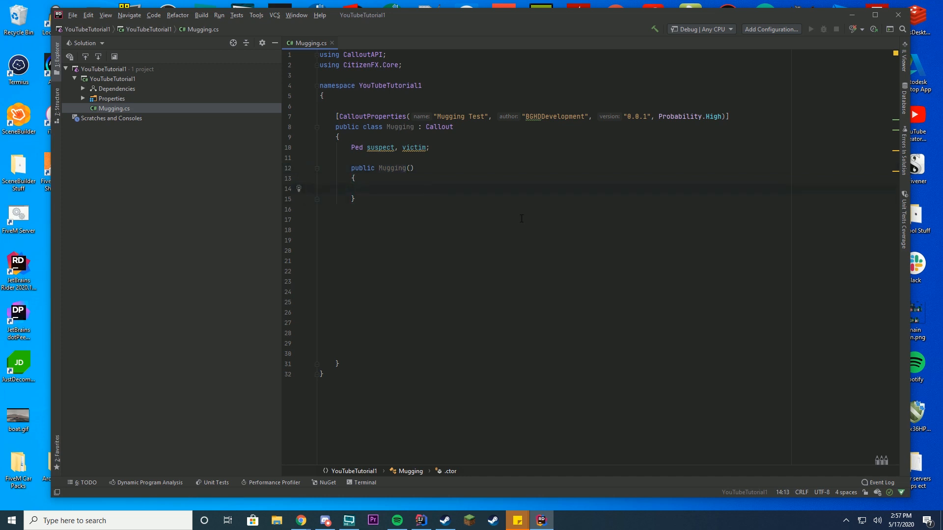
{"action": "type", "text": "Ramdo"}
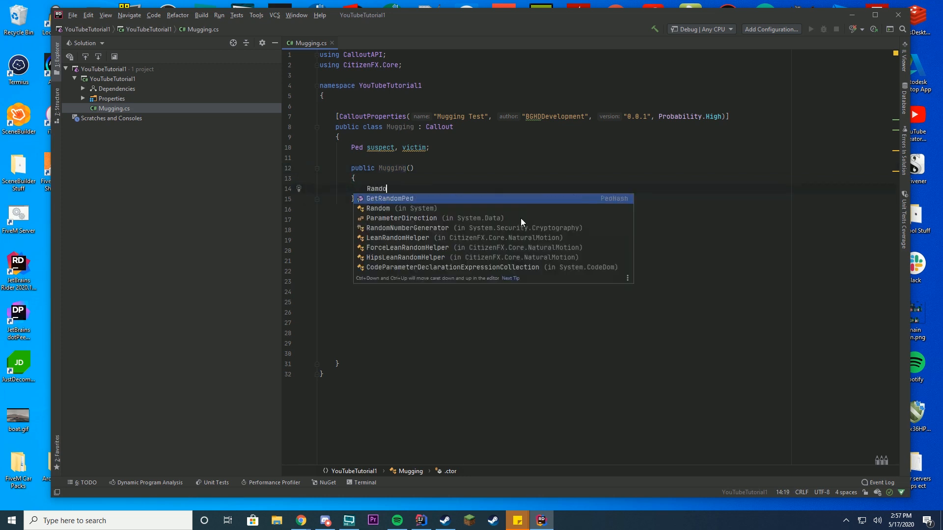
{"action": "left_click", "coordinate": [377, 208]}
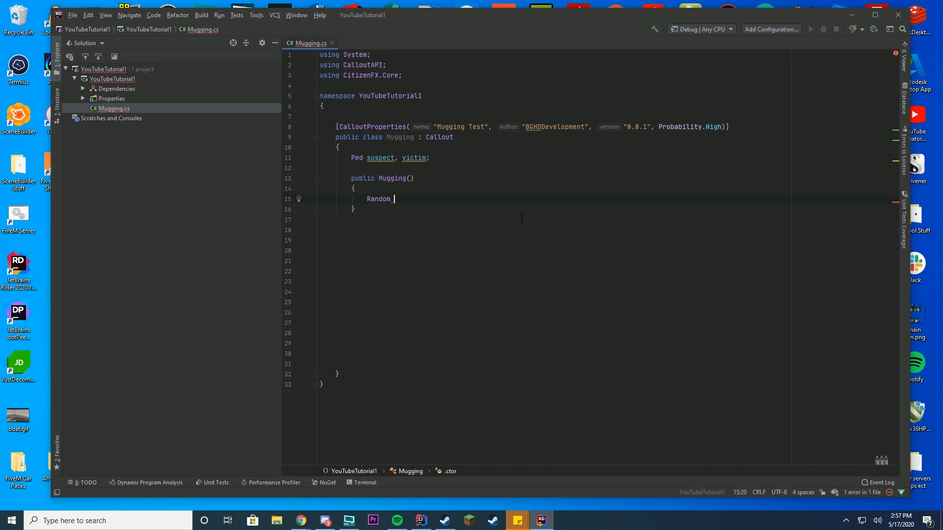
{"action": "type", "text": "rnd"}
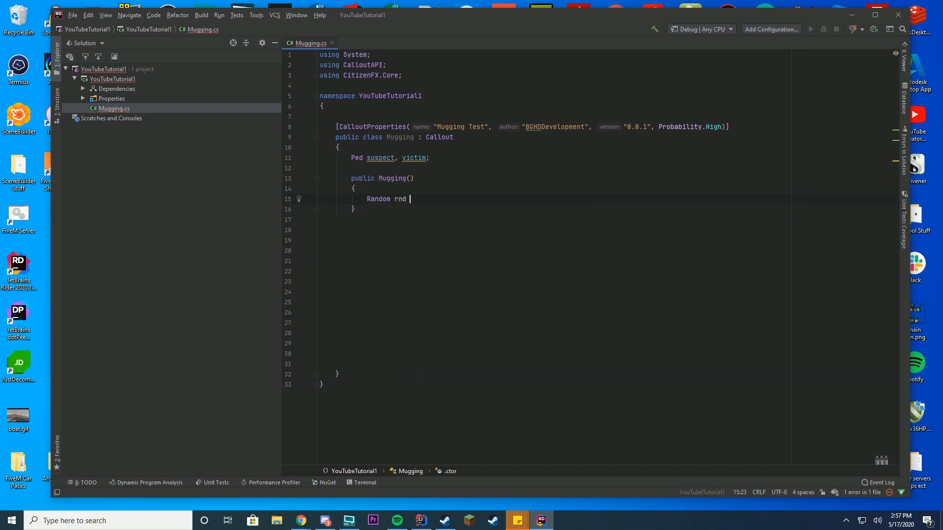
{"action": "type", "text": "= new Rand"}
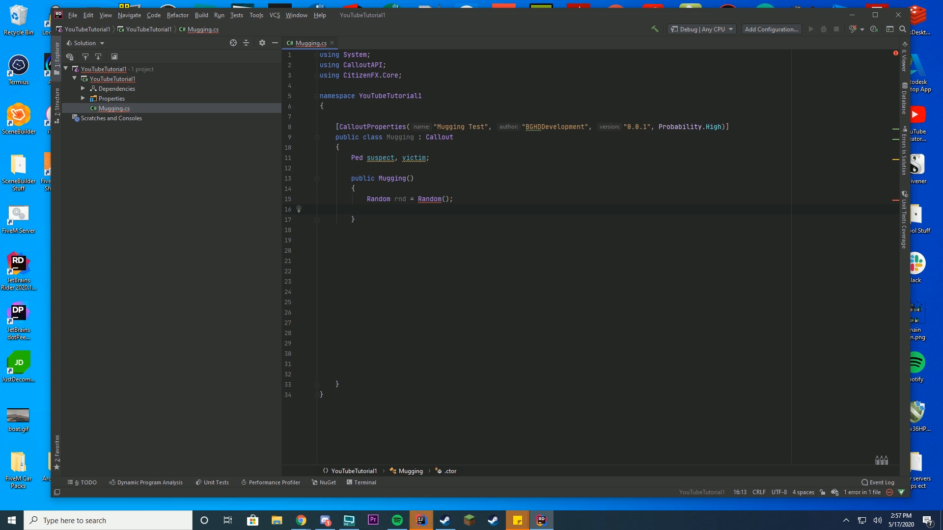
{"action": "type", "text": "float offsetX"}
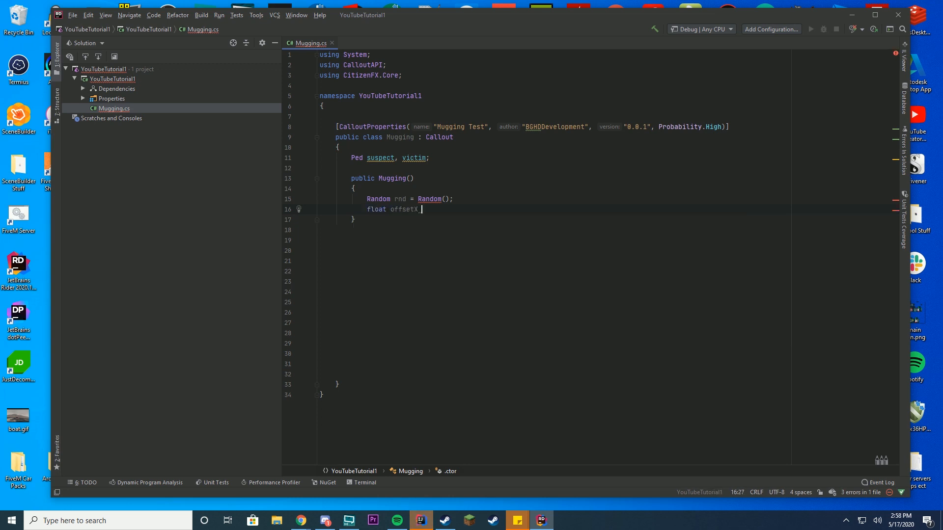
{"action": "type", "text": "= rnd."}
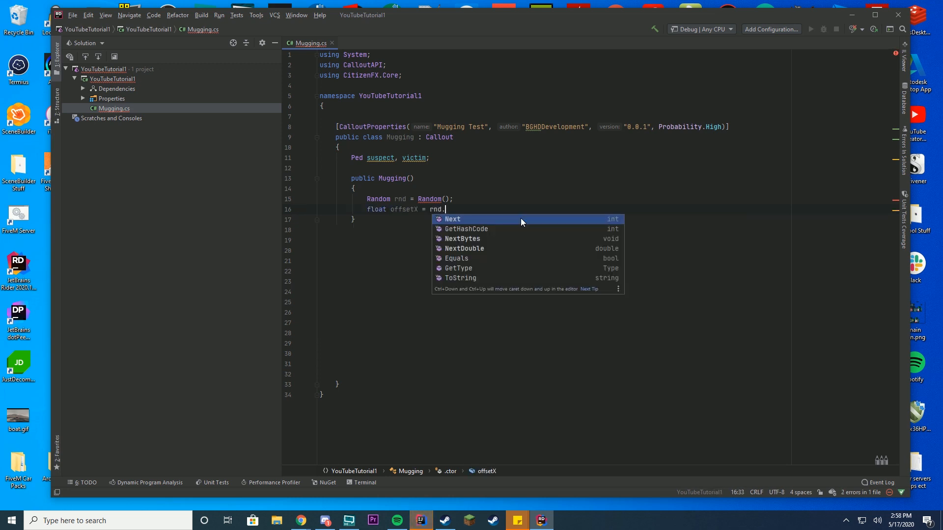
{"action": "type", "text": "Next(100, 70"}
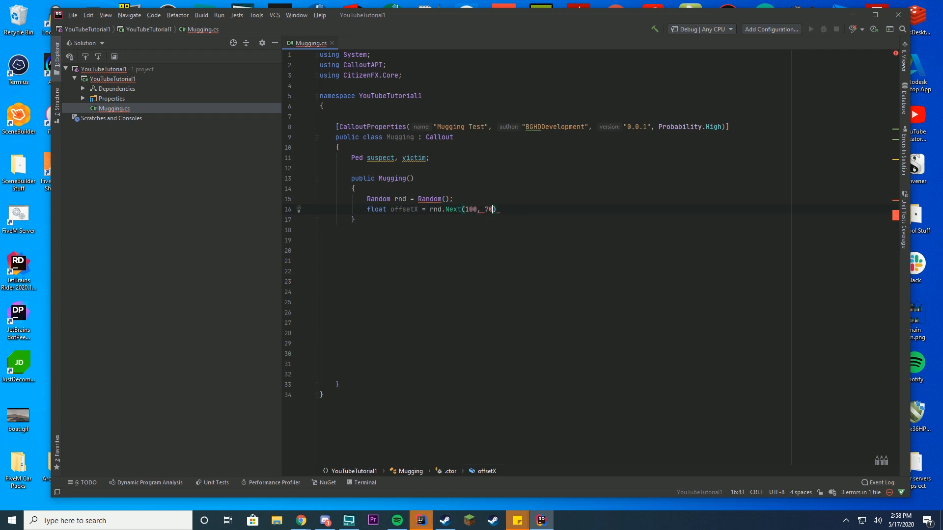
{"action": "key", "text": "enter"}
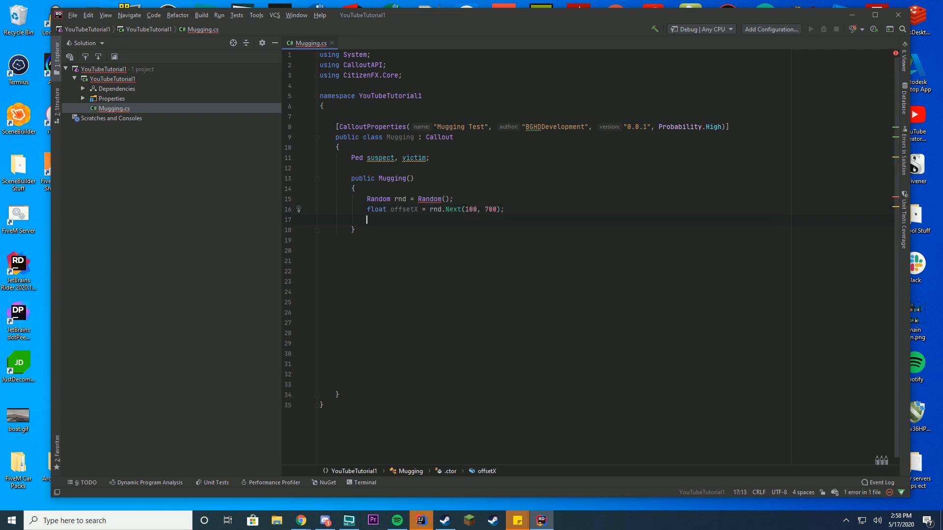
Add float offsetY = rnd.Next(100, 700) and blank lines for the next statement
{"action": "type", "text": "float"}
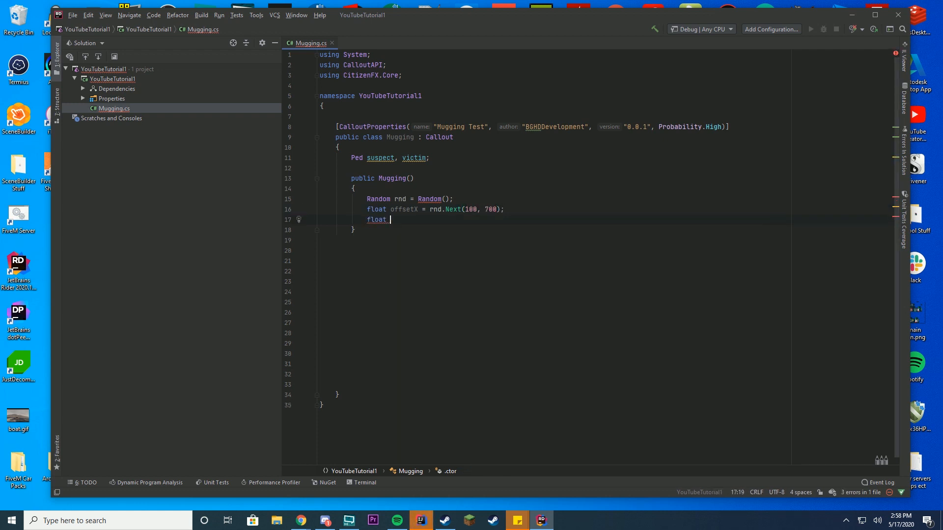
{"action": "type", "text": "offsetY"}
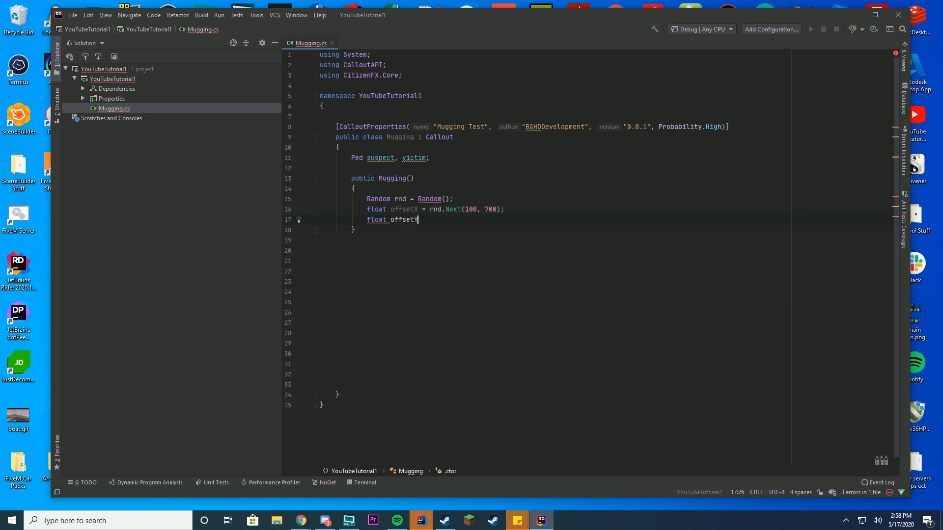
{"action": "type", "text": "= rnd."}
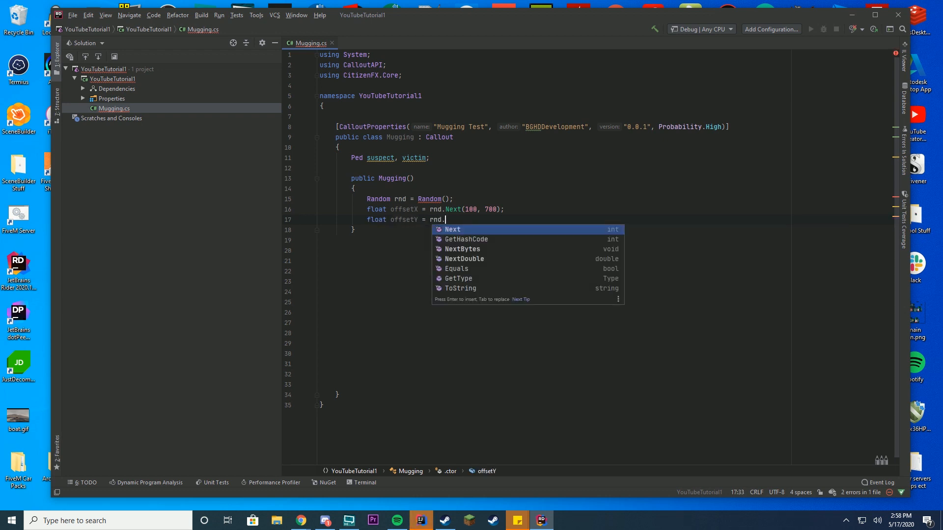
{"action": "type", "text": "Next(100"}
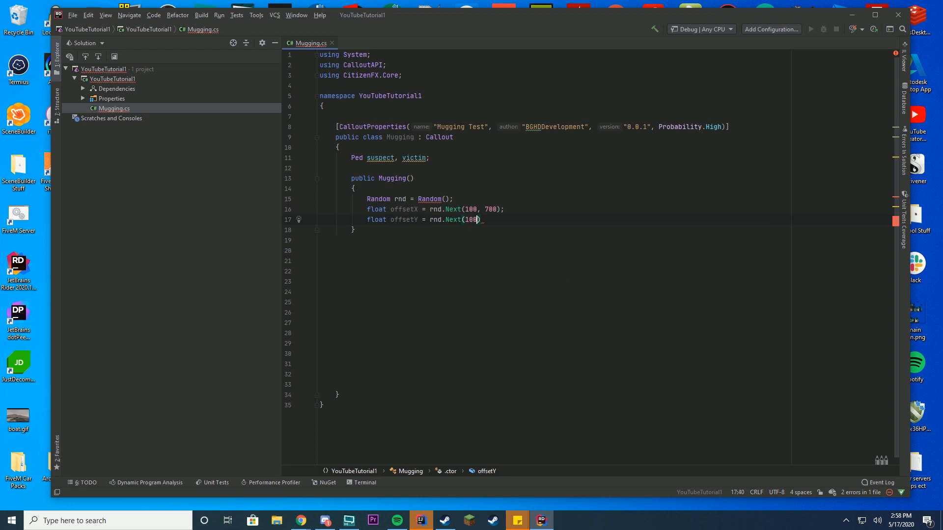
{"action": "type", "text": ", 700);"}
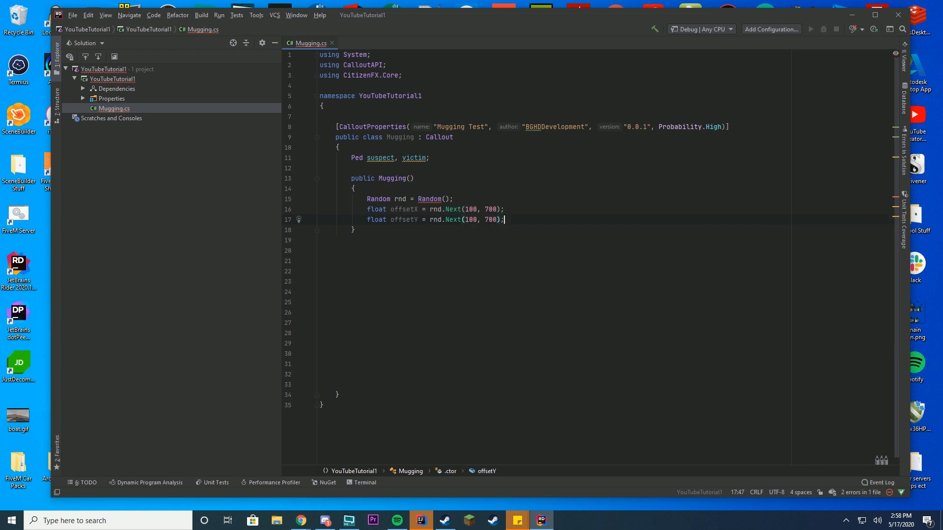
{"action": "key", "text": "enter"}
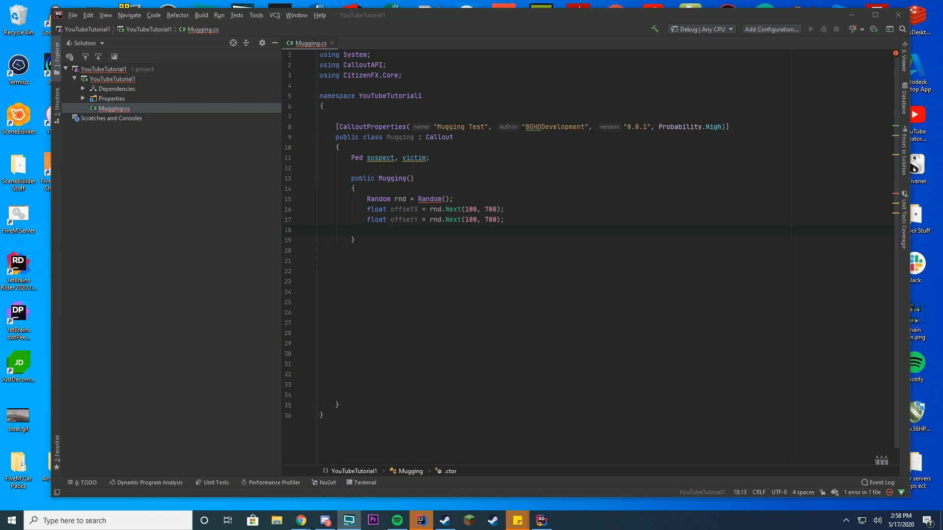
{"action": "left_click", "coordinate": [367, 230]}
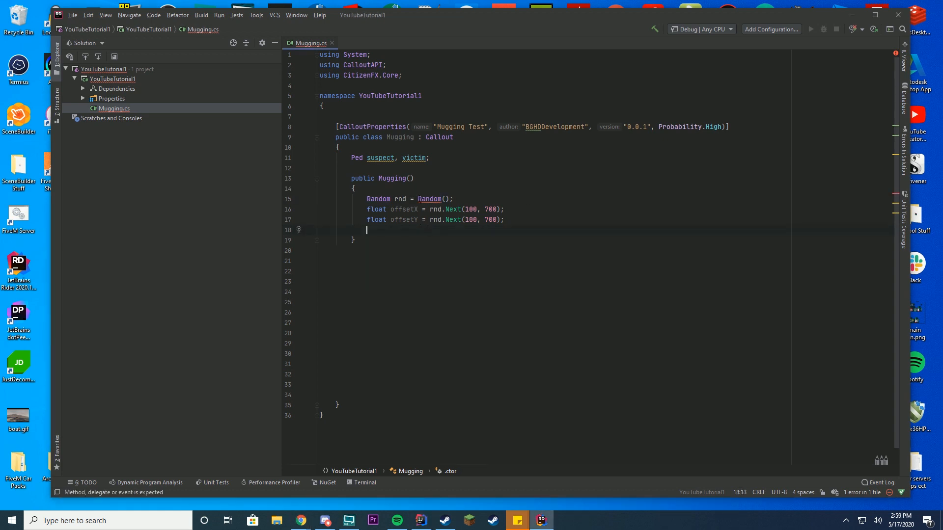
{"action": "key", "text": "enter"}
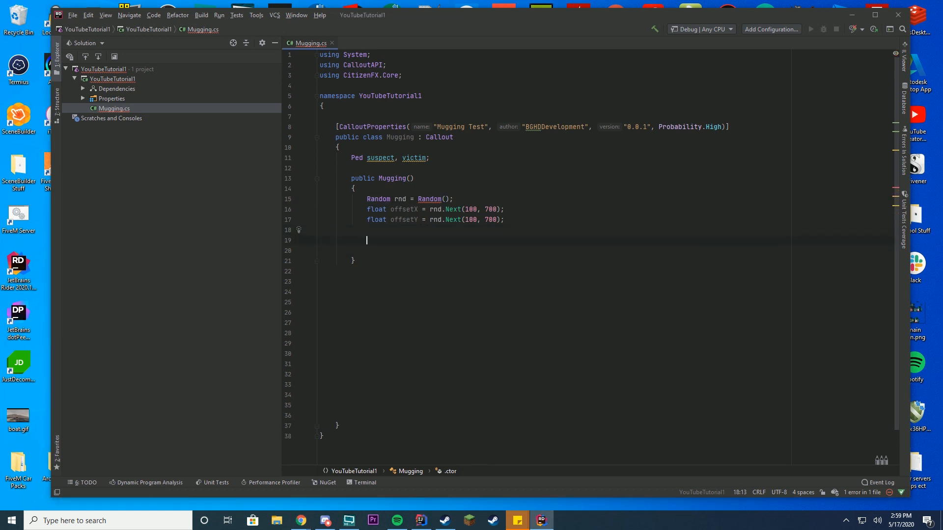
Call InitBase with a street position offset from the player by offsetX and offsetY
{"action": "type", "text": "In"}
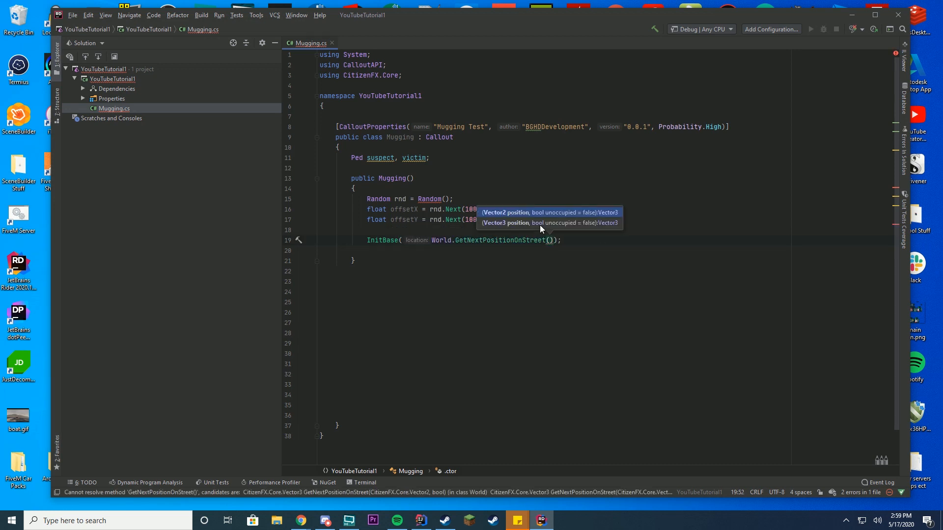
{"action": "type", "text": "Game.PlayerPed"}
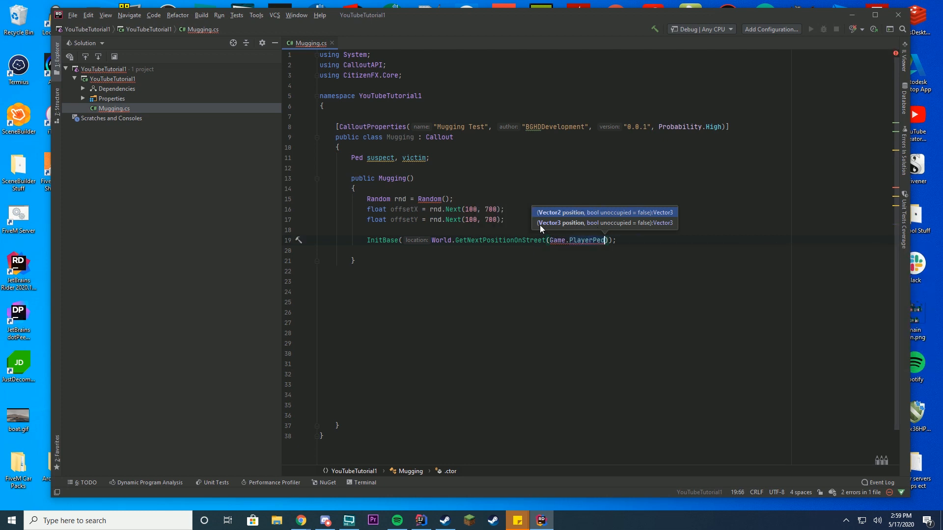
{"action": "type", "text": ".getOffsetPosition(new Vector3("}
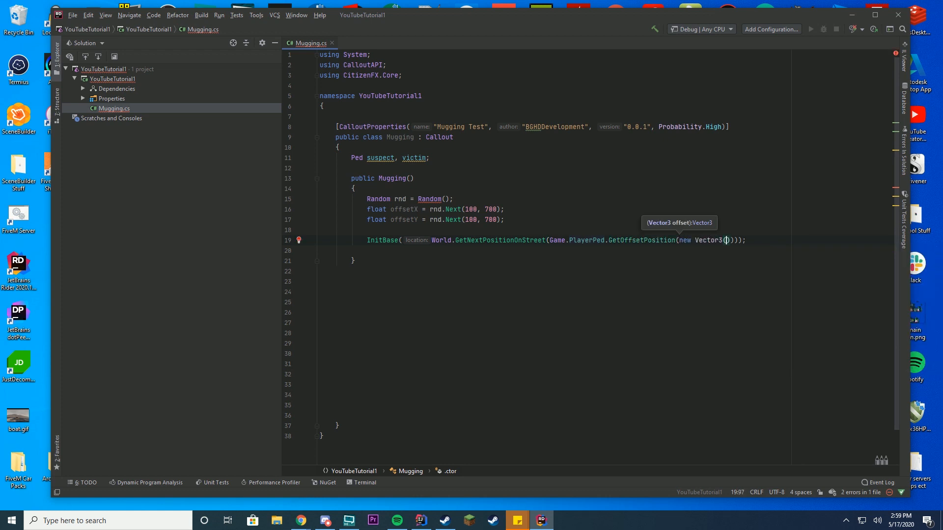
{"action": "type", "text": "offsetX"}
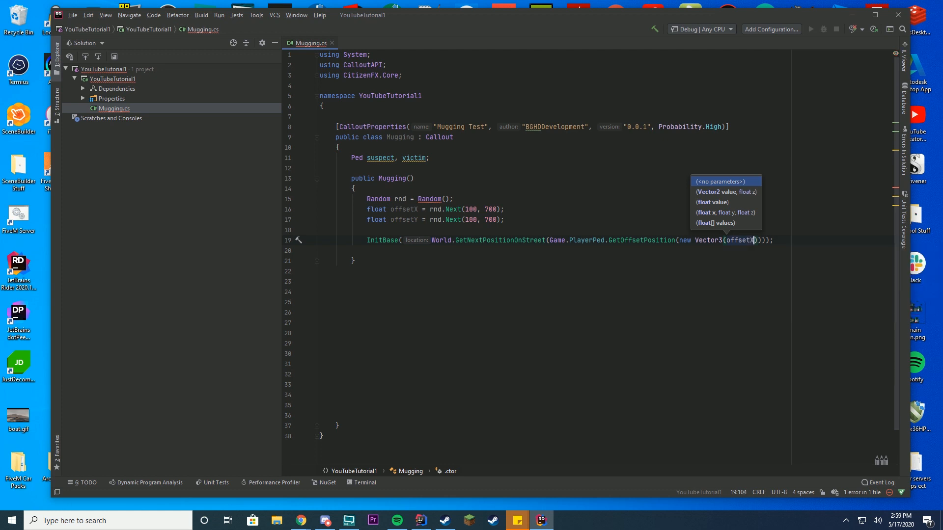
{"action": "type", "text": ", offsetY,"}
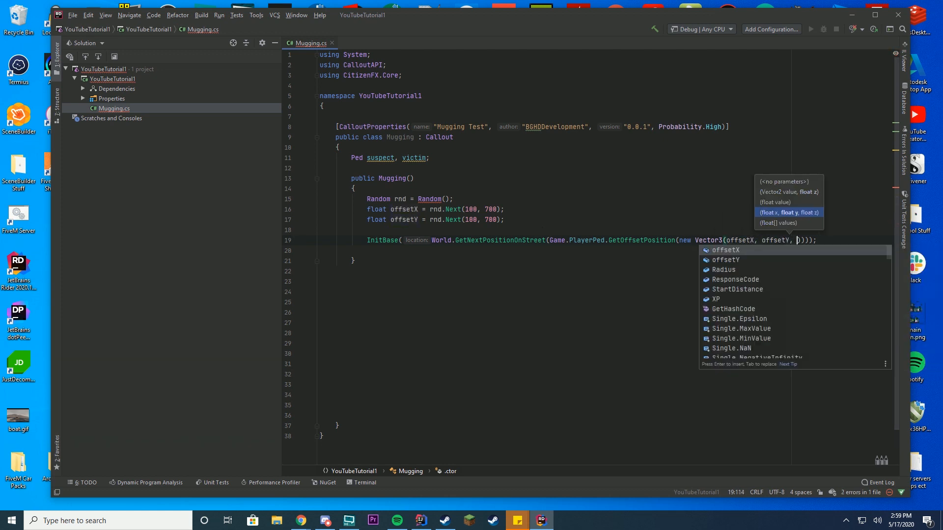
{"action": "type", "text": "0"}
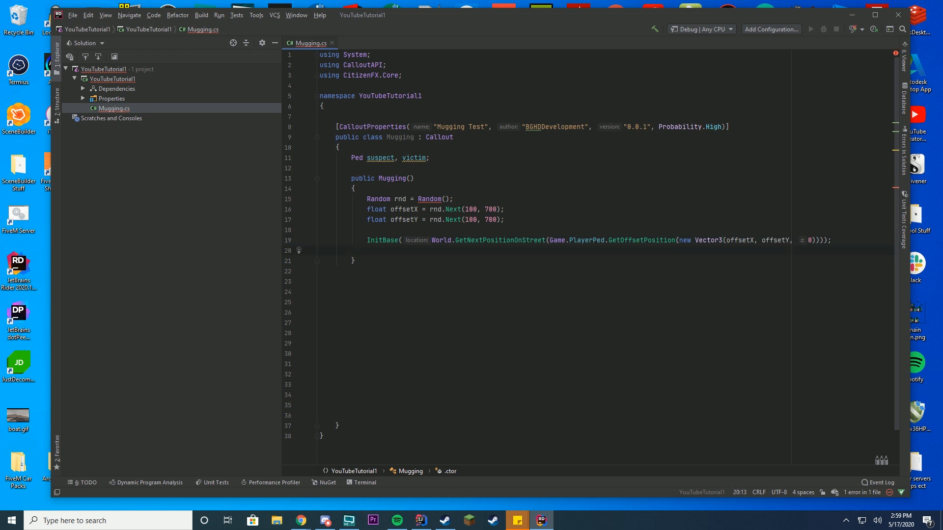
Inspect the error on the Random declaration line and place the caret there
{"action": "left_click", "coordinate": [830, 240]}
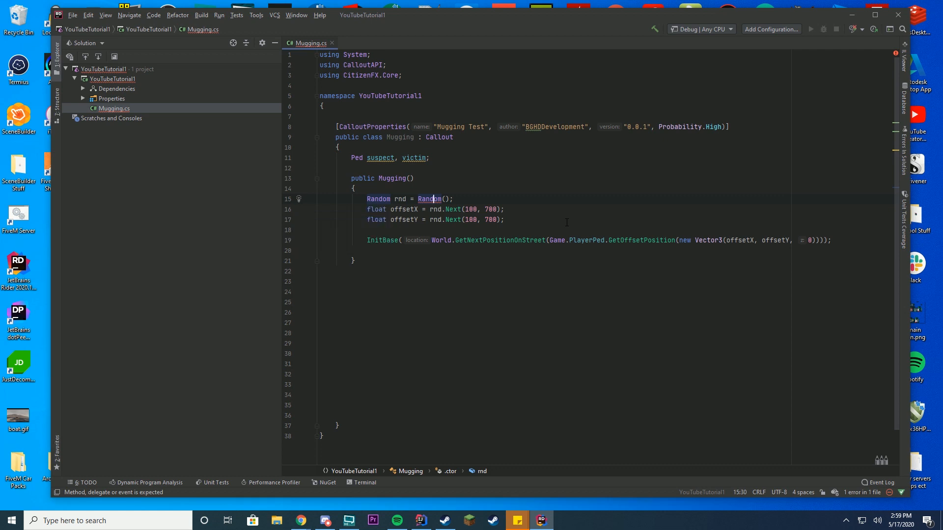
{"action": "left_click", "coordinate": [505, 220]}
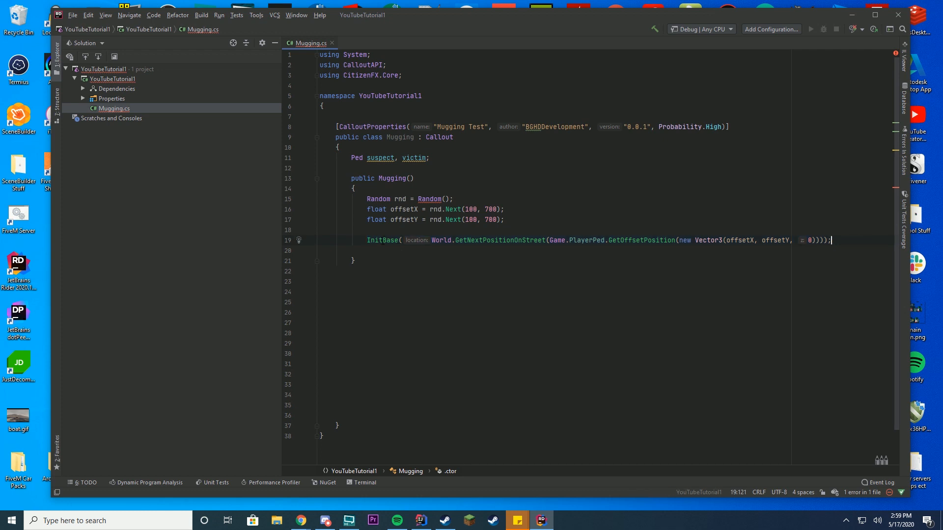
{"action": "left_click", "coordinate": [478, 240]}
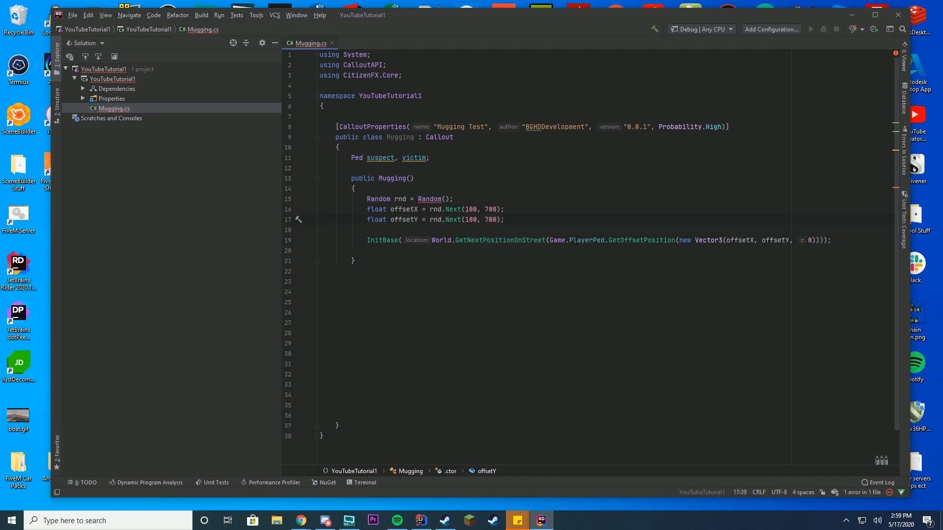
{"action": "left_click", "coordinate": [780, 240]}
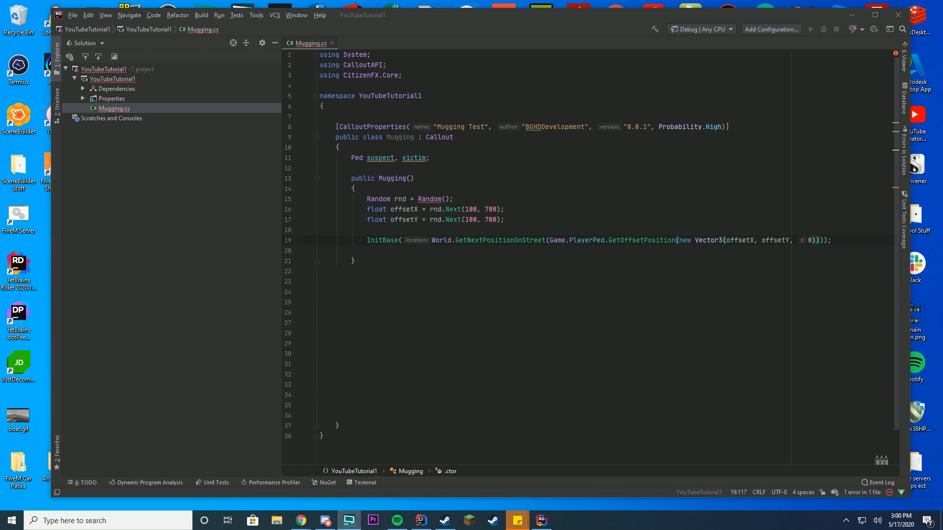
{"action": "left_click", "coordinate": [504, 219]}
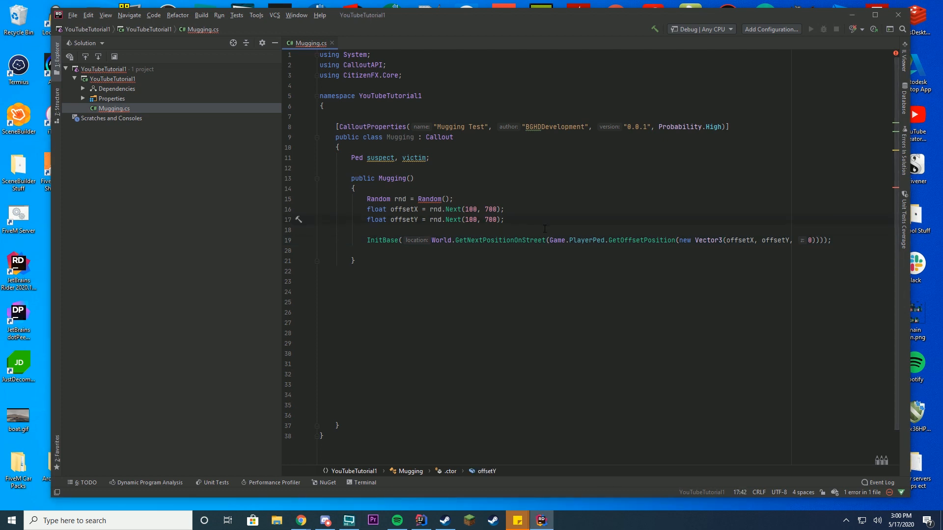
{"action": "mouse_move", "coordinate": [547, 225]}
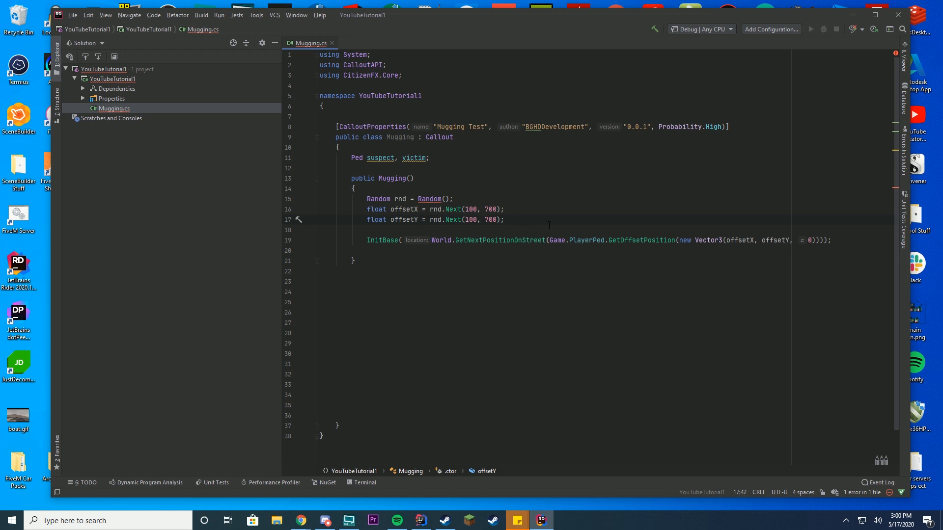
{"action": "mouse_move", "coordinate": [548, 225]}
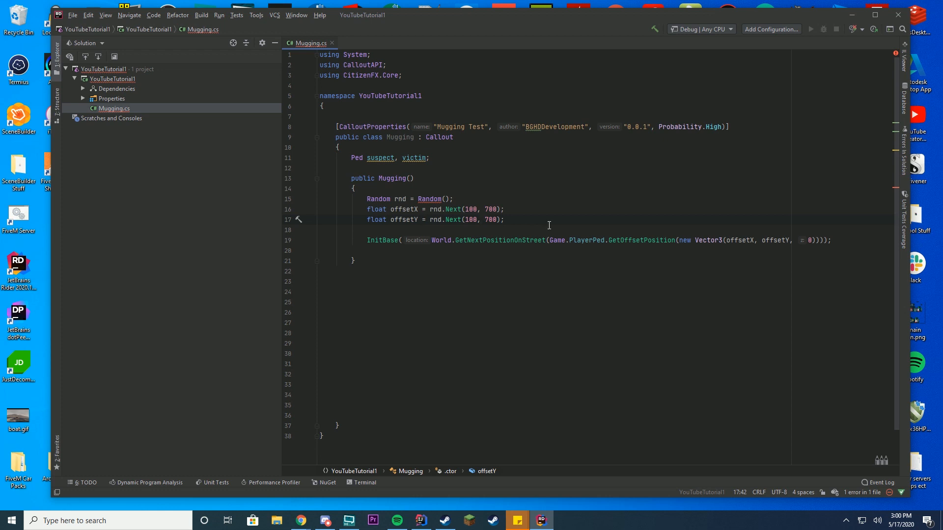
{"action": "left_click", "coordinate": [551, 230]}
{"action": "type", "text": "new "}
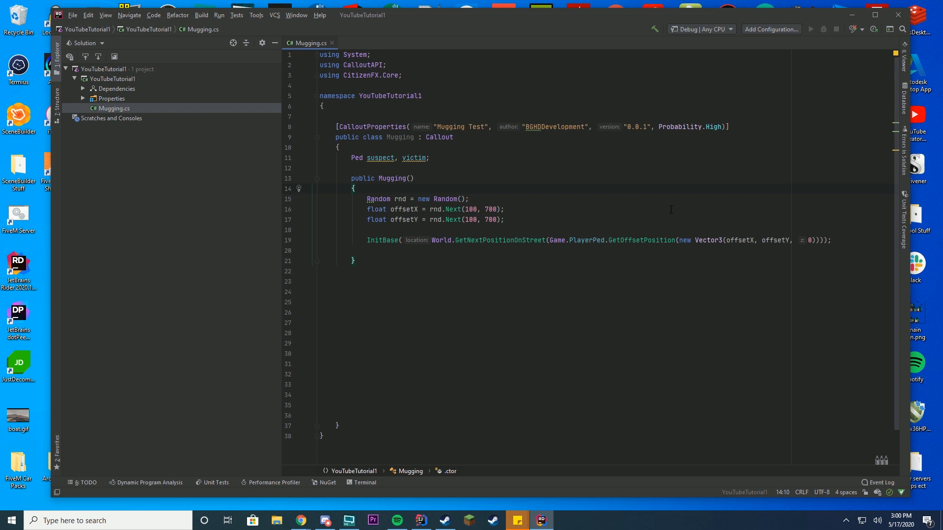
Add a blank line below the InitBase call
{"action": "key", "text": "enter"}
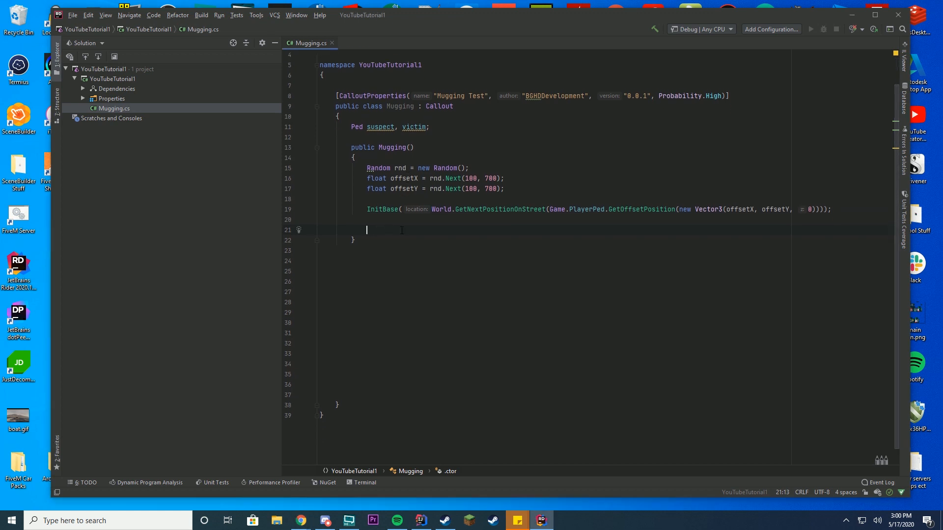
Set ShortName to 'Mugging Test' and CalloutDescription to 'This is a callout test for a mugging'
{"action": "type", "text": "ShotName ="}
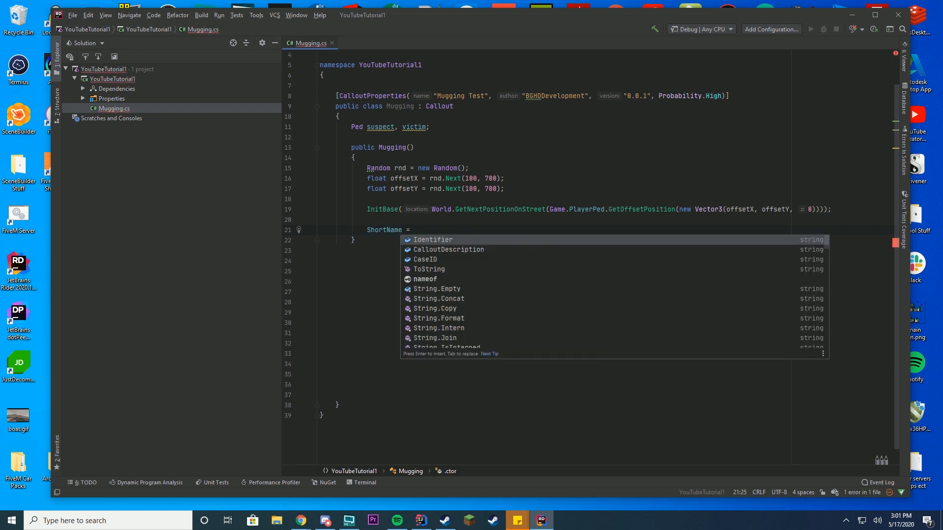
{"action": "type", "text": "\"\";"}
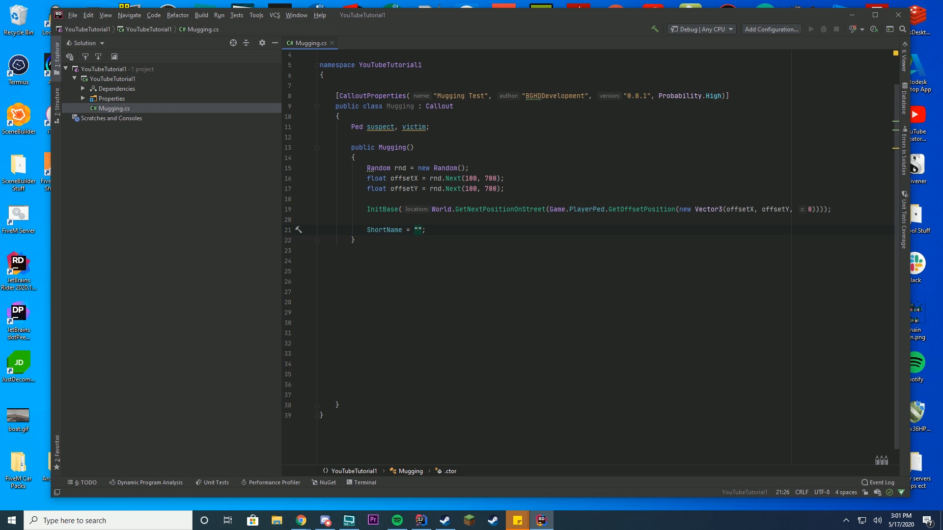
{"action": "type", "text": "Mugging Test"}
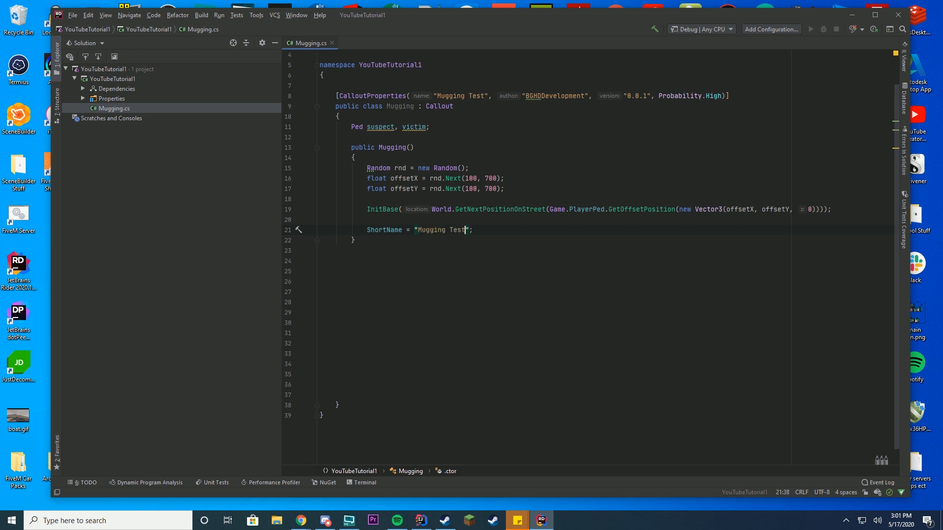
{"action": "type", "text": "CalloutDescription"}
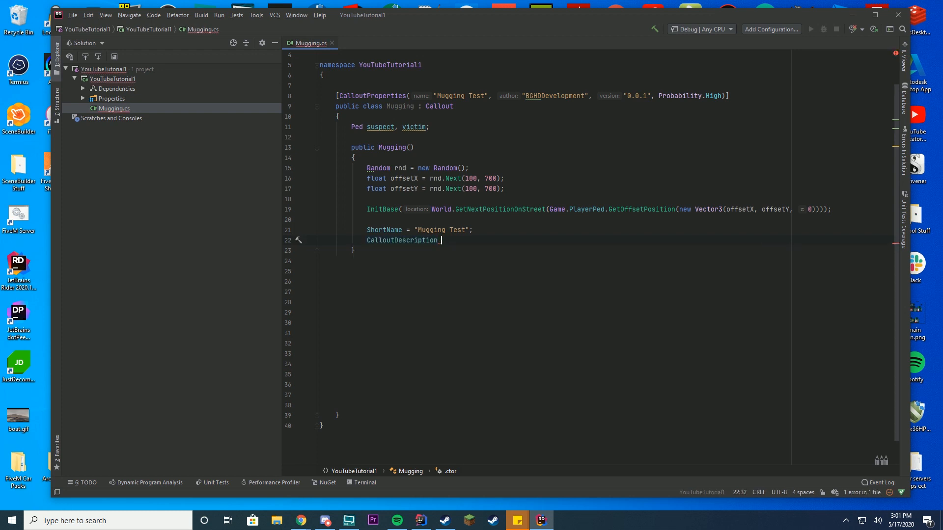
{"action": "type", "text": "= \"\""}
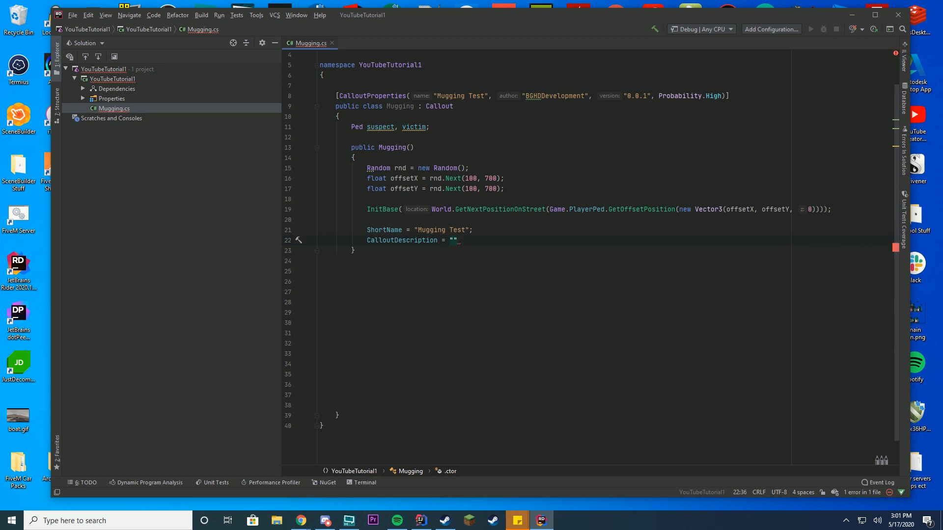
{"action": "type", "text": "Th"}
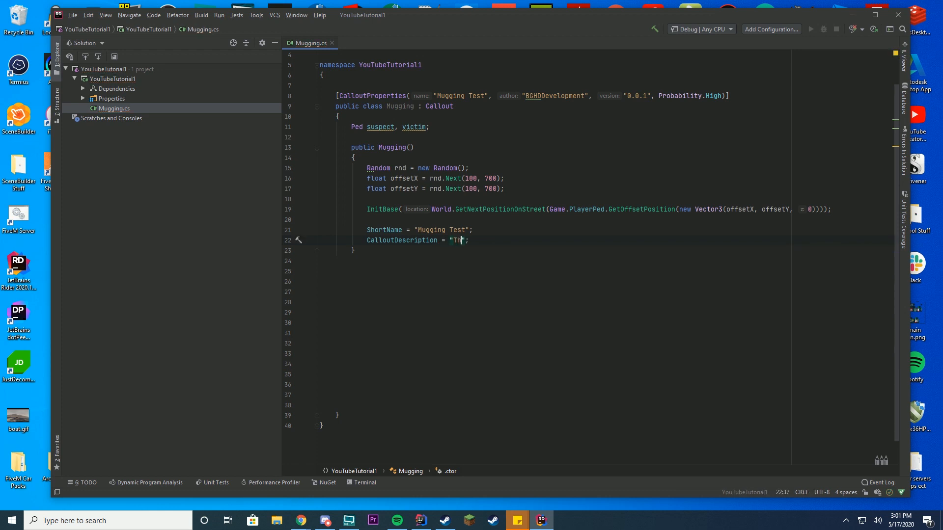
{"action": "type", "text": "his is a callout t"}
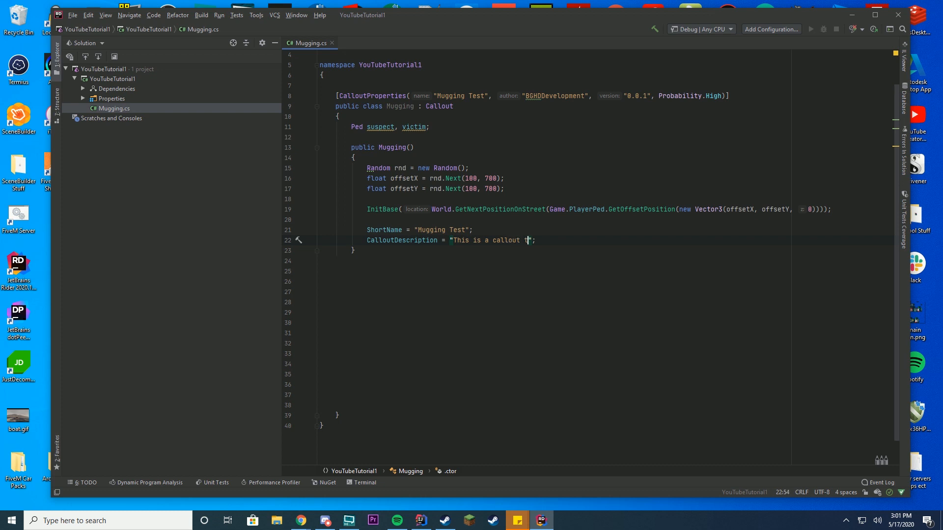
{"action": "type", "text": "est for a mugging"}
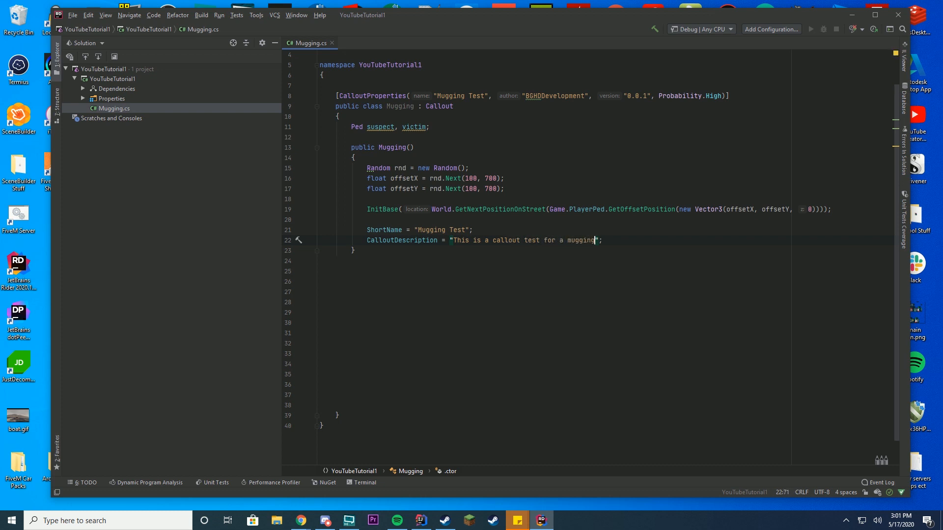
{"action": "key", "text": "enter"}
{"action": "type", "text": "ResponseCode ="}
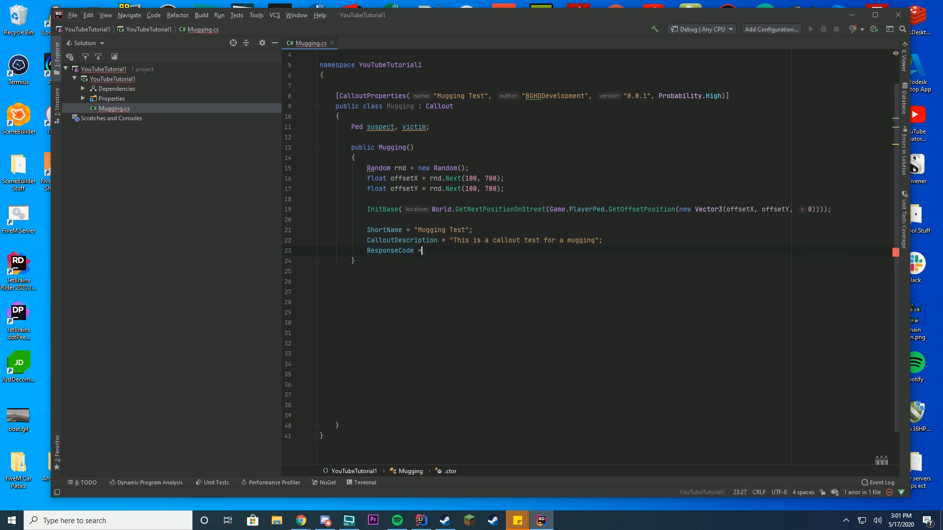
Set ResponseCode to 1 and StartDistance to 120f
{"action": "type", "text": "1;"}
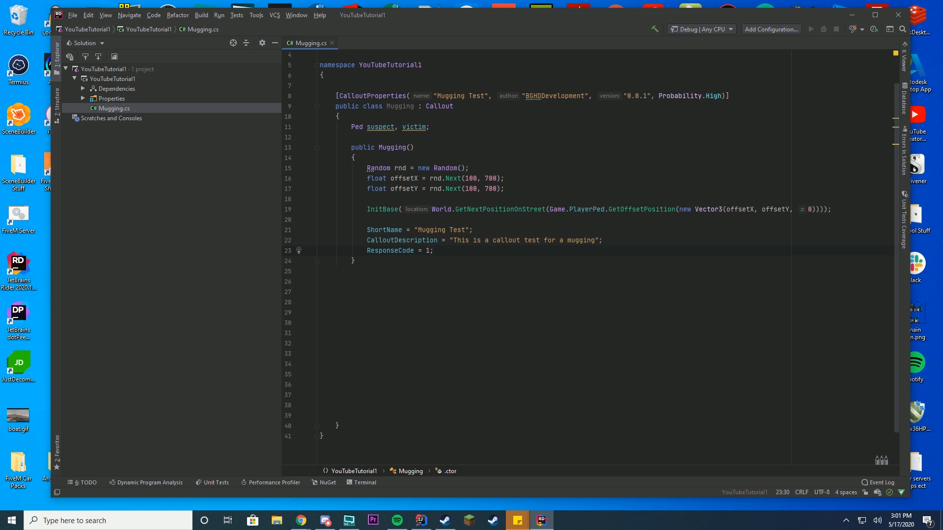
{"action": "type", "text": "stance ="}
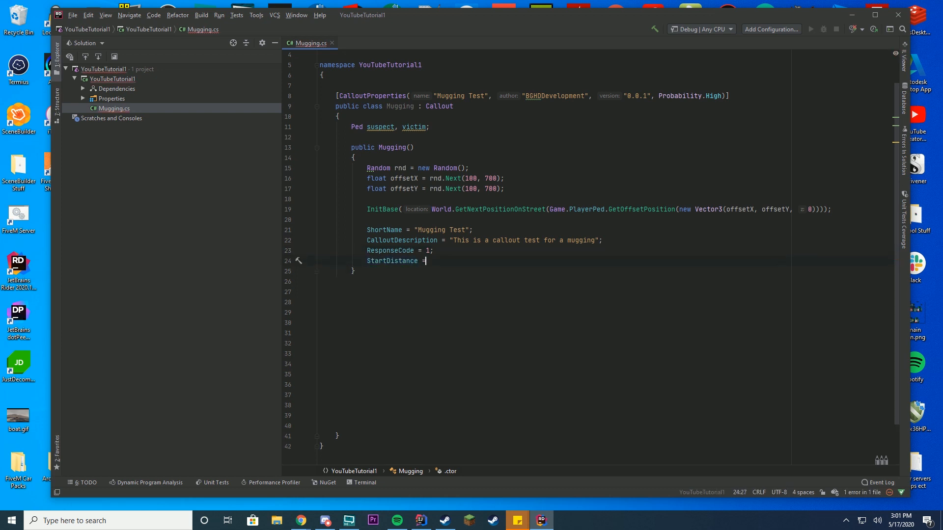
{"action": "type", "text": "120f;/"}
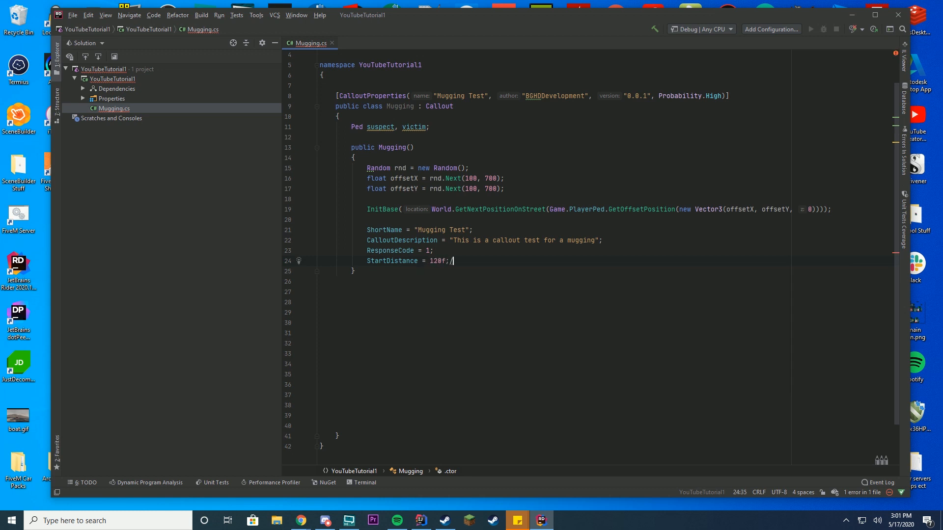
{"action": "key", "text": "Backspace"}
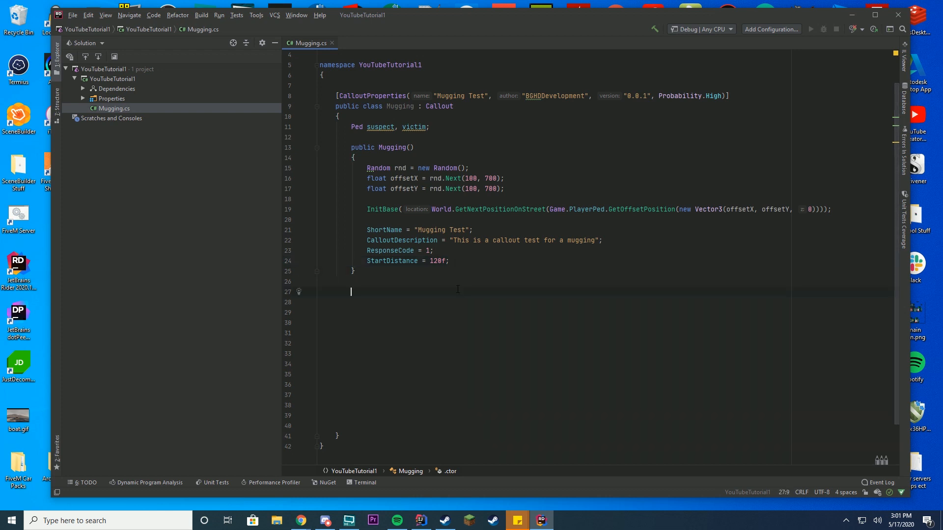
{"action": "left_click", "coordinate": [432, 260]}
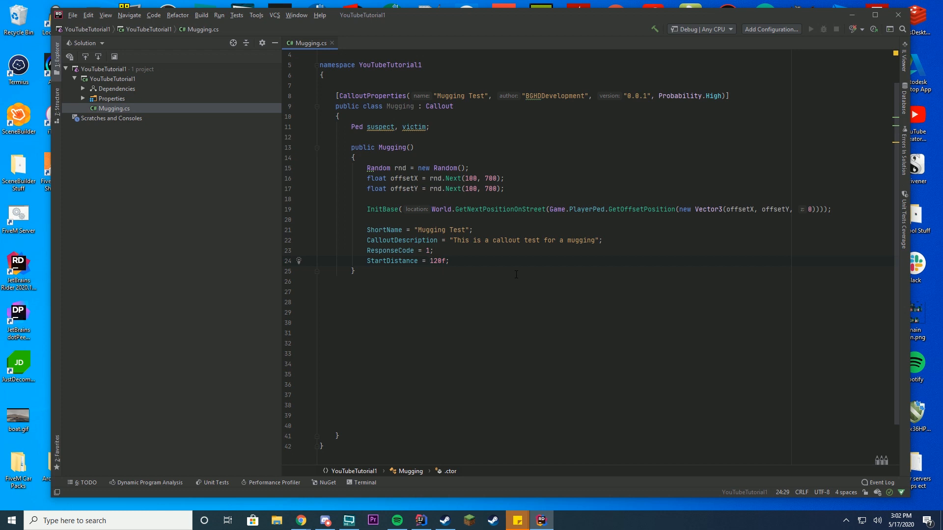
Add a public async override Task Init method below the constructor
{"action": "left_click", "coordinate": [468, 283]}
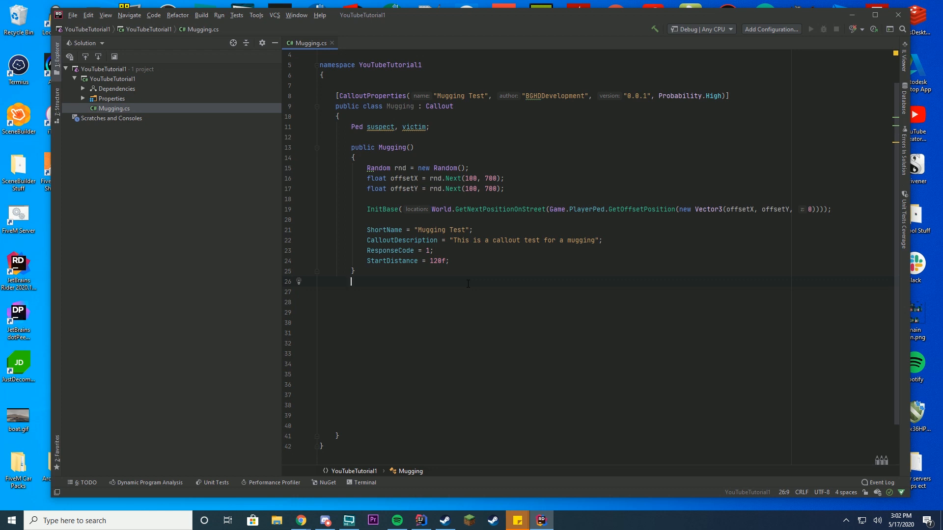
{"action": "type", "text": "publ"}
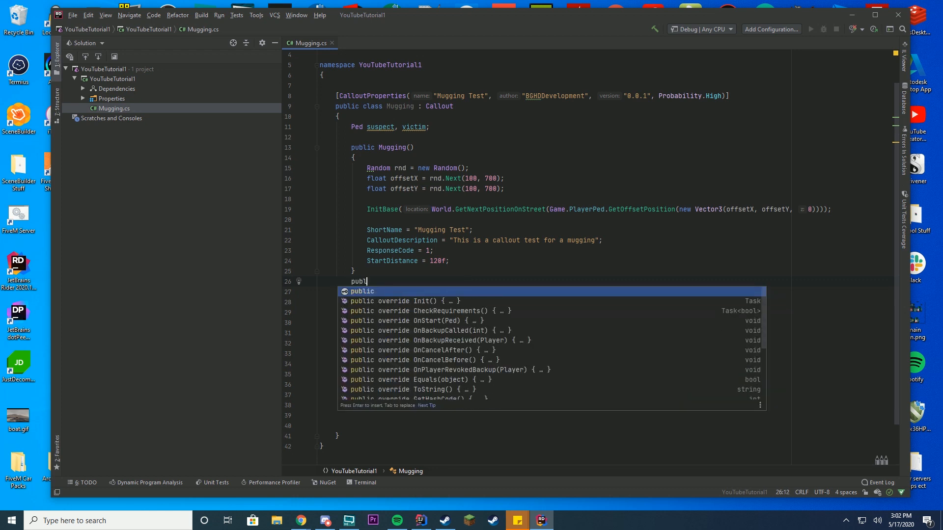
{"action": "type", "text": "async"}
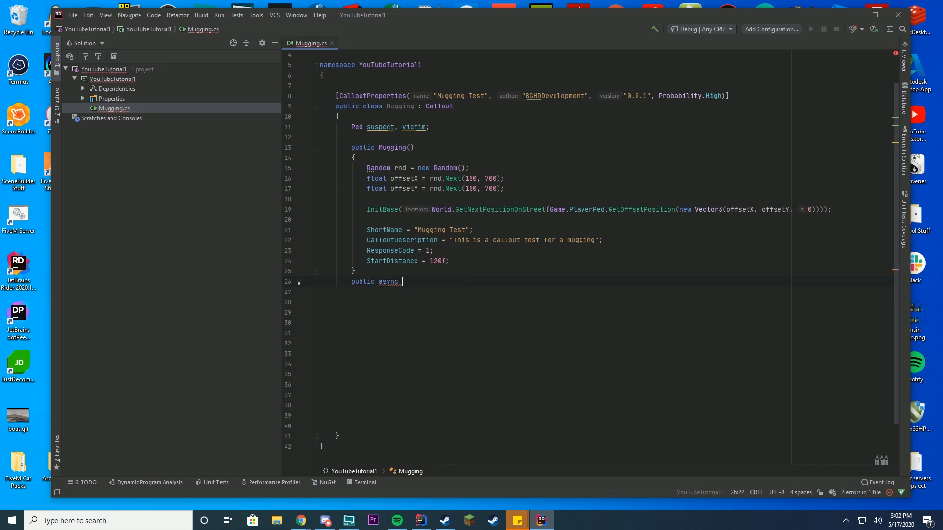
{"action": "type", "text": "override Task Init("}
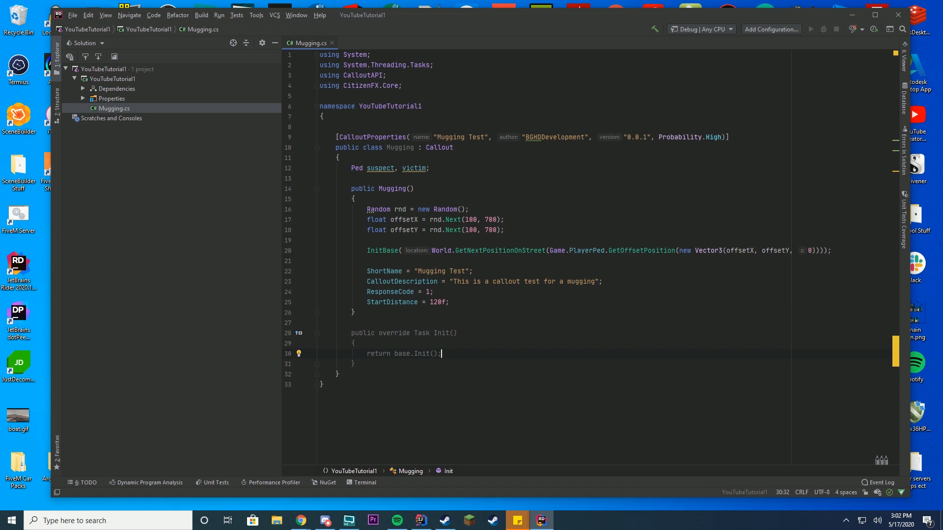
{"action": "double_click", "coordinate": [421, 354]}
{"action": "type", "text": "public async override Task Int"}
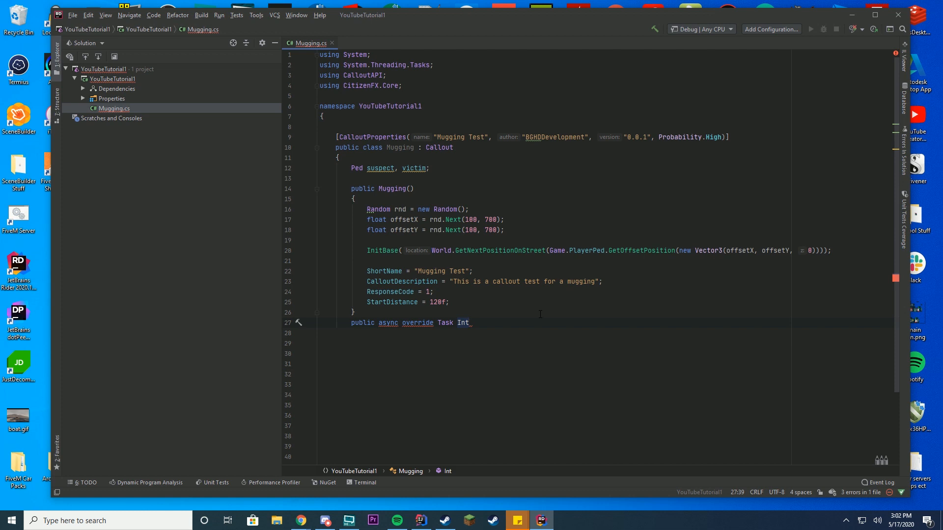
{"action": "type", "text": "it("}
{"action": "left_click", "coordinate": [606, 333]}
{"action": "type", "text": "{"}
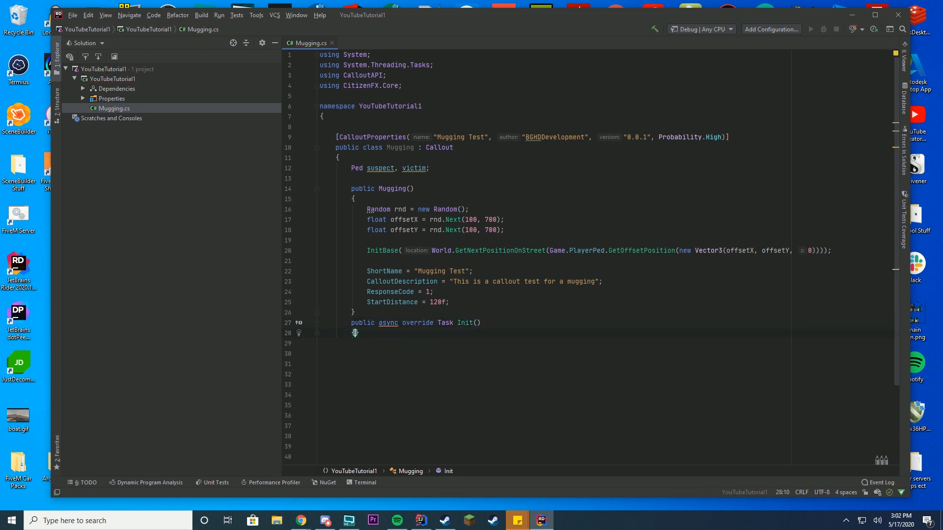
{"action": "key", "text": "enter"}
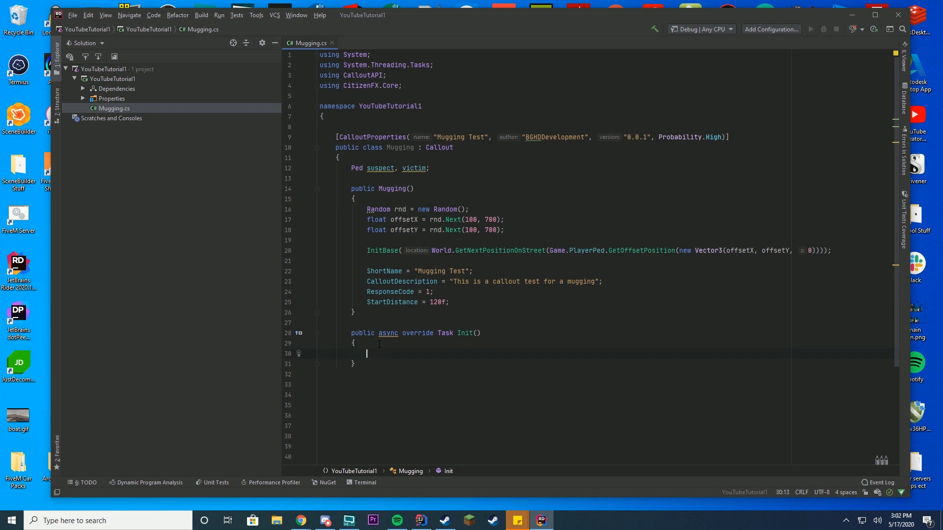
Call OnAccept and spawn random suspect and victim peds at Location with await SpawnPed
{"action": "type", "text": "o"}
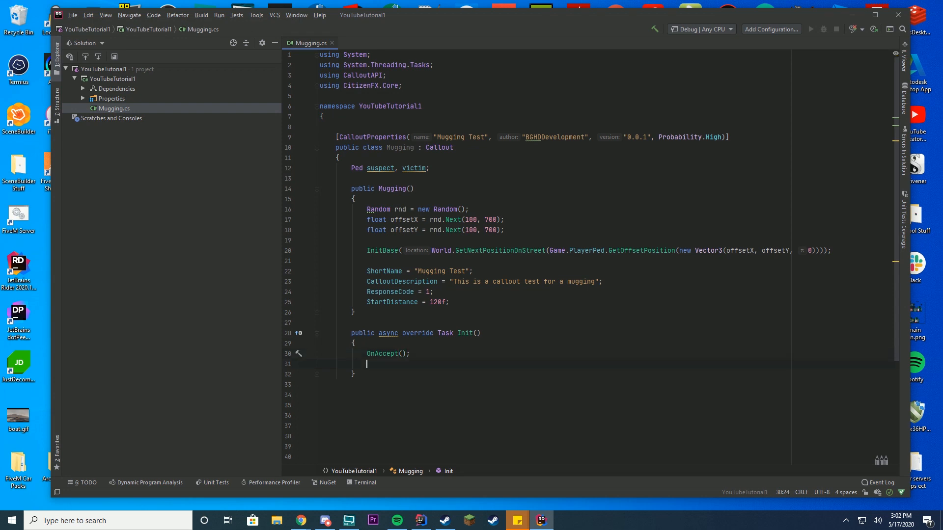
{"action": "key", "text": "enter"}
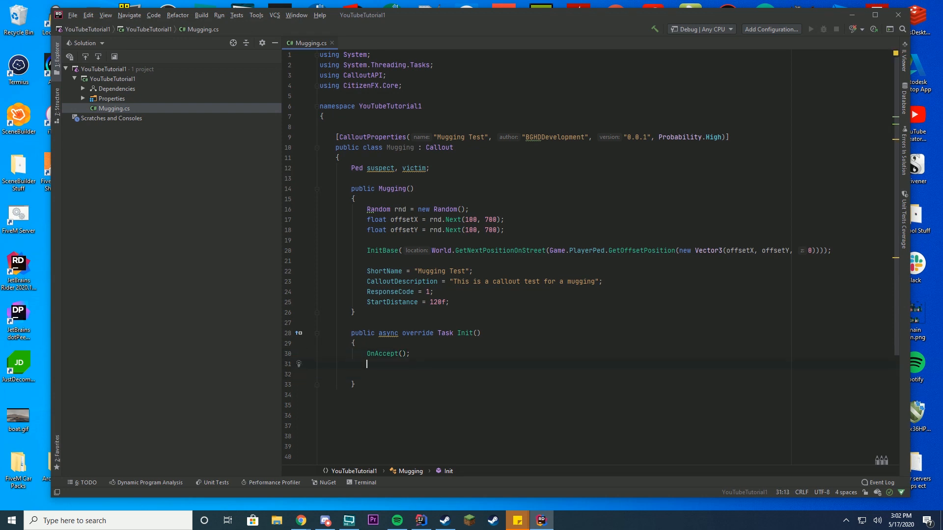
{"action": "type", "text": "suspect"}
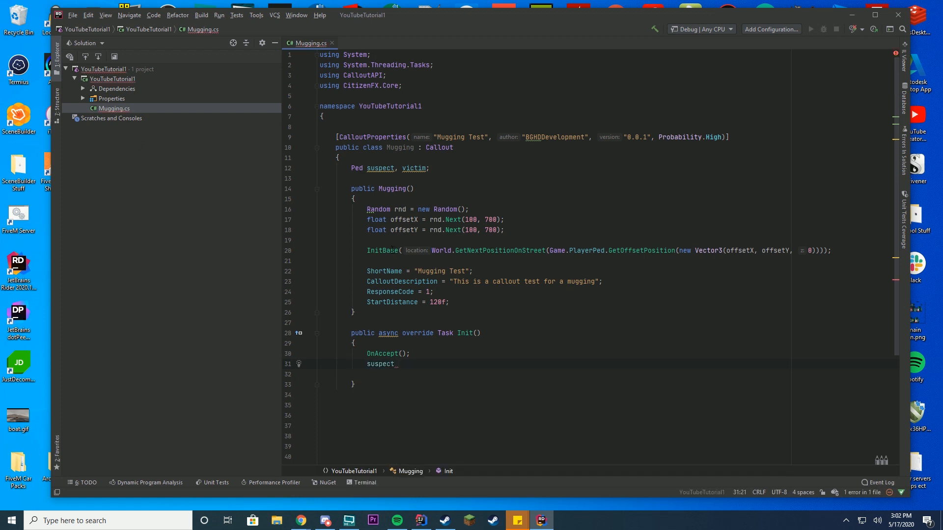
{"action": "type", "text": "= await"}
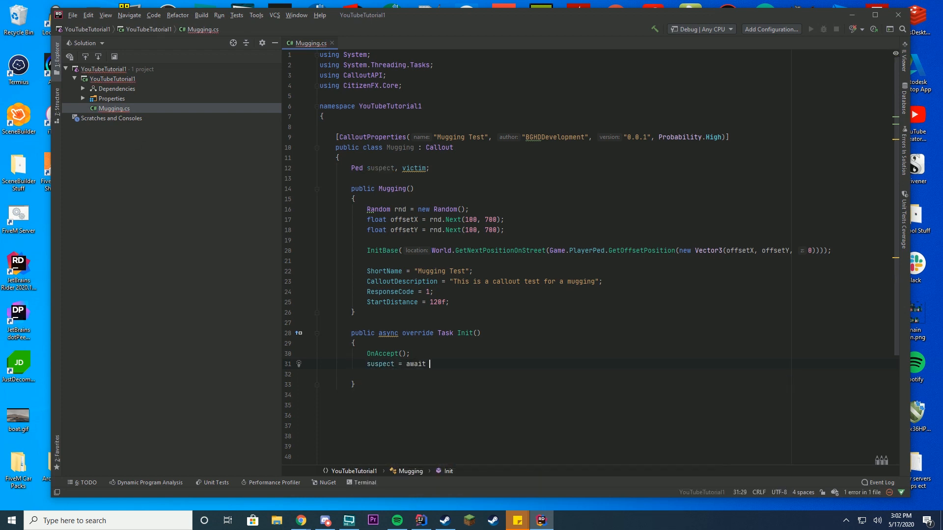
{"action": "type", "text": "SpawnPed()"}
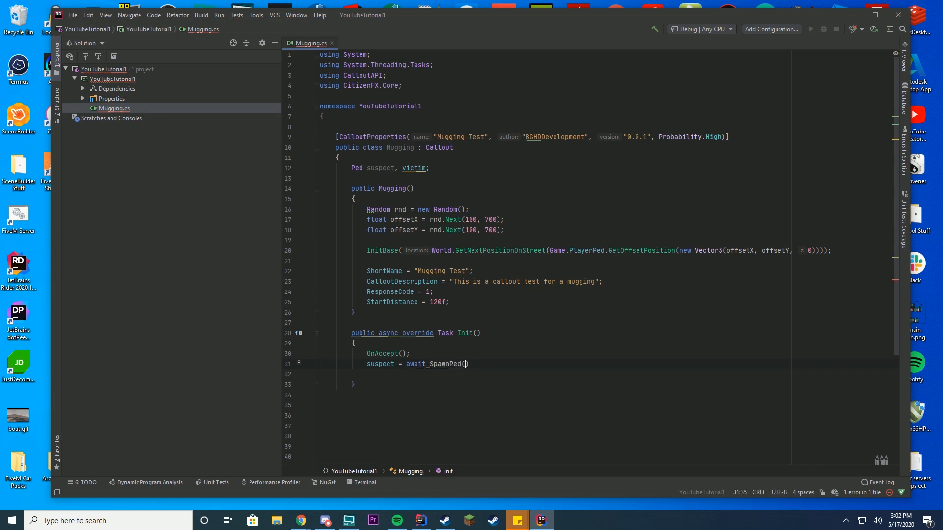
{"action": "type", "text": "get"}
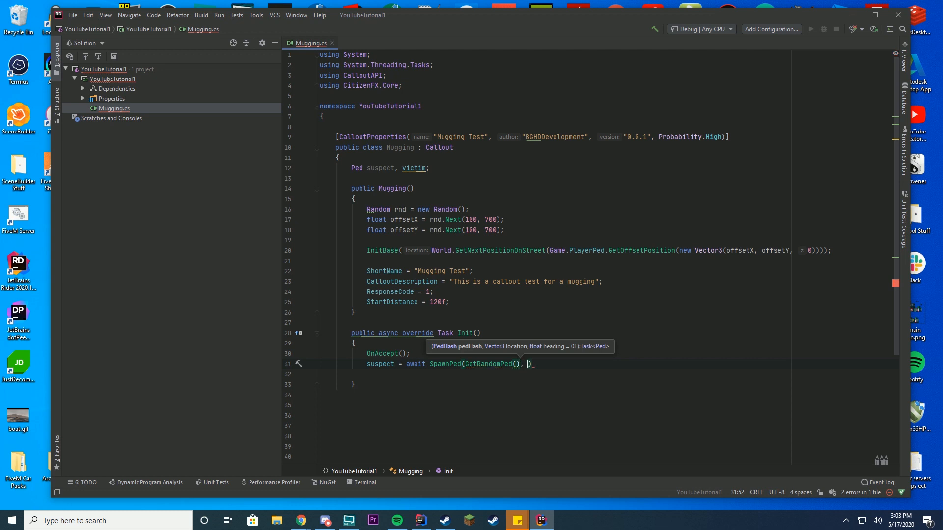
{"action": "type", "text": "Location"}
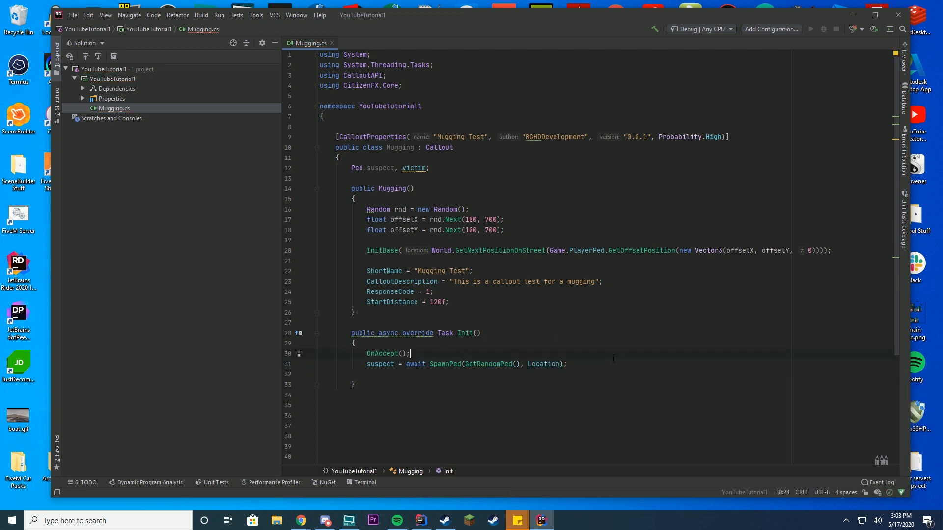
{"action": "left_click", "coordinate": [565, 364]}
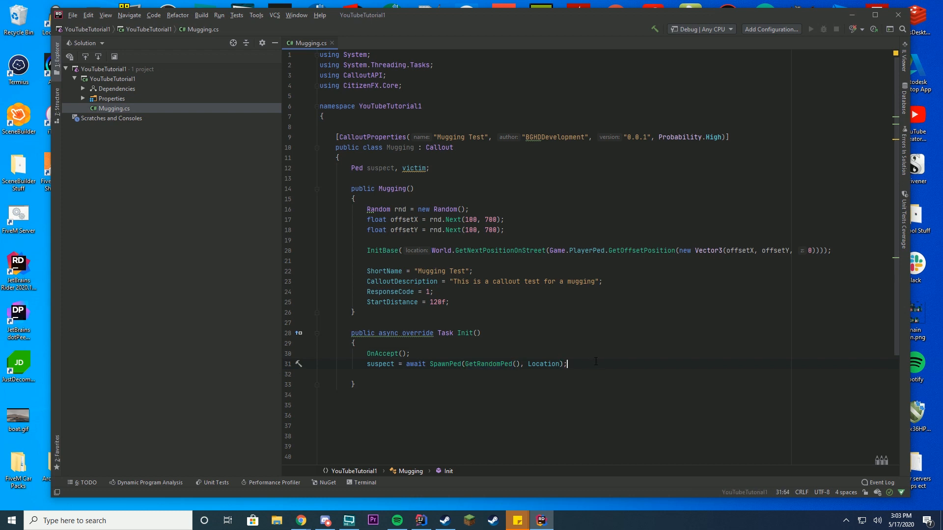
{"action": "left_click", "coordinate": [510, 363]}
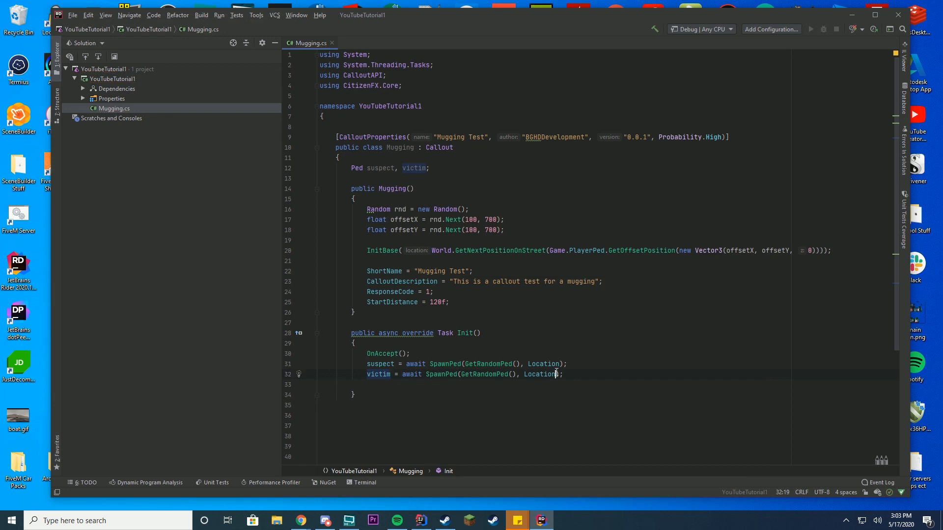
{"action": "left_click", "coordinate": [560, 374]}
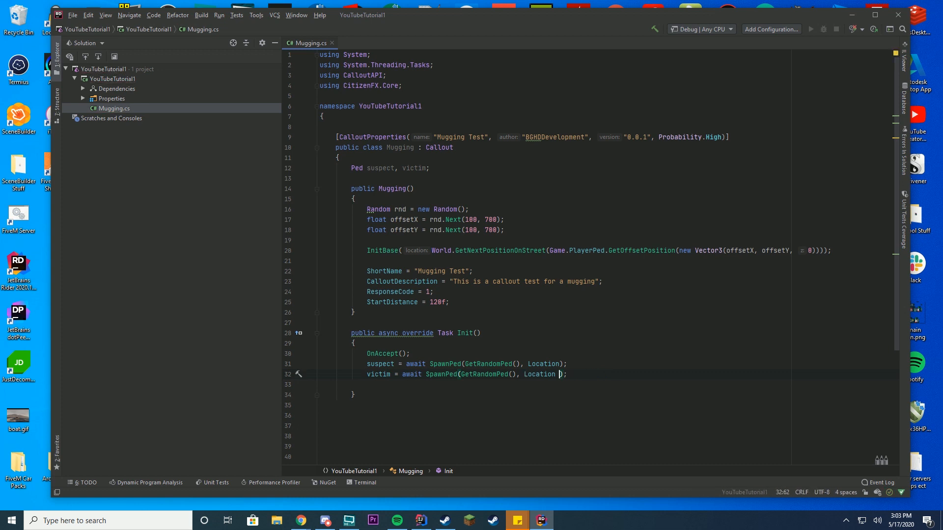
{"action": "key", "text": "enter"}
{"action": "type", "text": "suspect."}
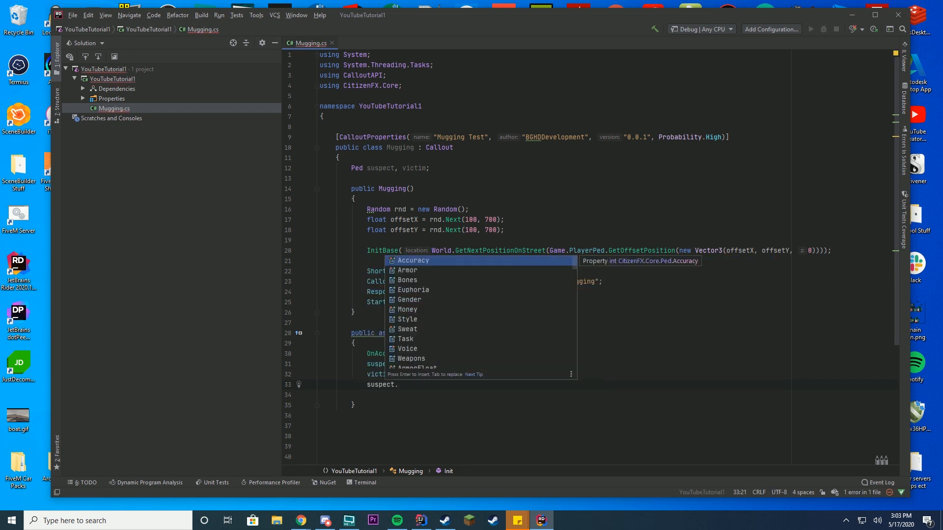
Set AlwaysKeepTask and BlockPermanentEvents to true for the suspect
{"action": "type", "text": "AlwaysKeepTask"}
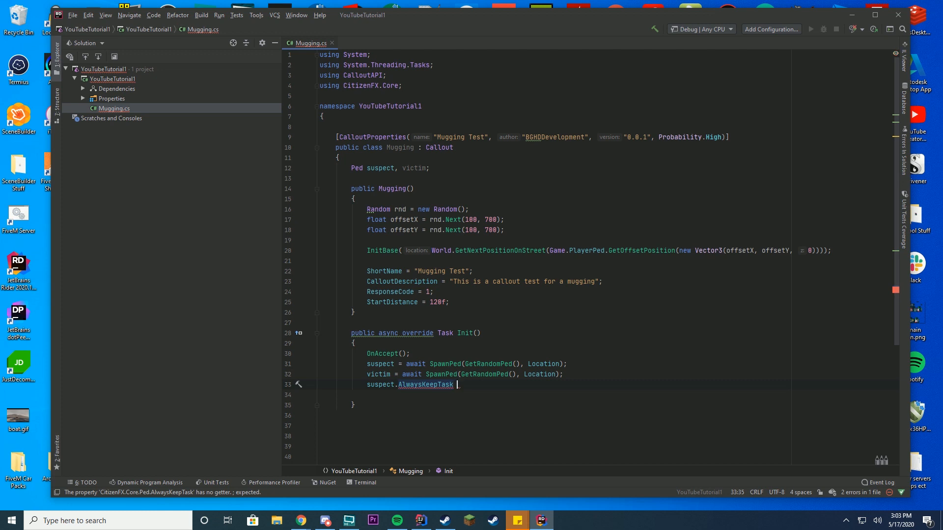
{"action": "type", "text": "= true;"}
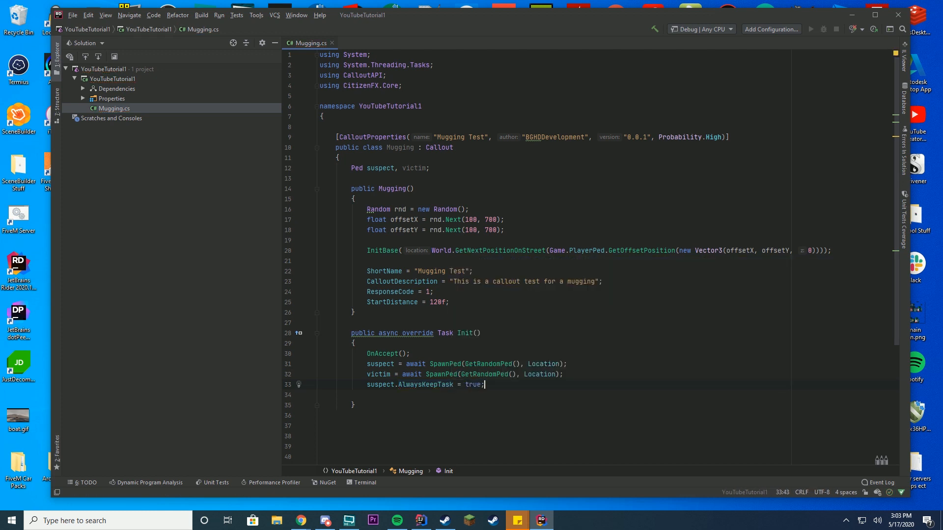
{"action": "type", "text": "suspect"}
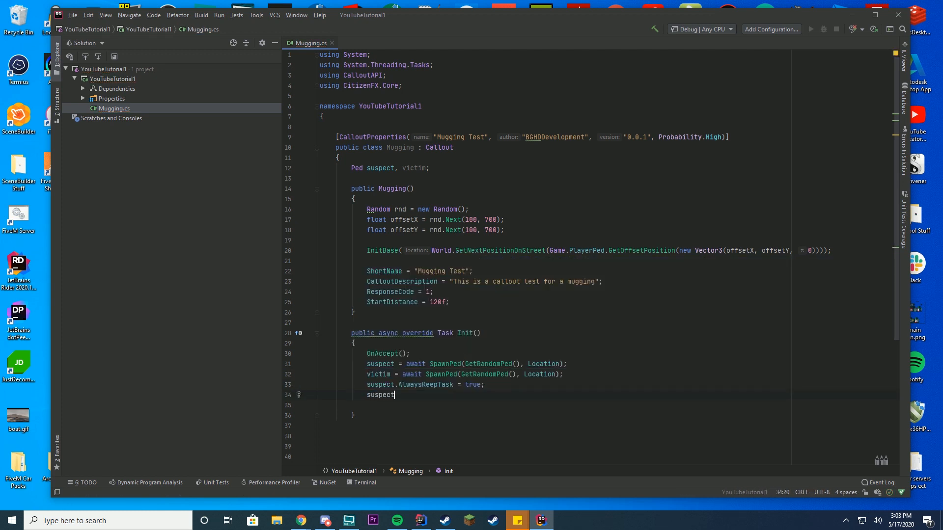
{"action": "type", "text": ".BlockPermanentEvents"}
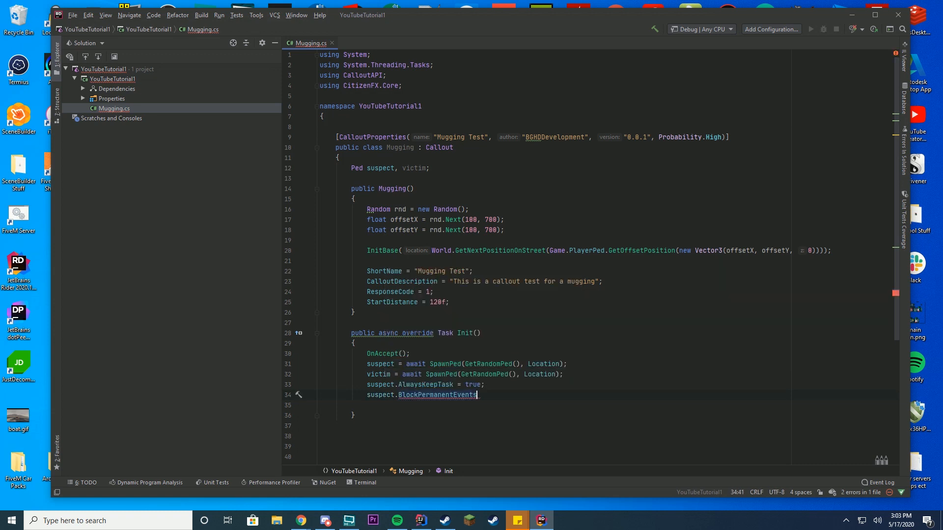
{"action": "type", "text": "= true;"}
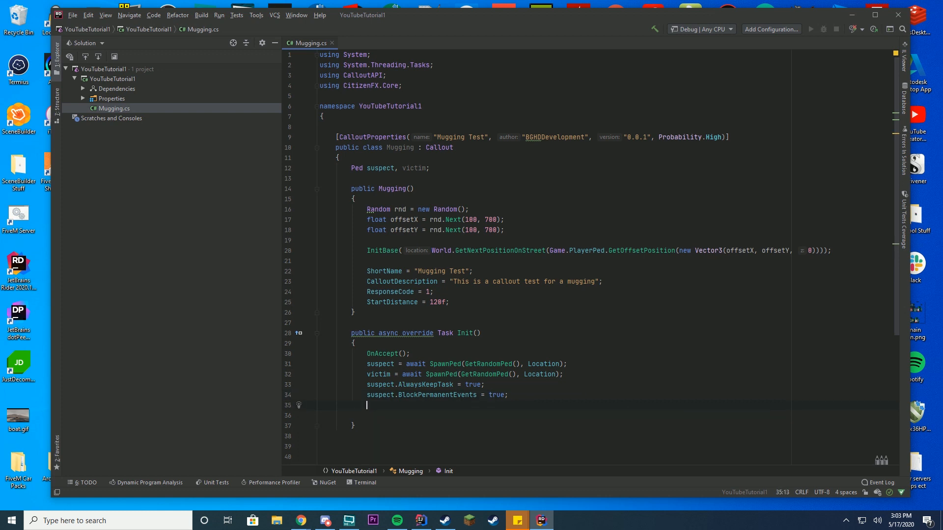
Set AlwaysKeepTask and BlockPermanentEvents to true for the victim
{"action": "type", "text": "victim."}
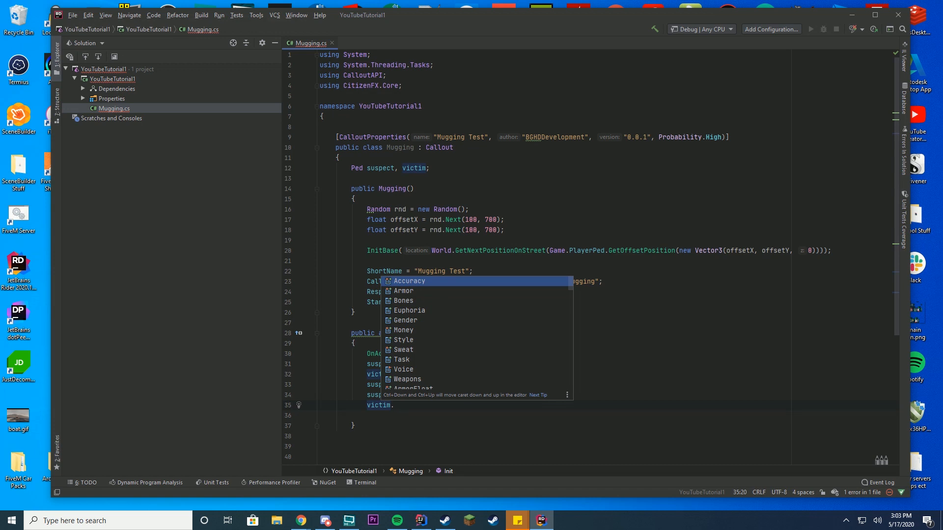
{"action": "type", "text": "aysKeepTask = true;"}
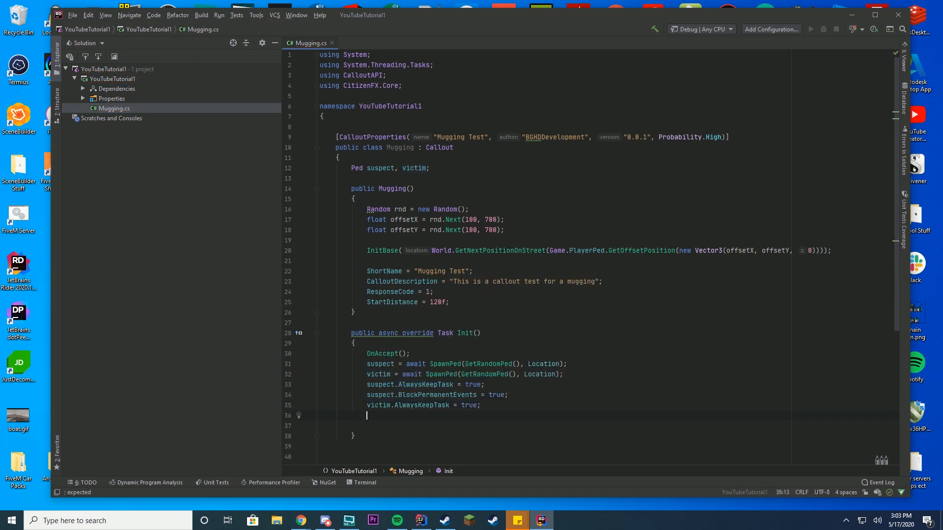
{"action": "type", "text": "suspect"}
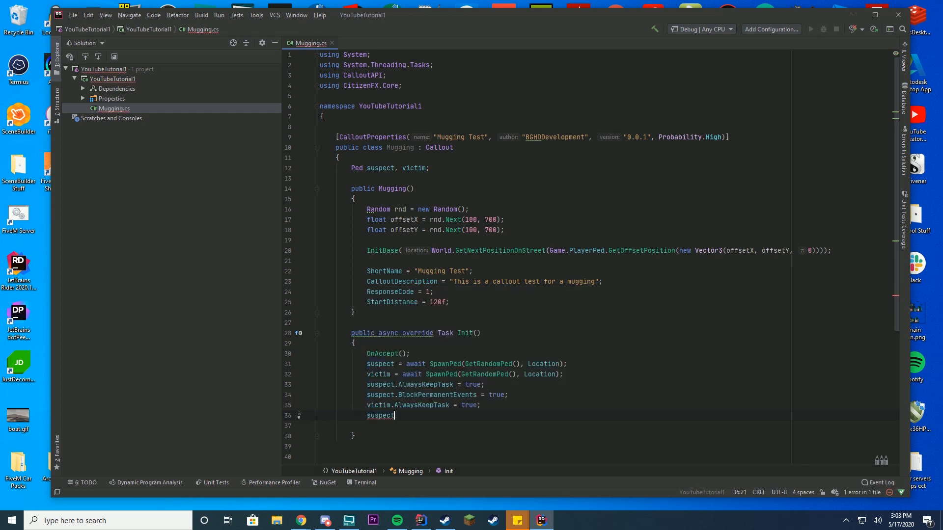
{"action": "key", "text": "Backspace"}
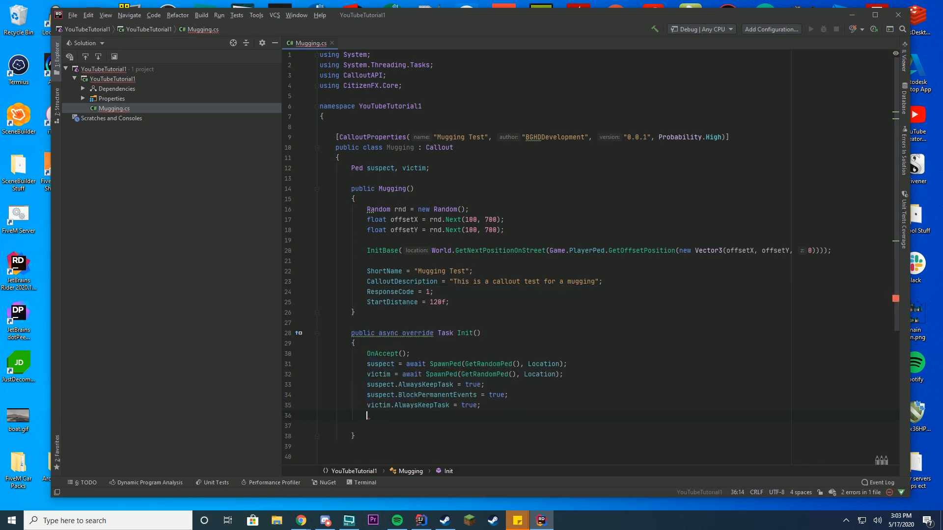
{"action": "type", "text": "victim.blockPermanentEvents = true;"}
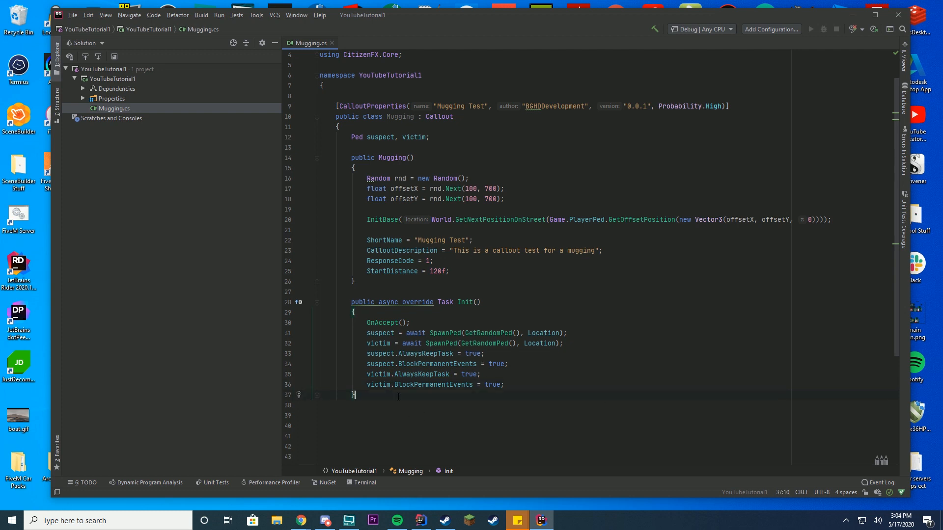
Add a public override OnStart(Ped player) method that calls base.OnStart(player)
{"action": "type", "text": "p"}
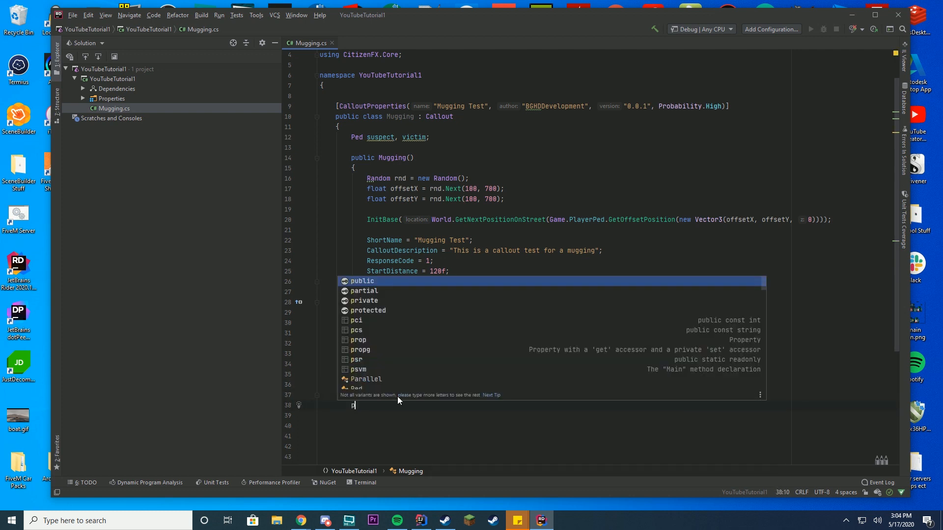
{"action": "type", "text": "ublic override void OnStart(Ped player"}
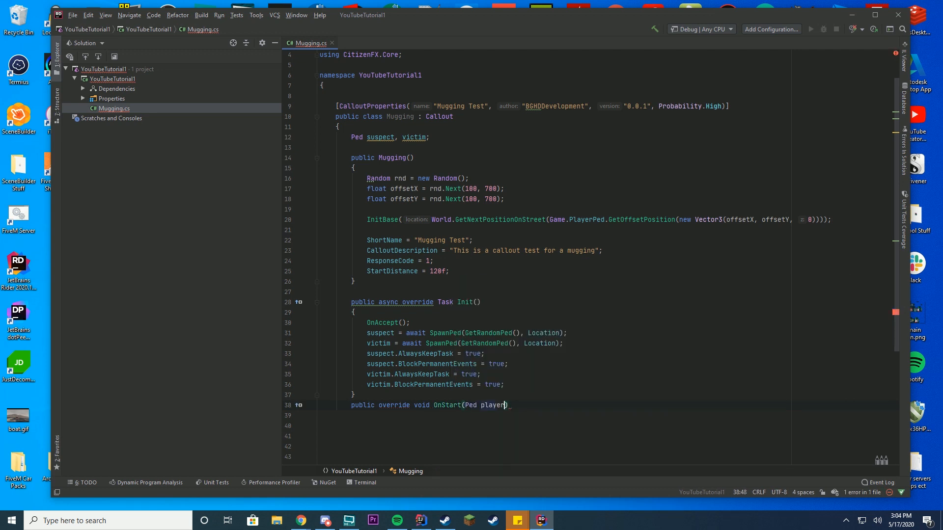
{"action": "key", "text": "enter"}
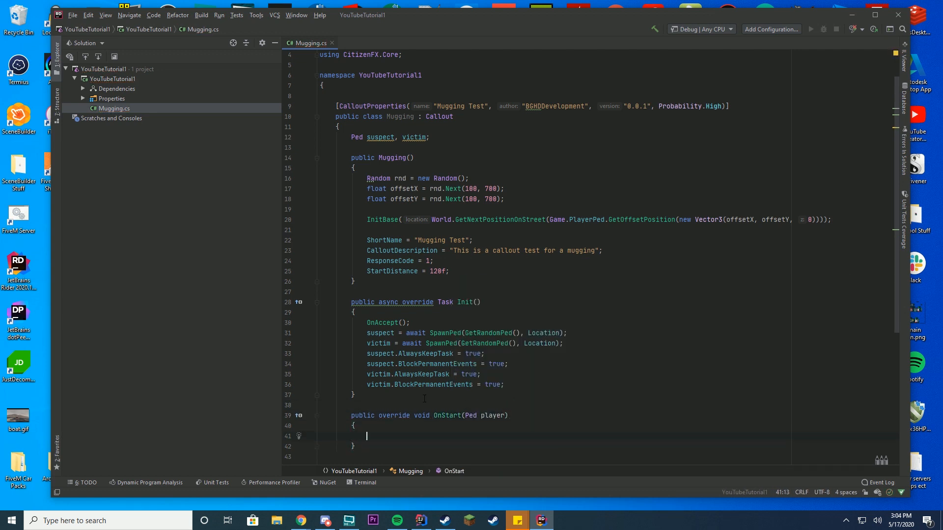
{"action": "scroll", "scroll_direction": "down", "scroll_amount": 3}
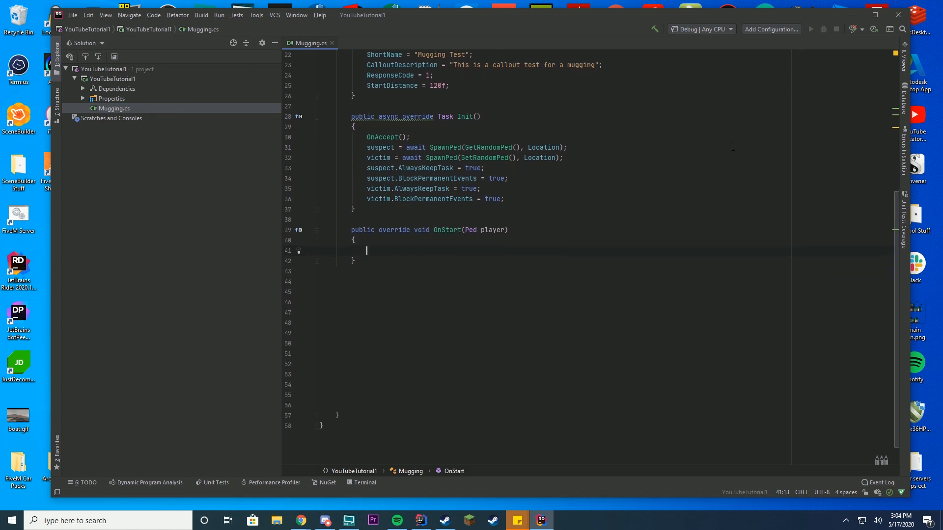
{"action": "type", "text": "base.on"}
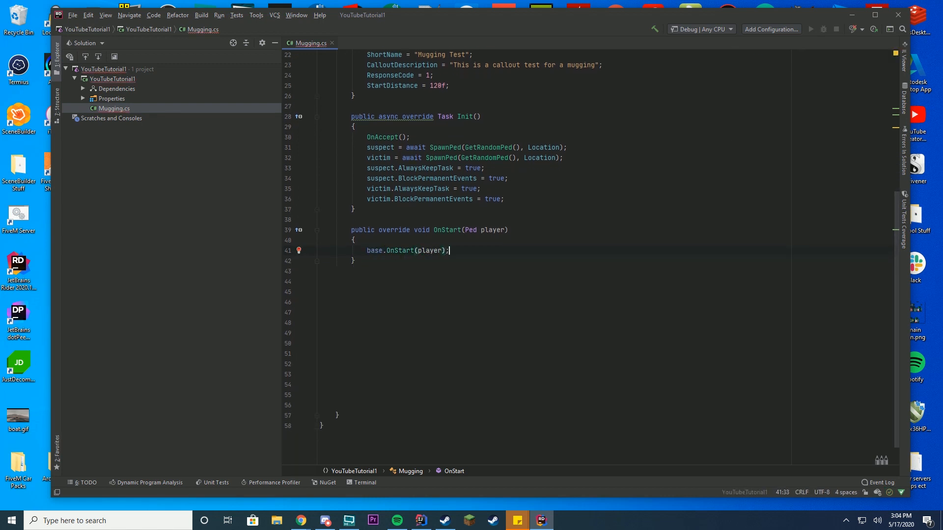
{"action": "key", "text": "enter"}
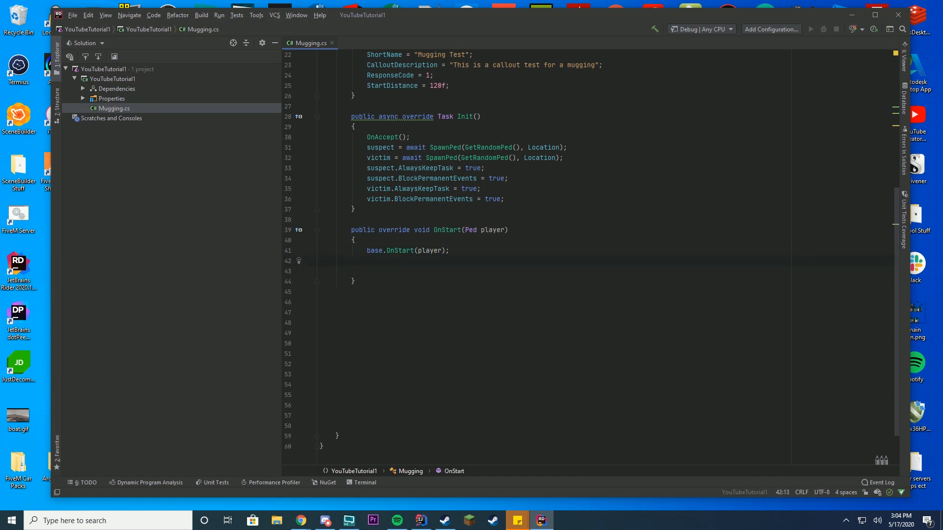
Give the suspect an equipped dagger via suspect.Weapons.Give(WeaponHash.Dagger, 1, true, true)
{"action": "scroll", "scroll_direction": "up", "scroll_amount": 3}
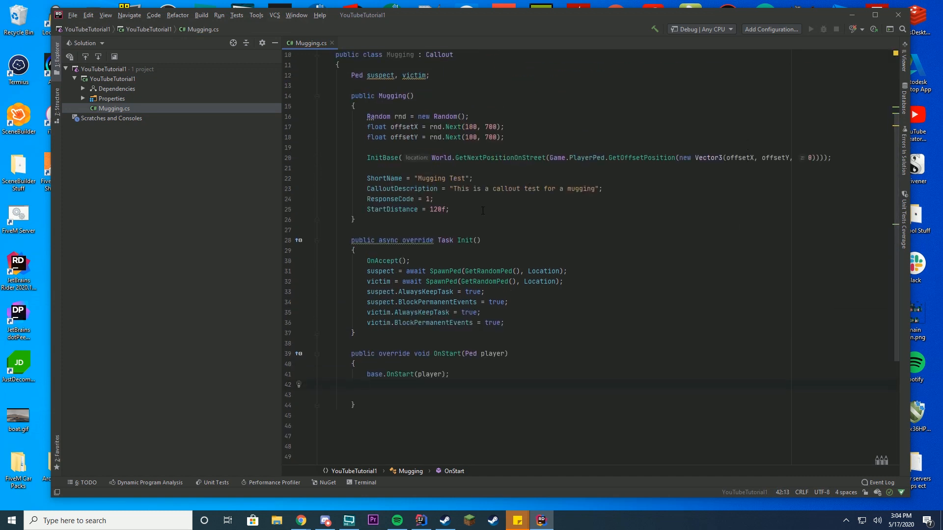
{"action": "type", "text": "suspect.W"}
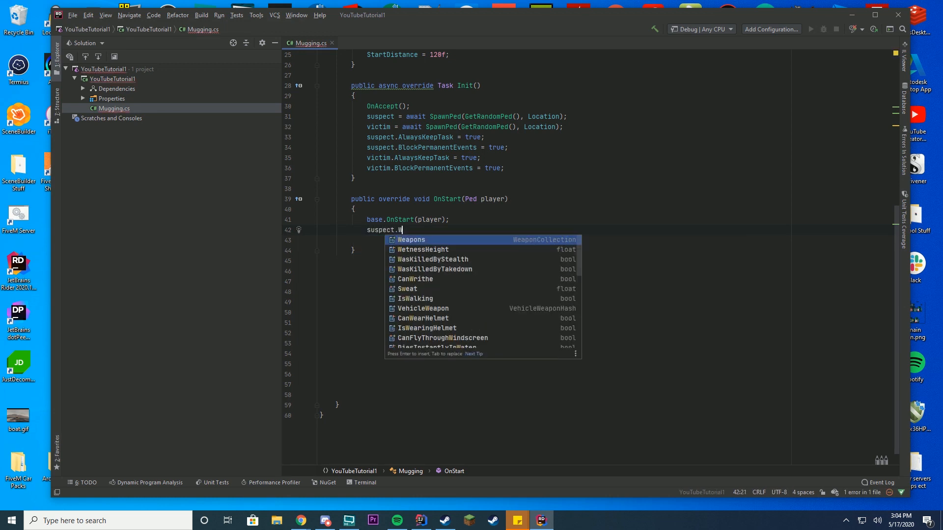
{"action": "type", "text": "eapons.give"}
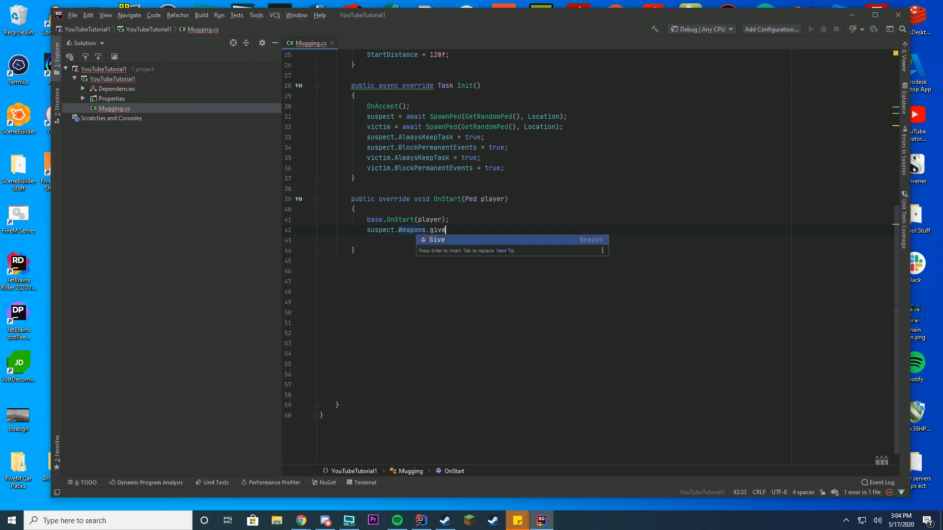
{"action": "type", "text": "(W"}
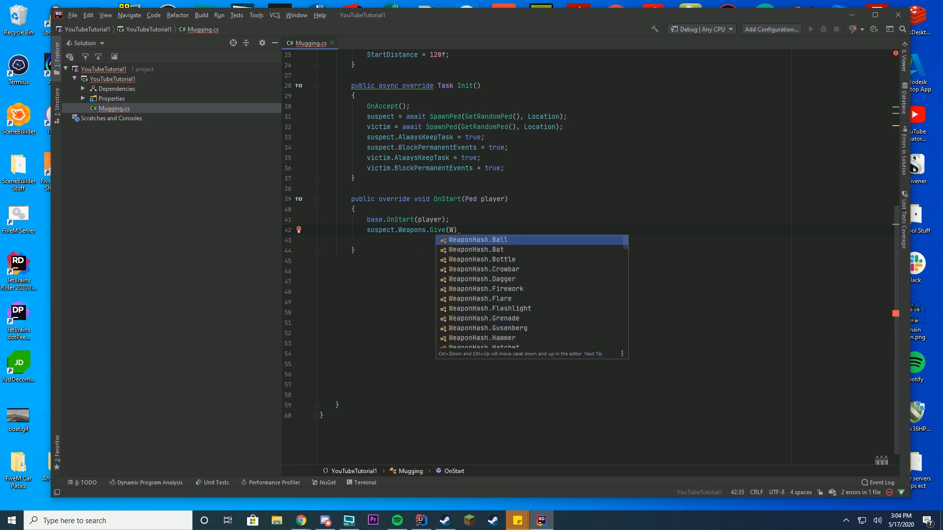
{"action": "key", "text": "Down"}
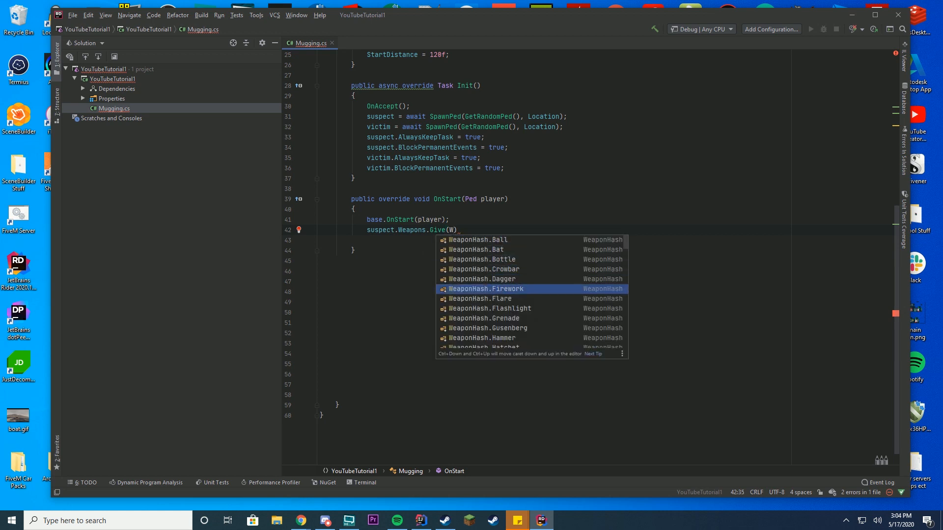
{"action": "key", "text": "Up"}
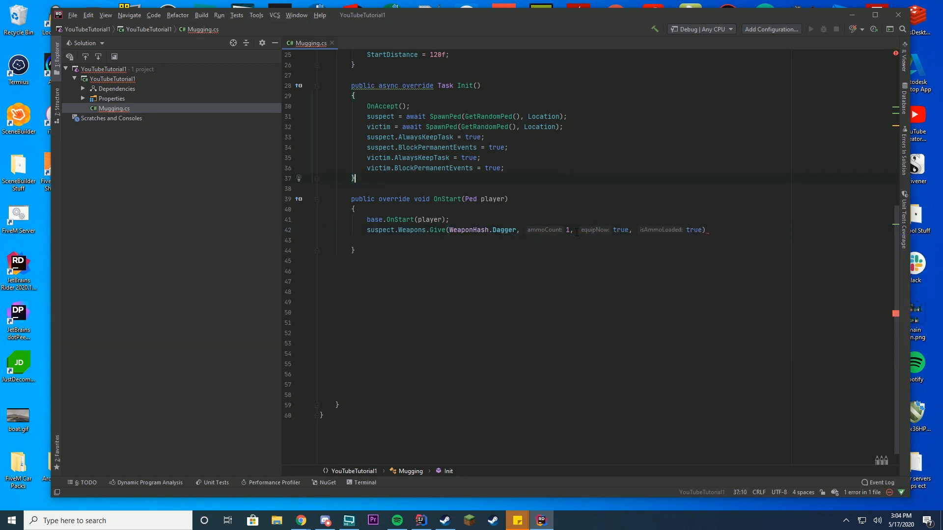
{"action": "left_click", "coordinate": [569, 230]}
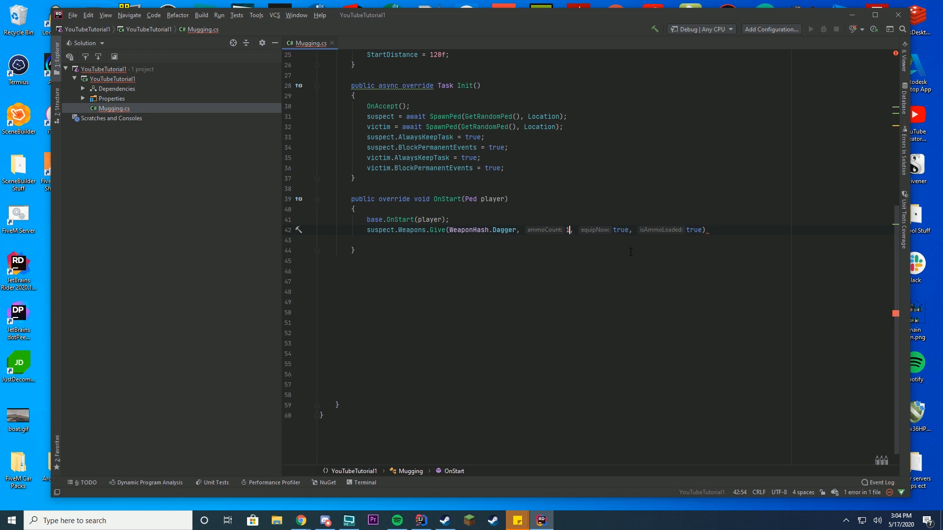
{"action": "left_click", "coordinate": [613, 230]}
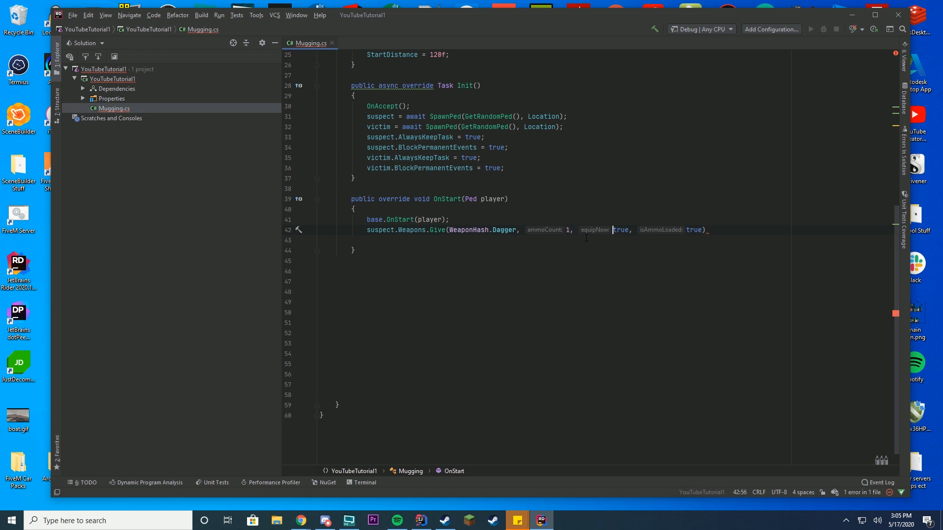
{"action": "double_click", "coordinate": [619, 230]}
{"action": "type", "text": ";"}
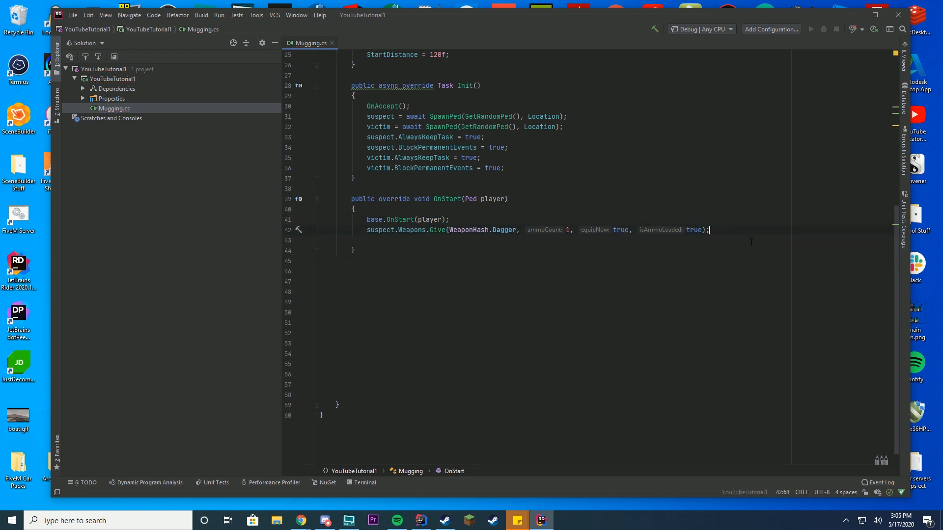
{"action": "mouse_move", "coordinate": [692, 222]}
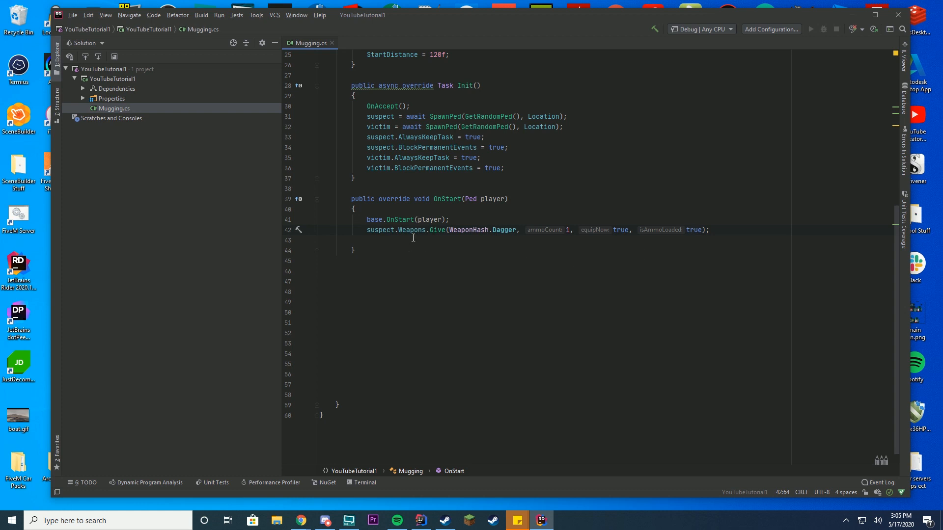
Add suspect.Task.FightAgainst(victim) to OnStart
{"action": "type", "text": "suspe"}
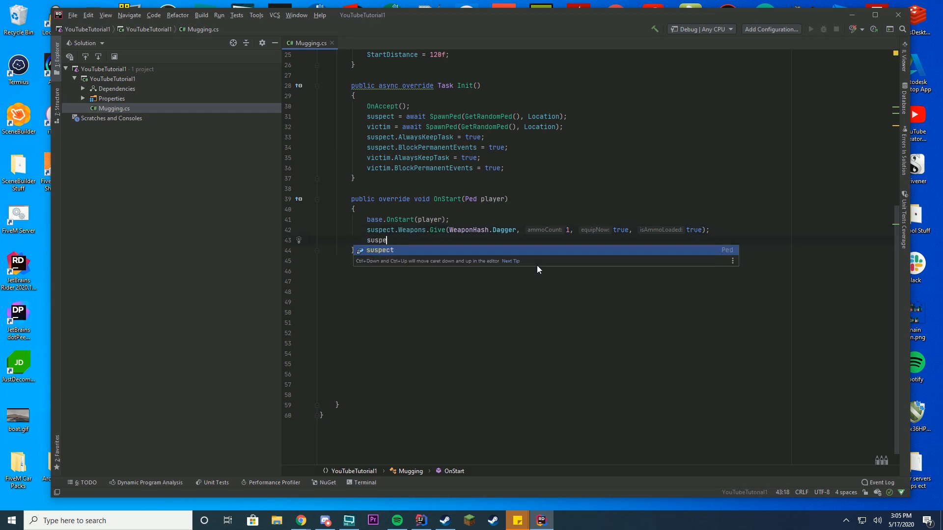
{"action": "type", "text": "."}
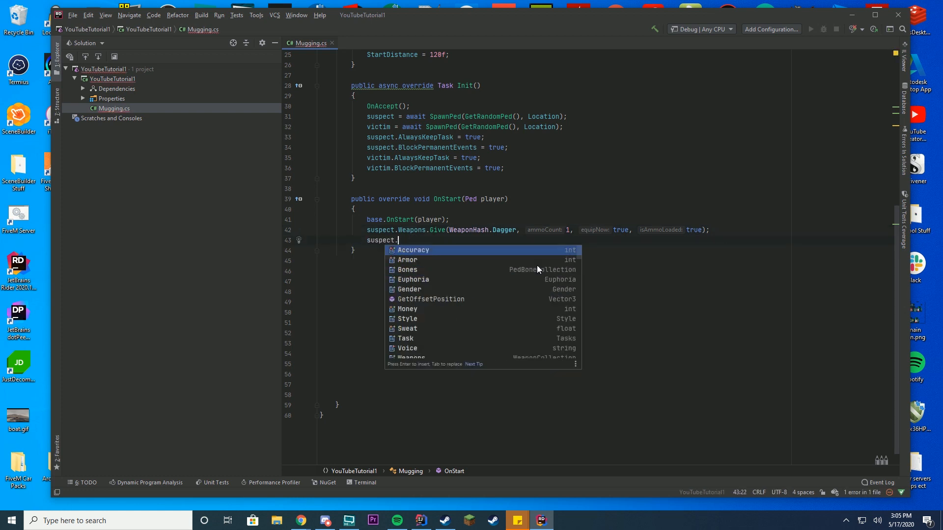
{"action": "type", "text": "Task."}
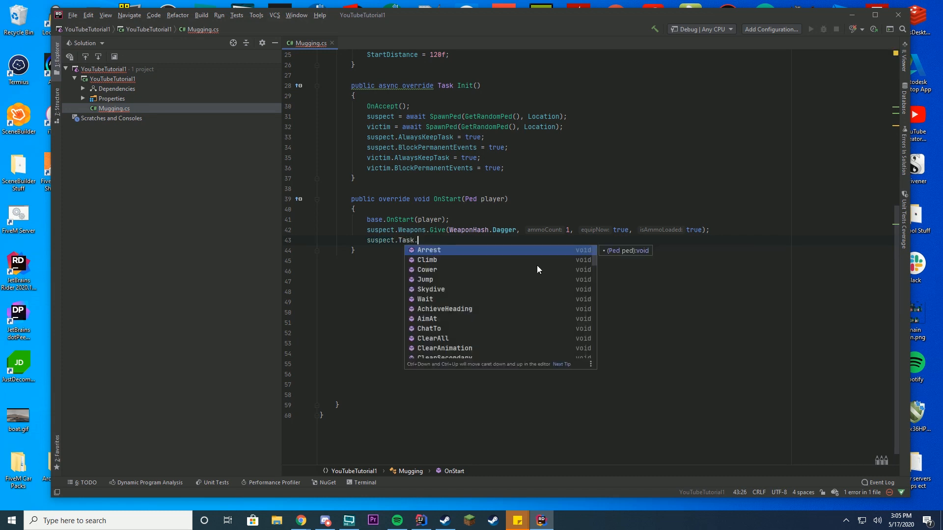
{"action": "type", "text": "fi"}
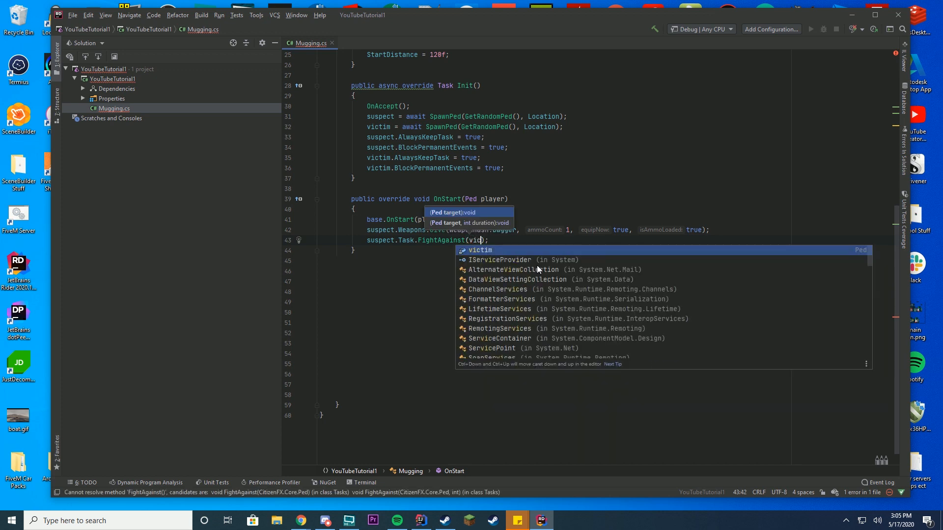
{"action": "key", "text": "Enter"}
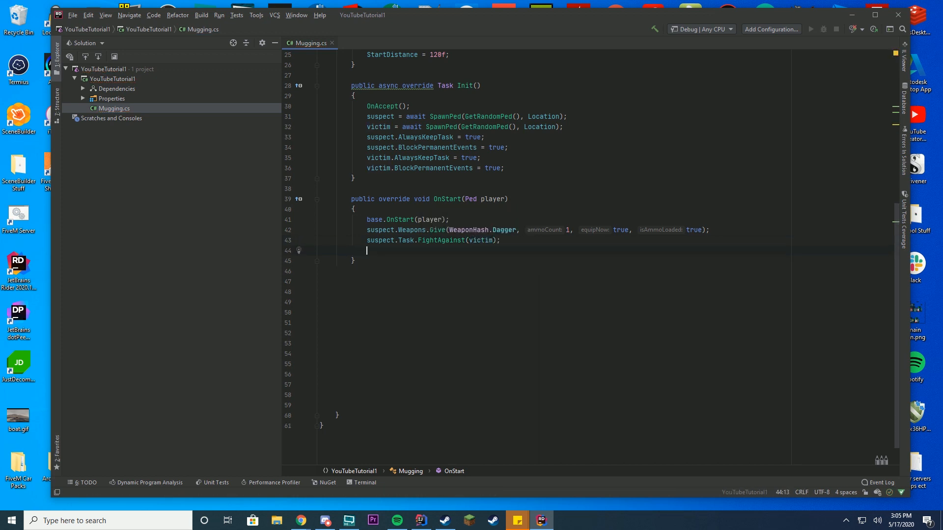
Add victim.Task.ReactAndFlee(suspect) and scroll through Mugging.cs
{"action": "type", "text": "victim."}
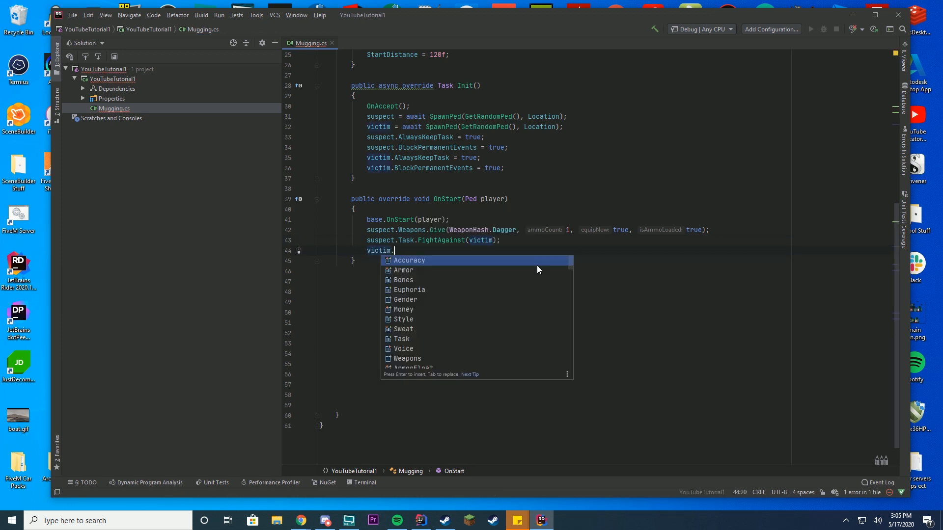
{"action": "type", "text": "Task.ra"}
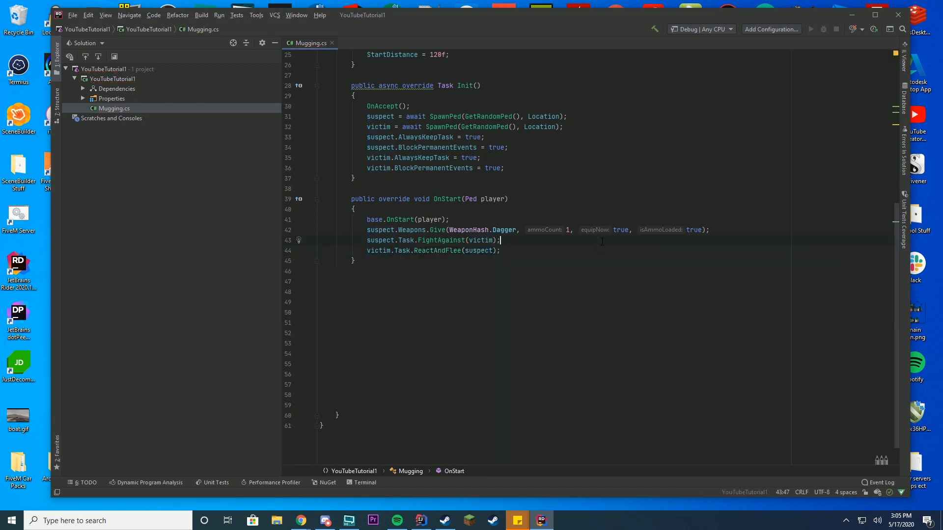
{"action": "scroll", "scroll_direction": "up", "scroll_amount": 3}
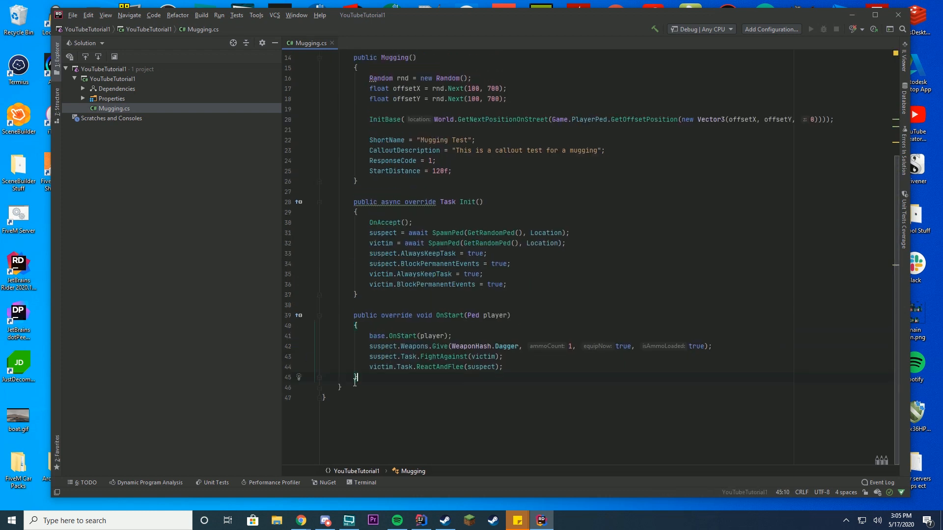
{"action": "scroll", "scroll_direction": "up", "scroll_amount": 3}
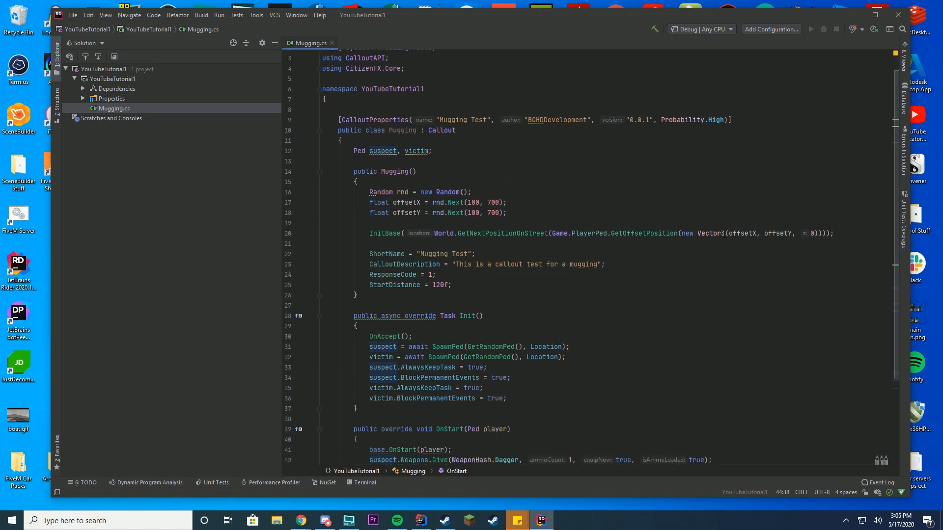
{"action": "scroll", "scroll_direction": "down", "scroll_amount": 3}
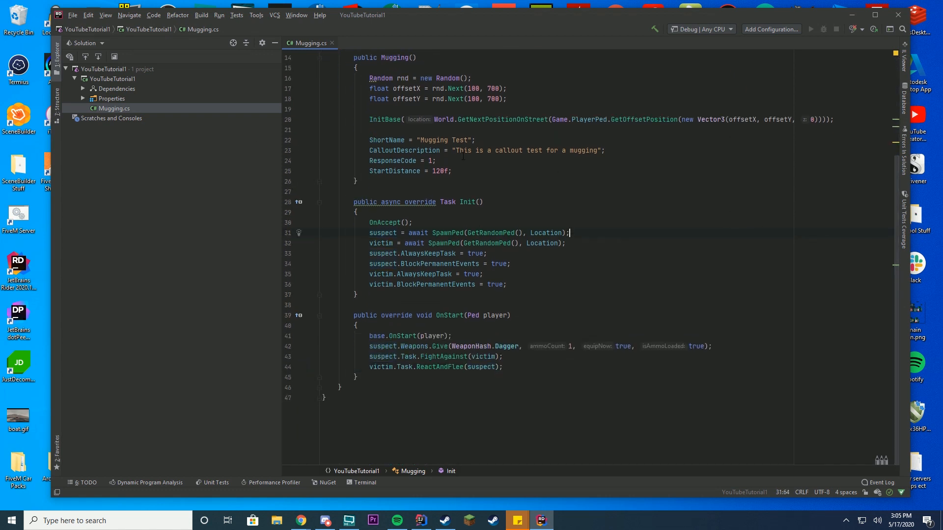
{"action": "mouse_move", "coordinate": [183, 21]}
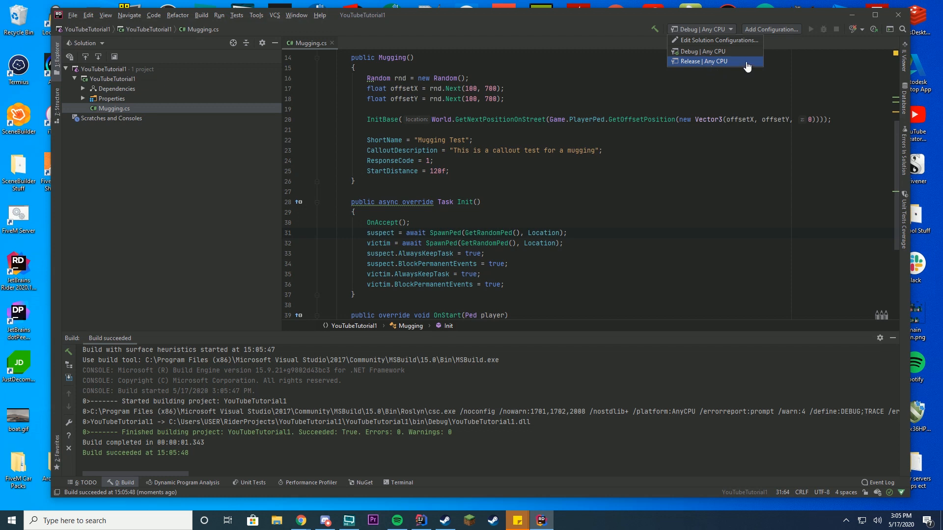
Build the solution in Release | Any CPU and reveal it in Explorer
{"action": "left_click", "coordinate": [201, 15]}
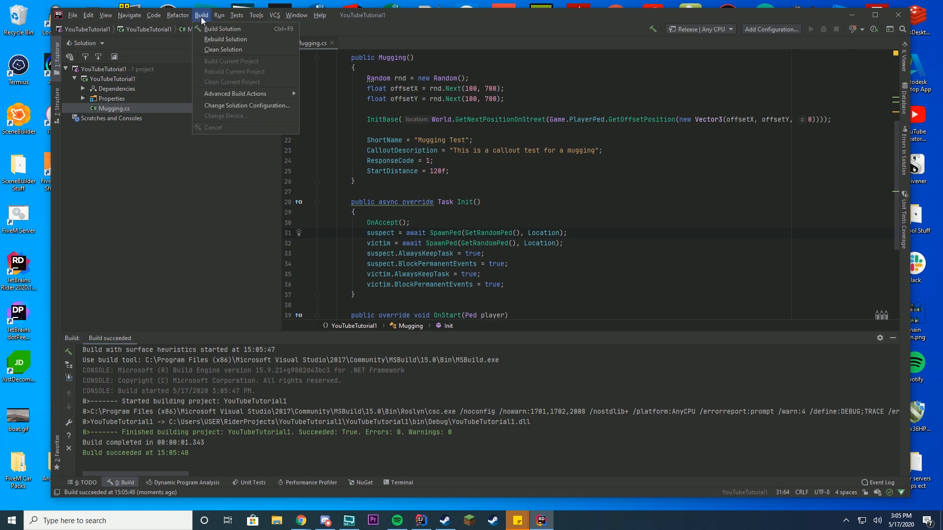
{"action": "left_click", "coordinate": [225, 39]}
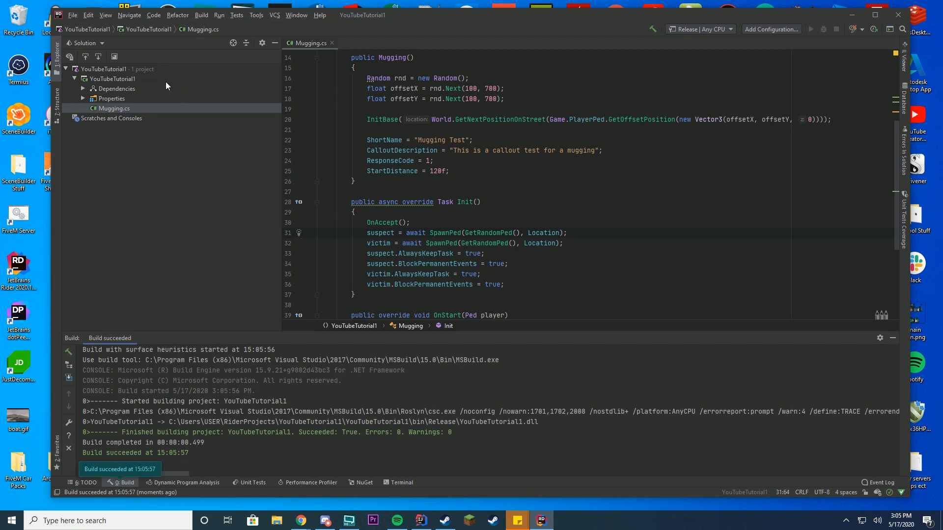
{"action": "right_click", "coordinate": [113, 69]}
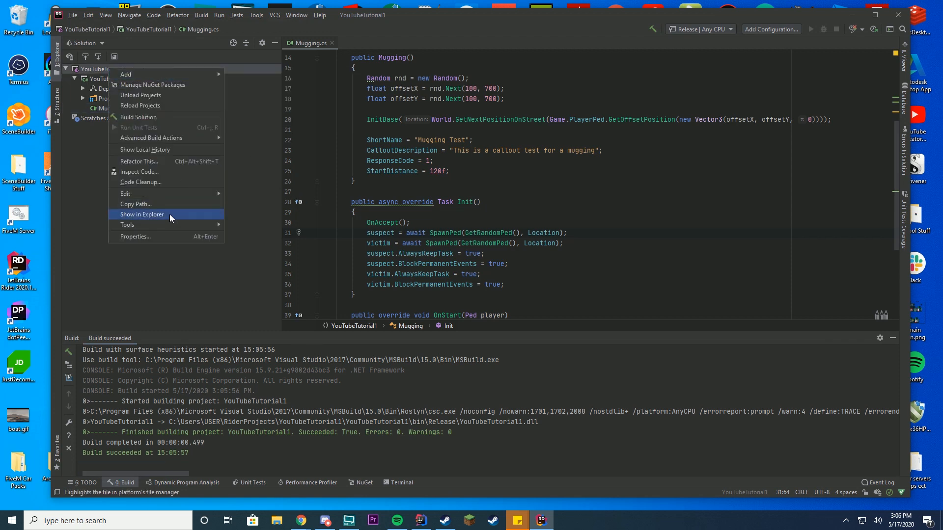
{"action": "left_click", "coordinate": [142, 214]}
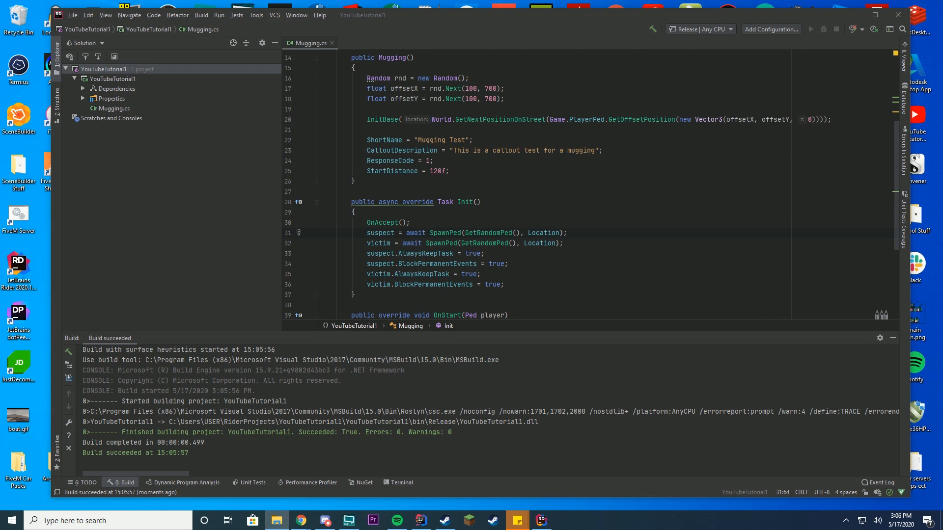
Browse to YouTubeTutorial1\bin\Release and select YouTubeTutorial1.dll
{"action": "left_click", "coordinate": [276, 521]}
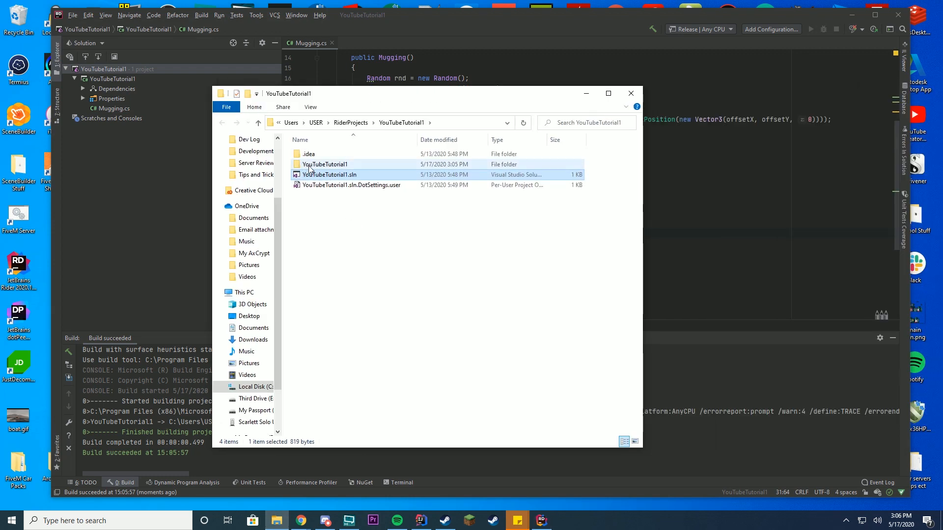
{"action": "double_click", "coordinate": [325, 164]}
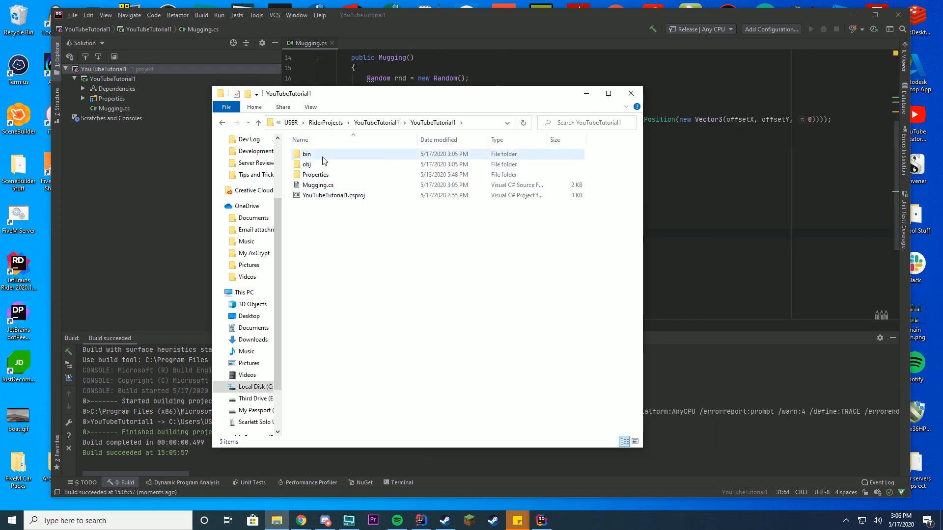
{"action": "double_click", "coordinate": [306, 154]}
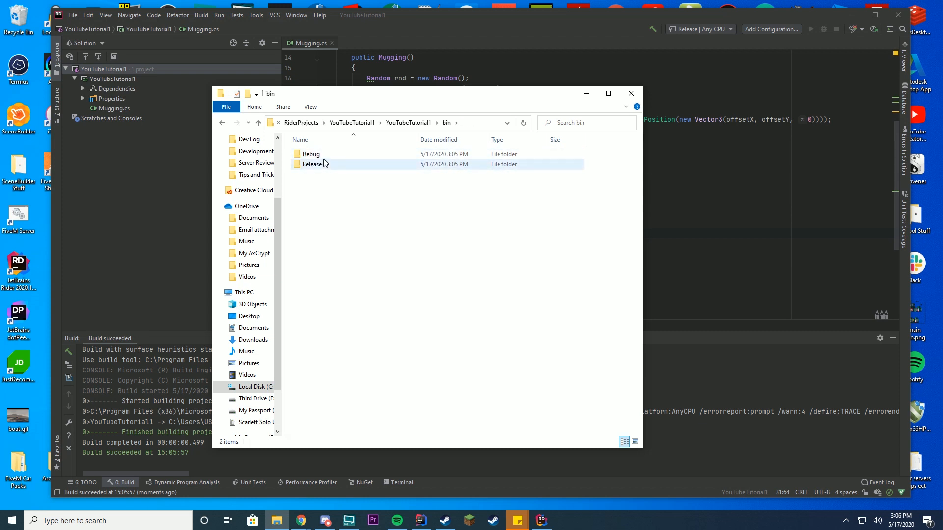
{"action": "double_click", "coordinate": [311, 164]}
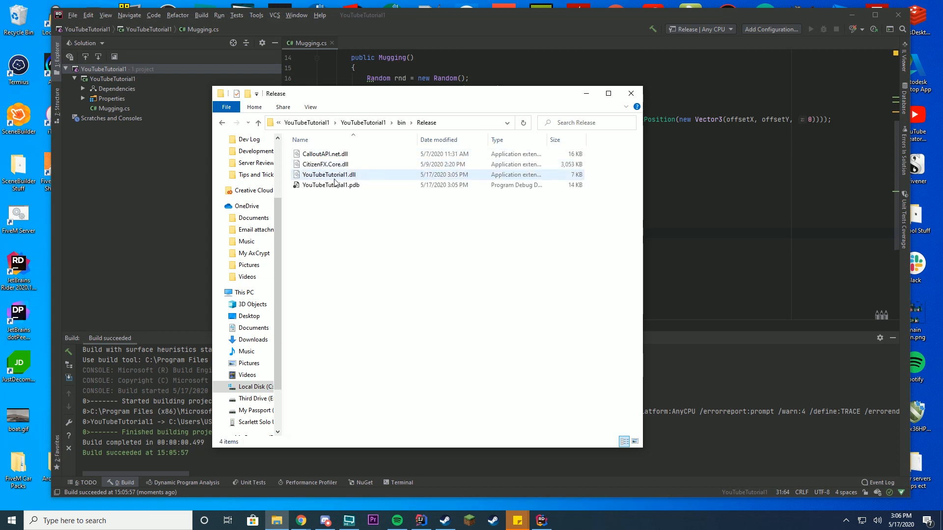
{"action": "left_click", "coordinate": [329, 174]}
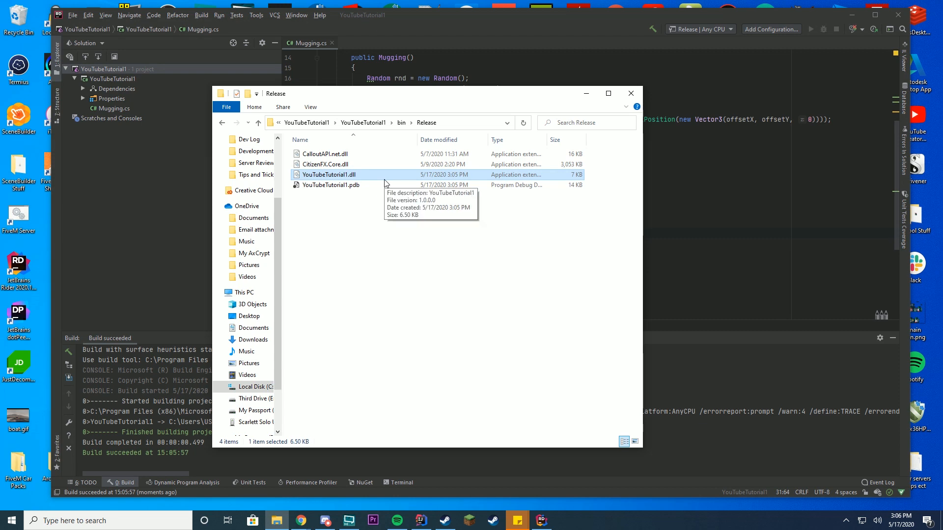
{"action": "mouse_move", "coordinate": [395, 197]}
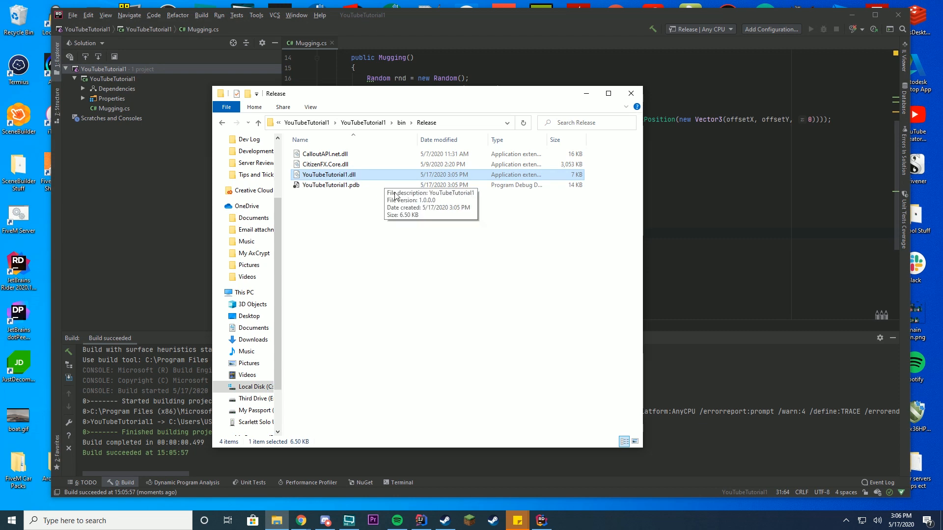
{"action": "mouse_move", "coordinate": [346, 175]}
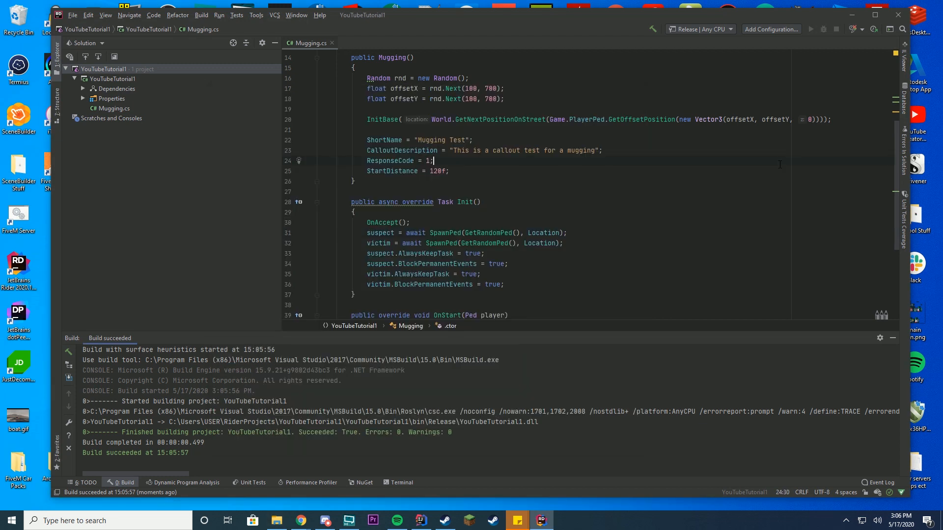
Change the YouTubeTutorial1 project's Assembly name to YouTubeTutorial1.net in Properties
{"action": "right_click", "coordinate": [105, 69]}
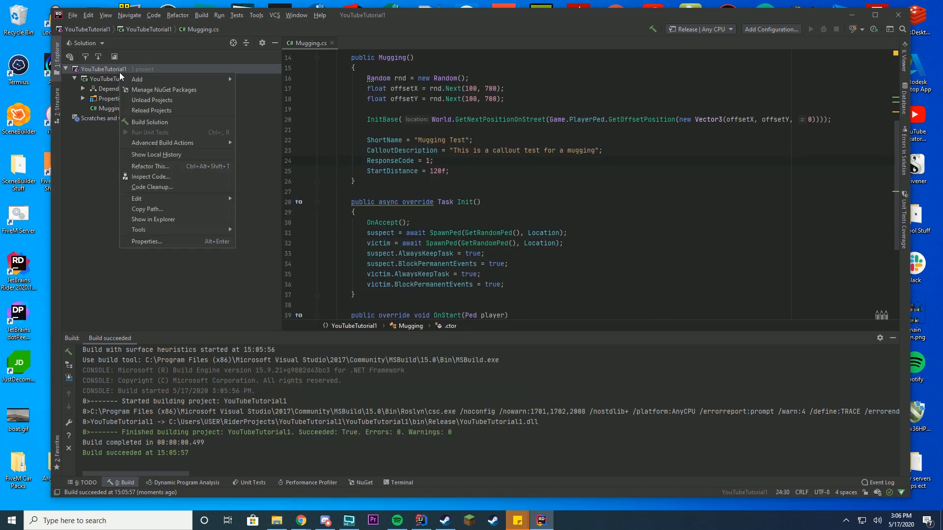
{"action": "left_click", "coordinate": [146, 241]}
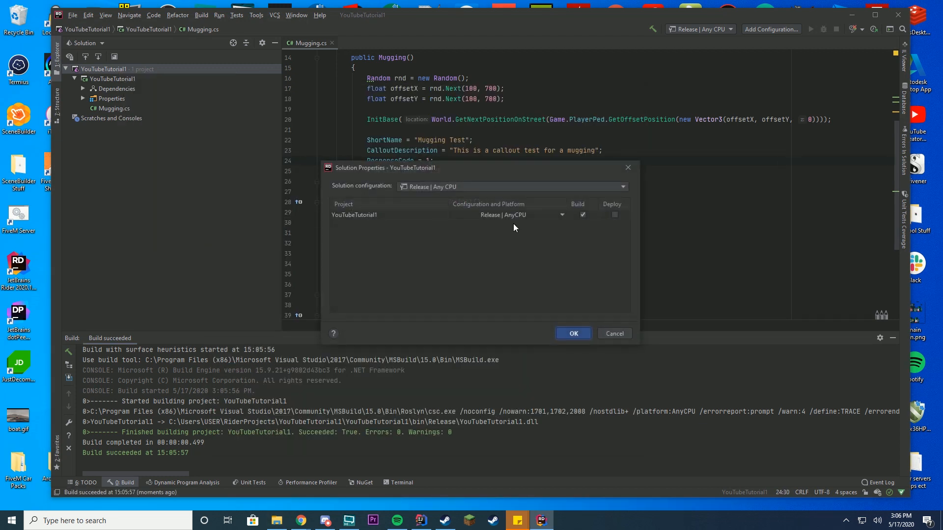
{"action": "left_click", "coordinate": [572, 333]}
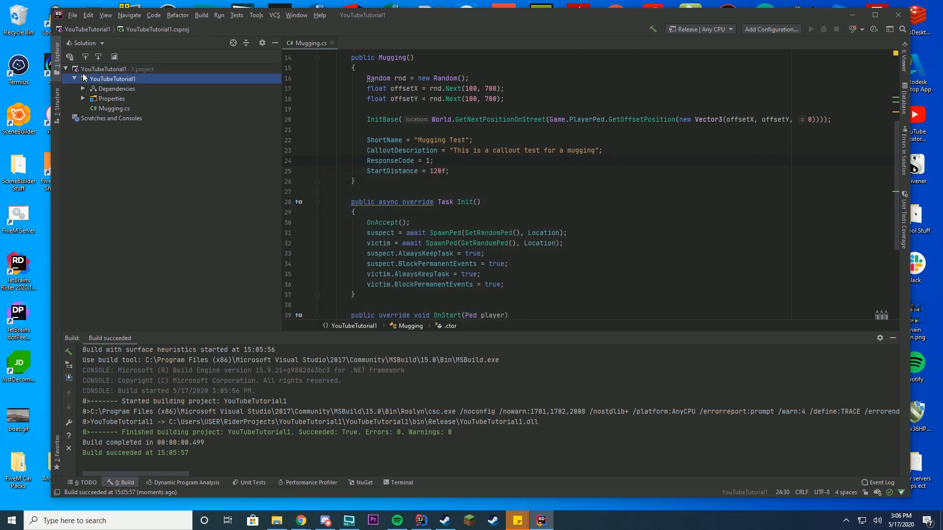
{"action": "right_click", "coordinate": [112, 78]}
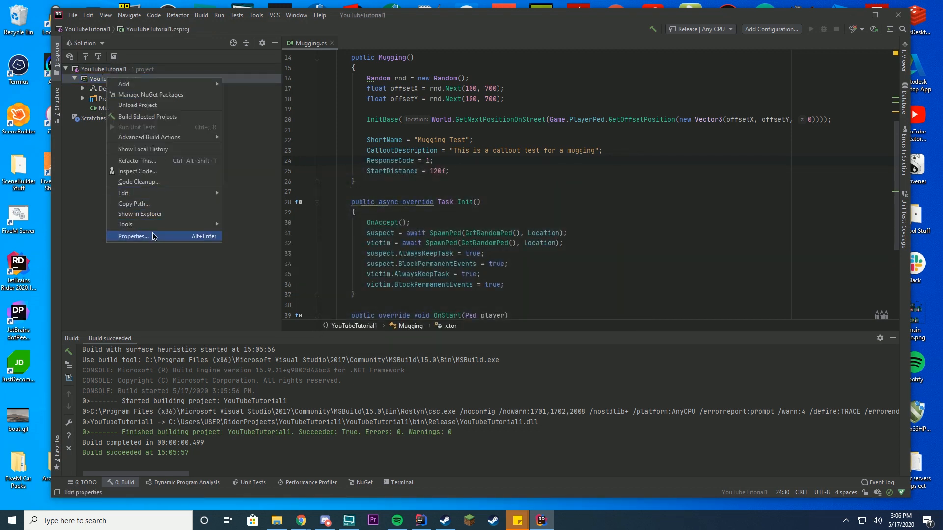
{"action": "left_click", "coordinate": [134, 236]}
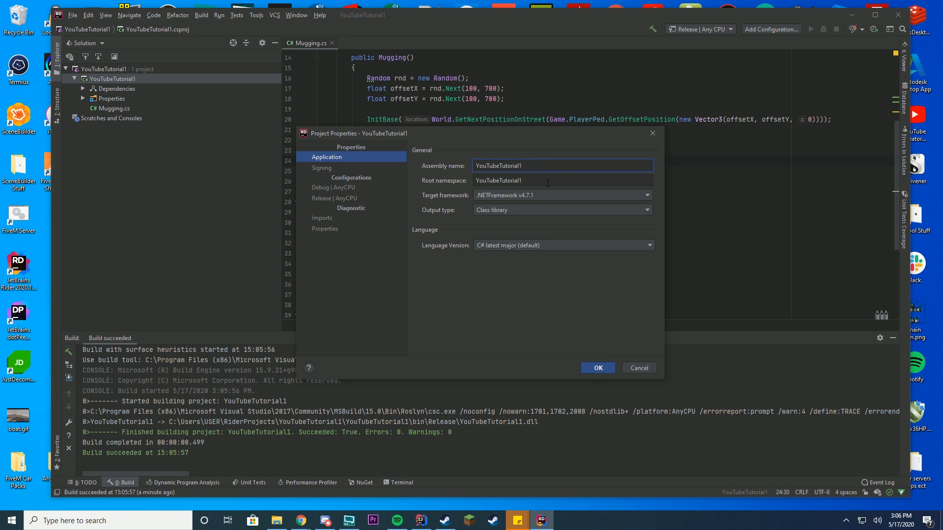
{"action": "type", "text": ".net"}
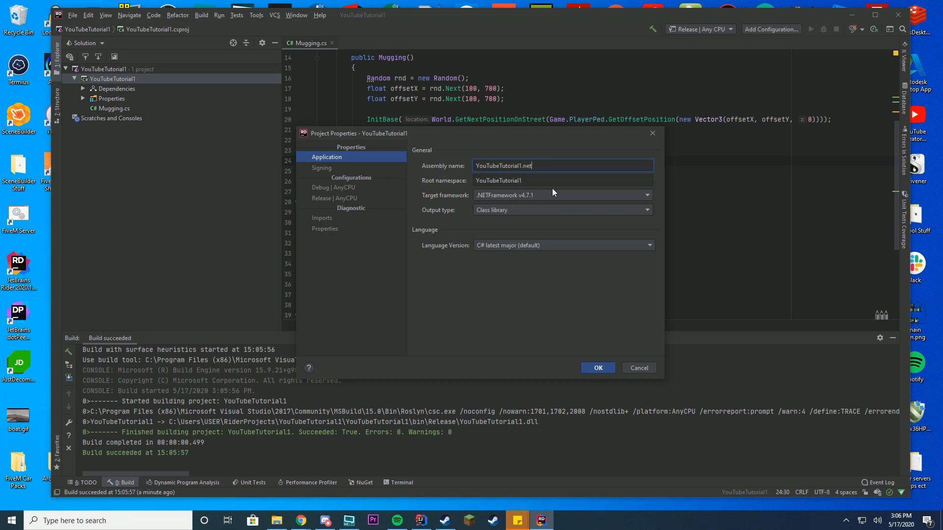
{"action": "left_click", "coordinate": [597, 368]}
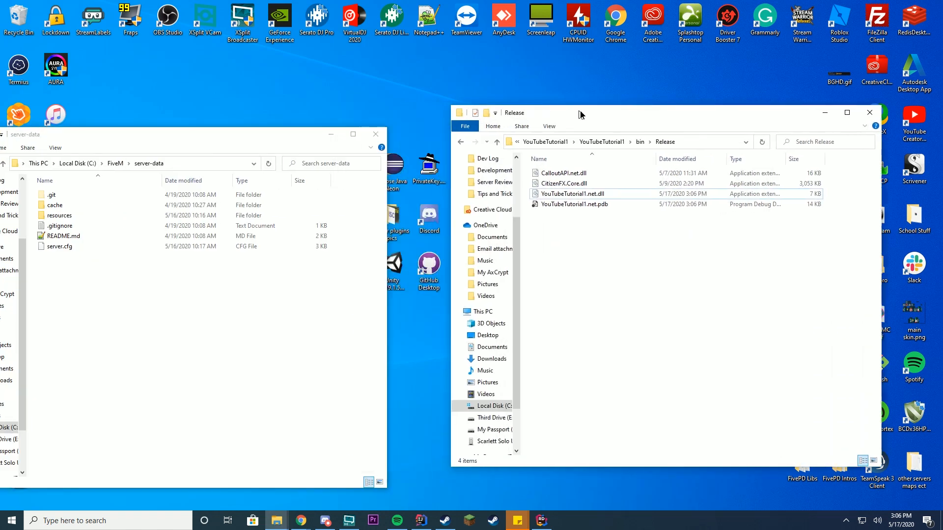
Navigate into resources, fivepd, then callouts under C:\FiveM\server-data
{"action": "double_click", "coordinate": [59, 215]}
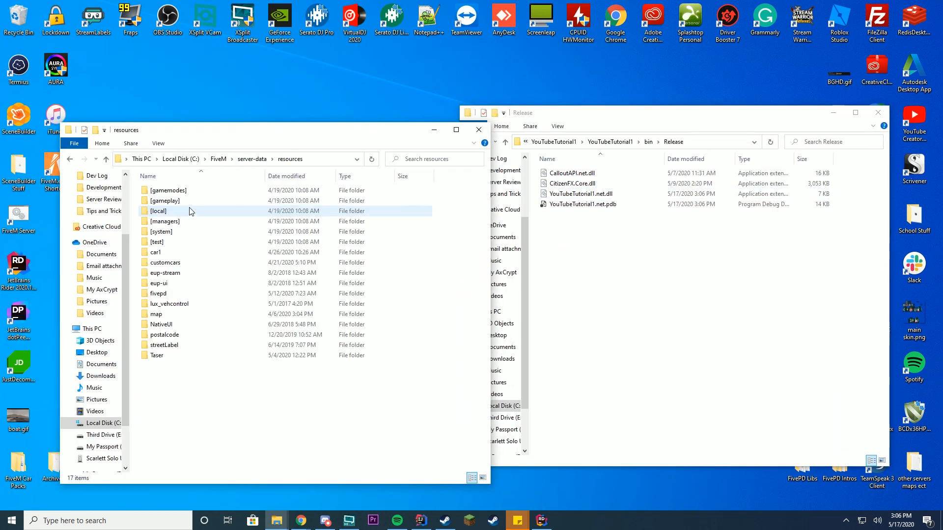
{"action": "double_click", "coordinate": [157, 293]}
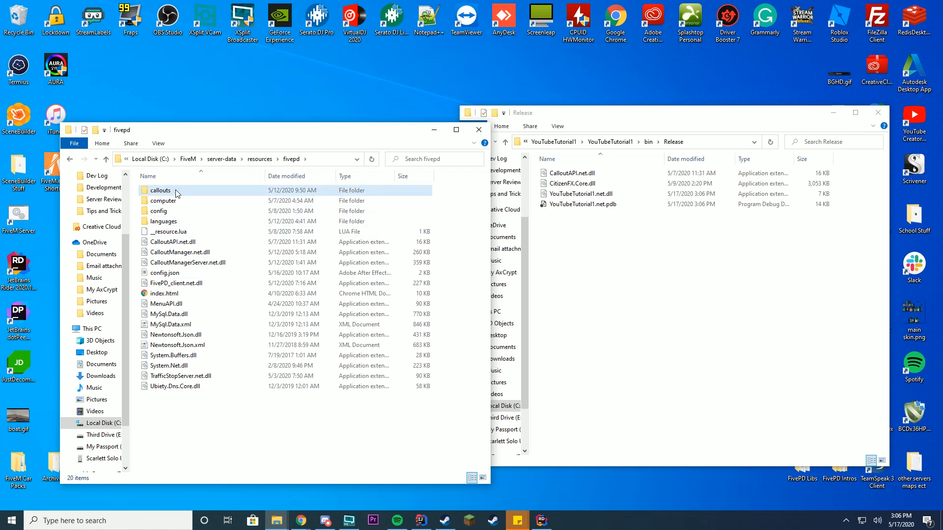
{"action": "double_click", "coordinate": [161, 190]}
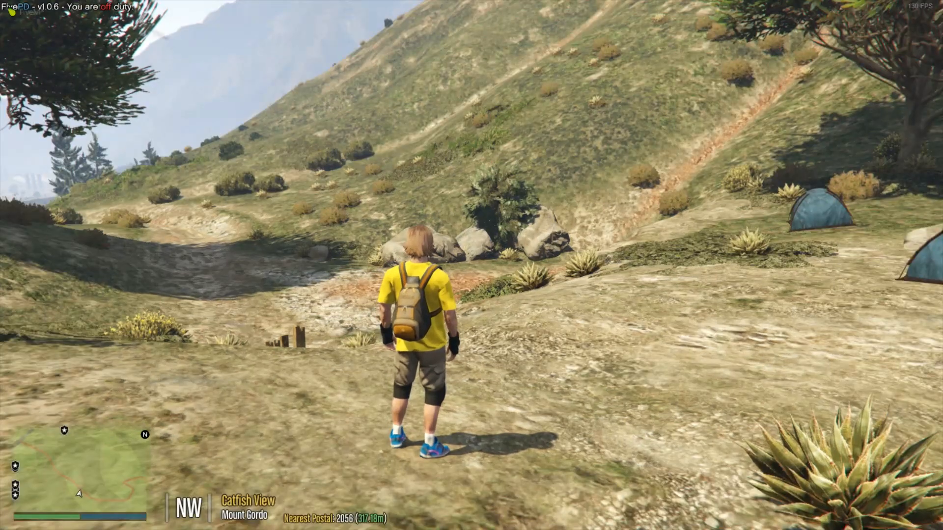
Go on duty, take the Mugging Test callout, drive there, and close the crash report
{"action": "key", "text": "F8"}
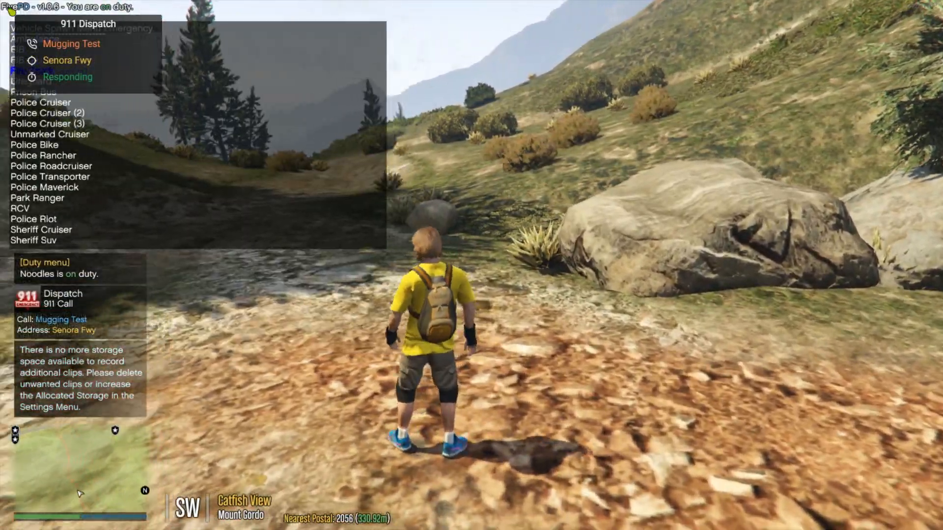
{"action": "left_click", "coordinate": [40, 102]}
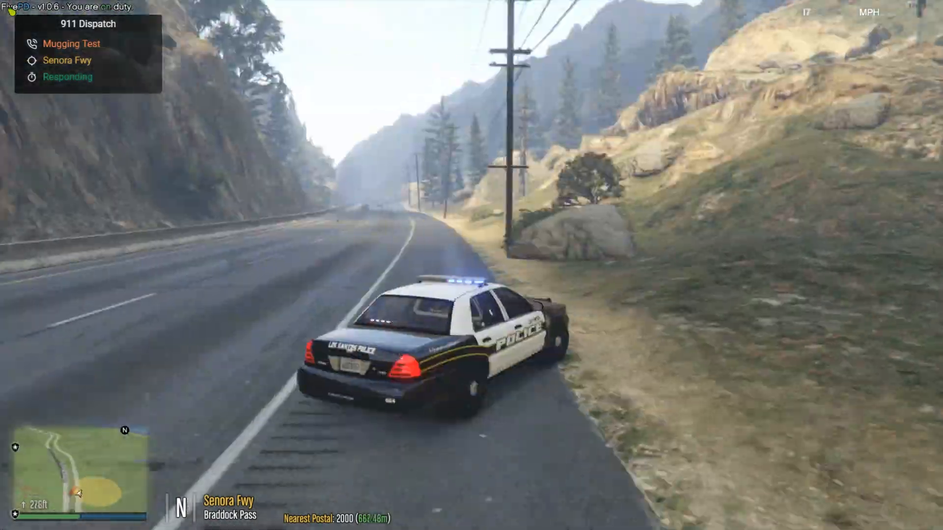
{"action": "key", "text": "w"}
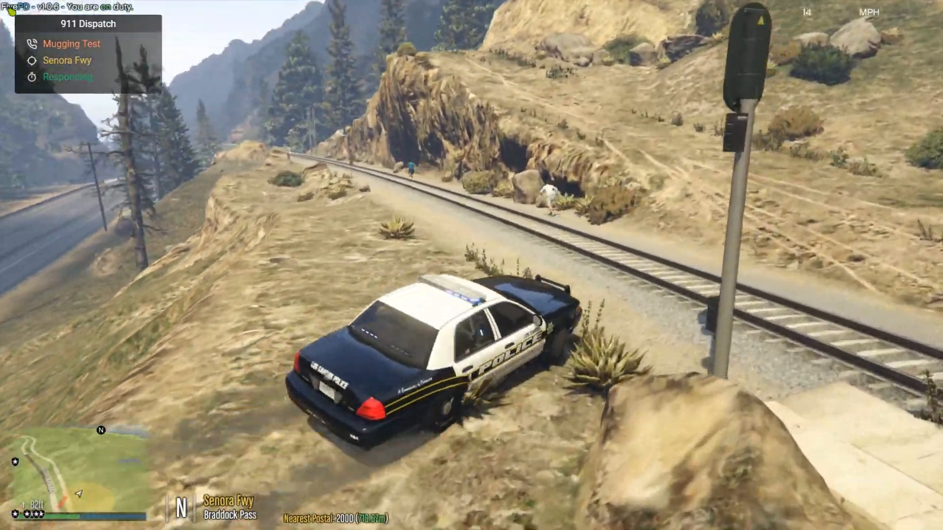
{"action": "key", "text": "w"}
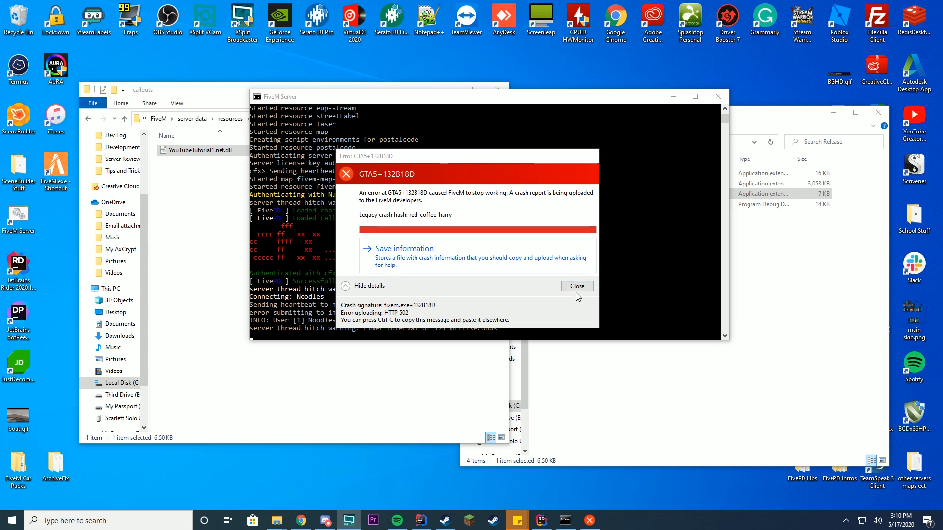
{"action": "left_click", "coordinate": [576, 285]}
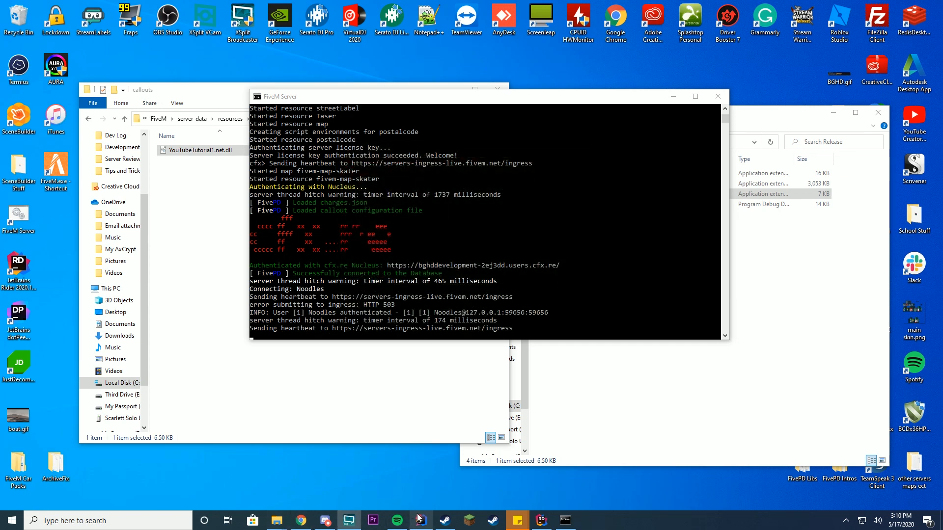
Attach blips to the suspect and victim and replace WeaponHash.Dagger with Knife
{"action": "left_click", "coordinate": [540, 520]}
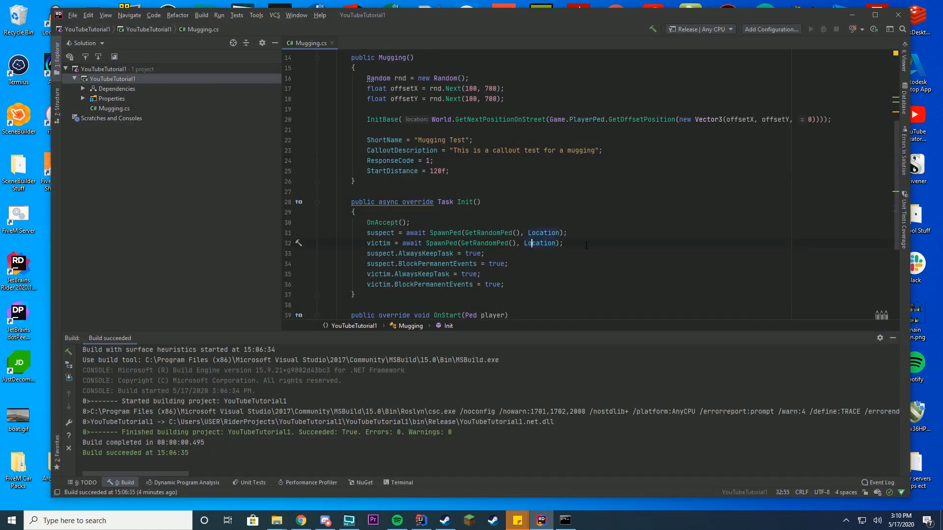
{"action": "scroll", "scroll_direction": "down", "scroll_amount": 3}
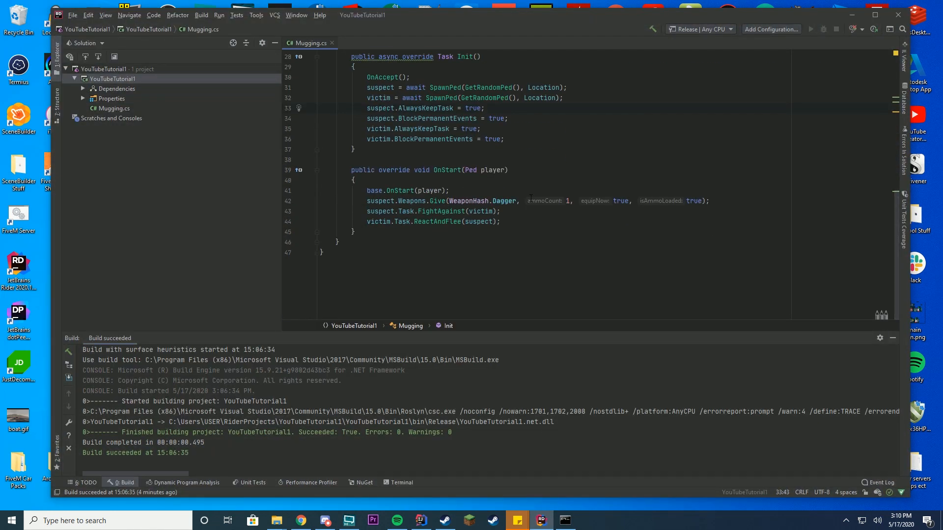
{"action": "scroll", "scroll_direction": "up", "scroll_amount": 3}
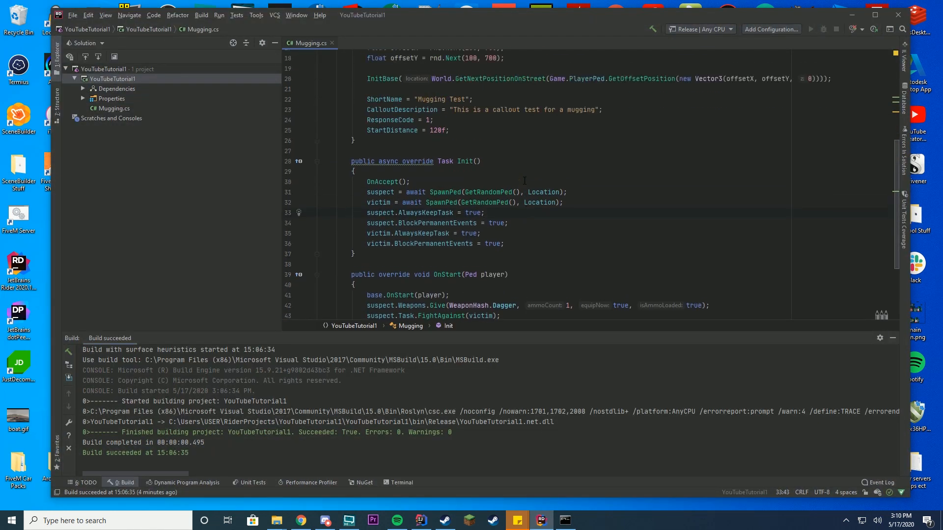
{"action": "scroll", "scroll_direction": "up", "scroll_amount": 3}
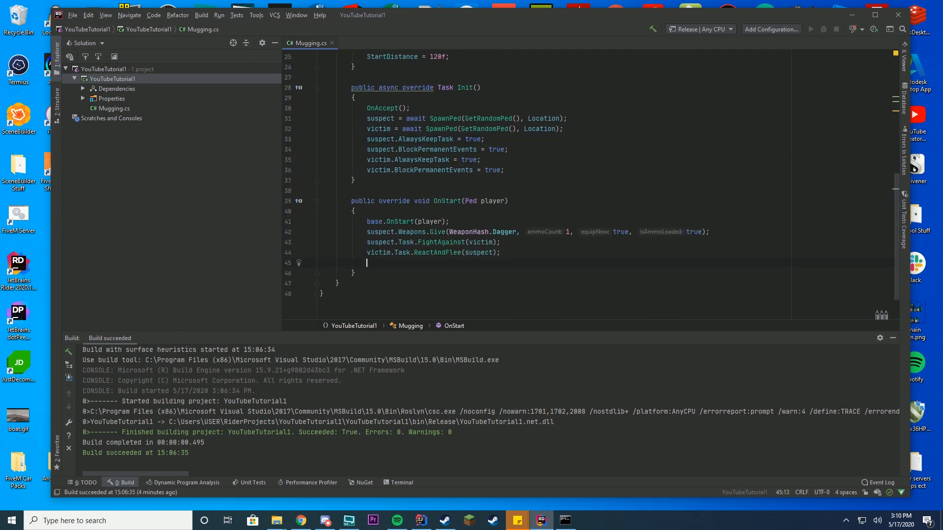
{"action": "type", "text": "suspect.add"}
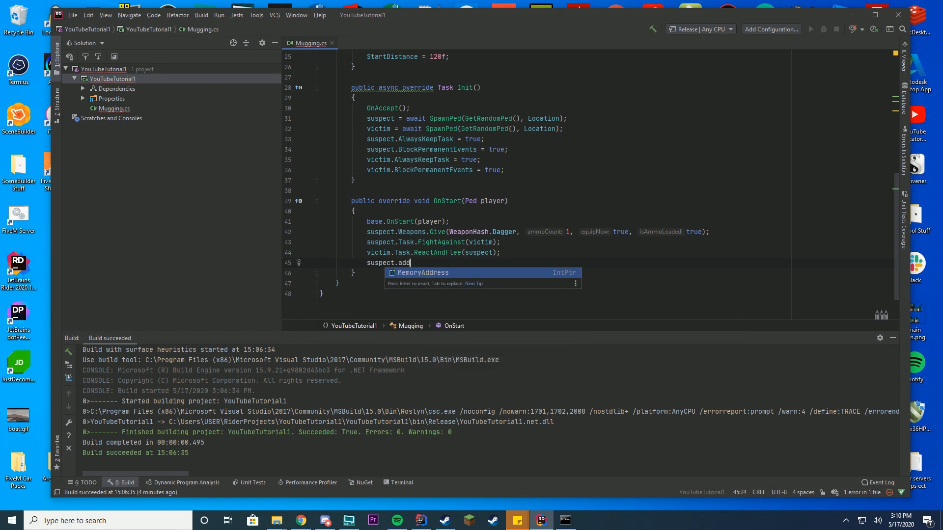
{"action": "key", "text": "backspace"}
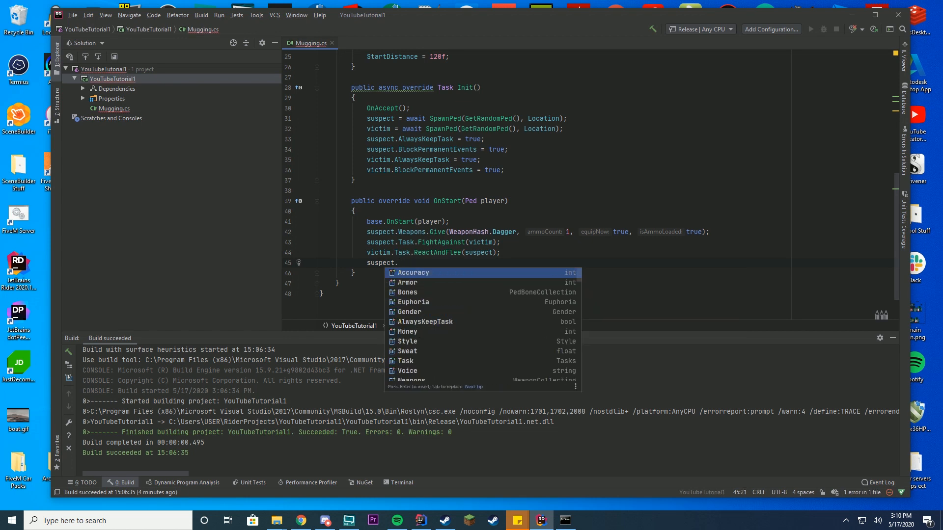
{"action": "type", "text": "AttachBlip()"}
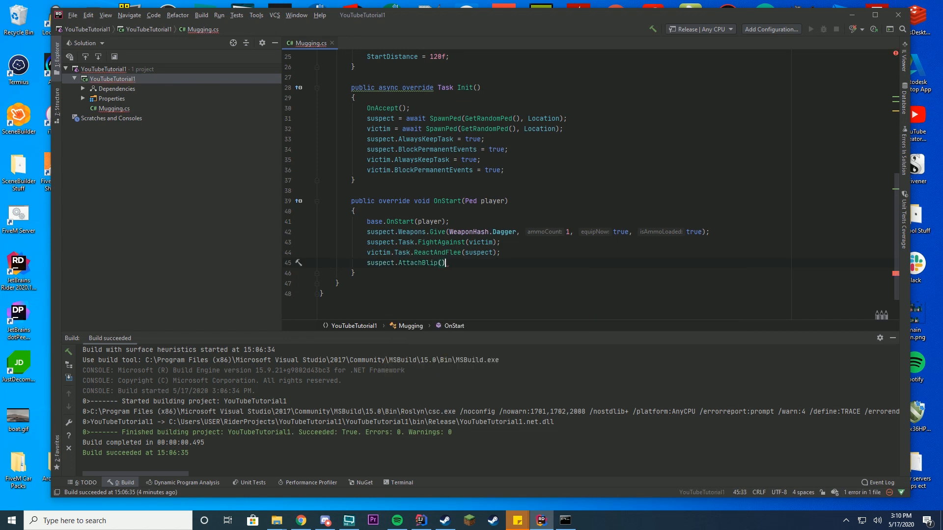
{"action": "type", "text": "victim.AttachBlip()/"}
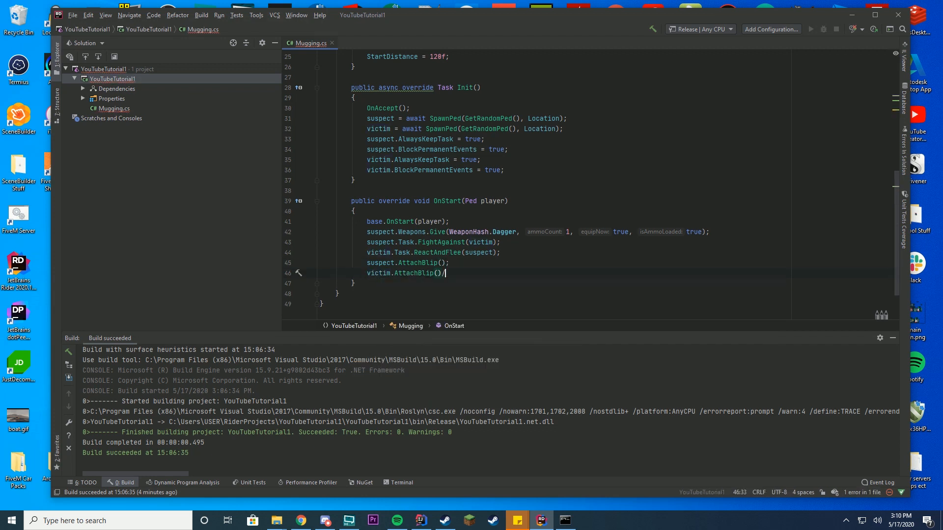
{"action": "type", "text": ";"}
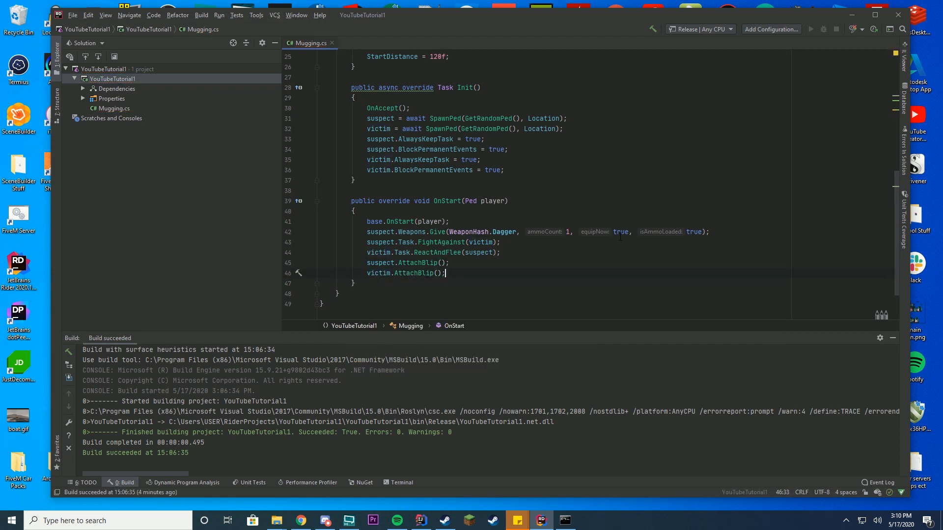
{"action": "double_click", "coordinate": [503, 231]}
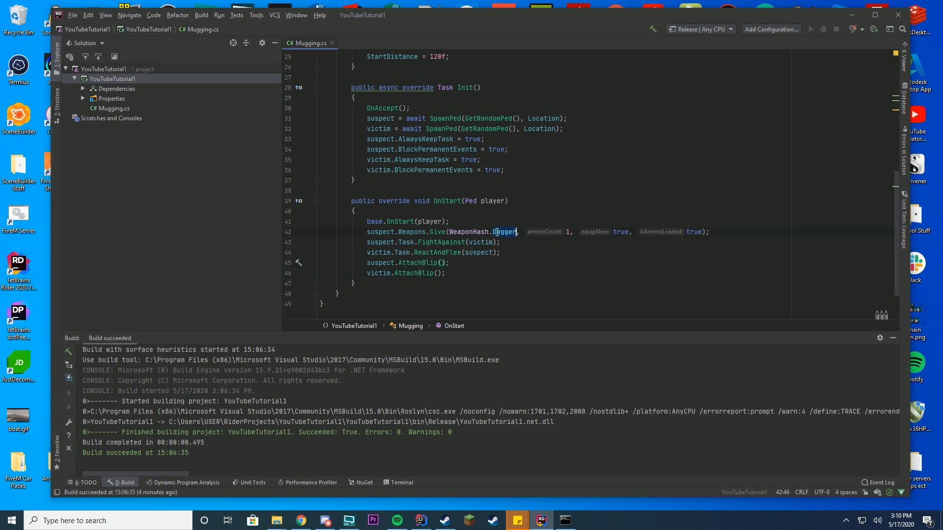
{"action": "type", "text": "Knife"}
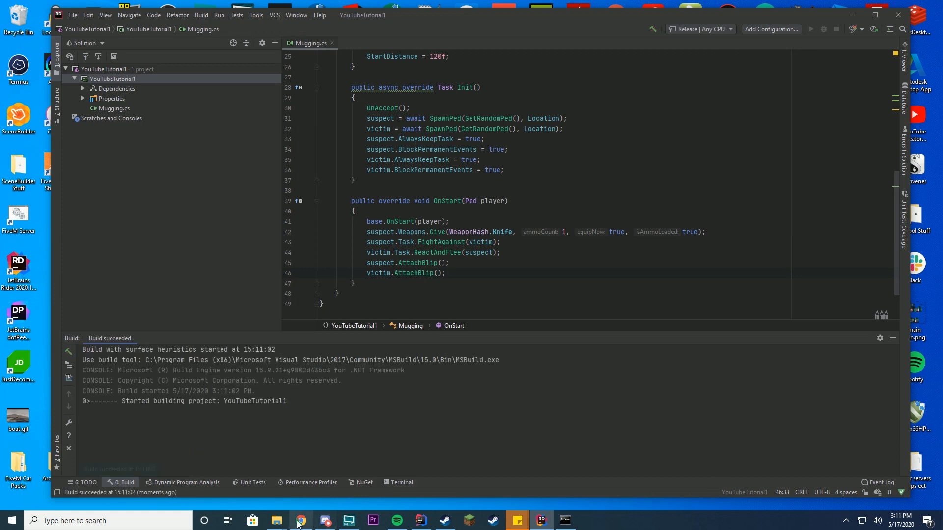
Replace YouTubeTutorial1.net.dll in the callouts folder with the rebuilt copy
{"action": "left_click", "coordinate": [275, 520]}
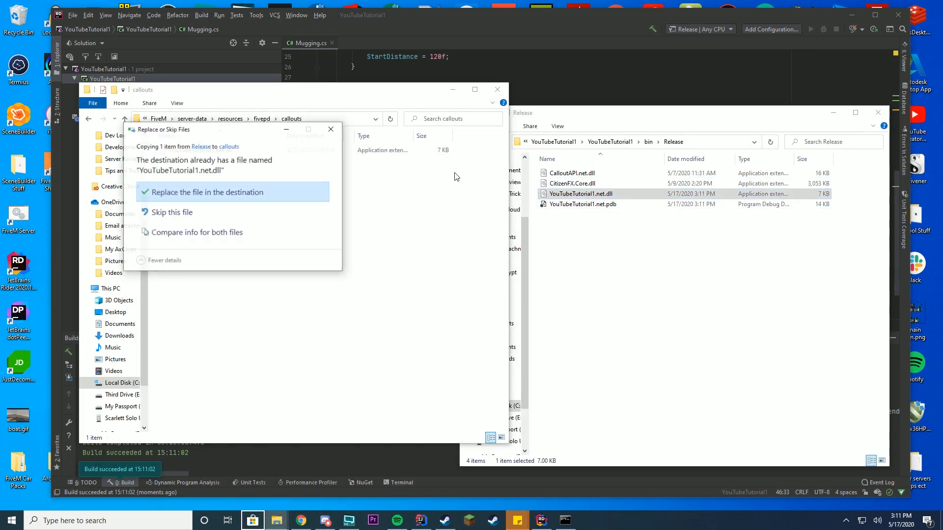
{"action": "left_click", "coordinate": [206, 192]}
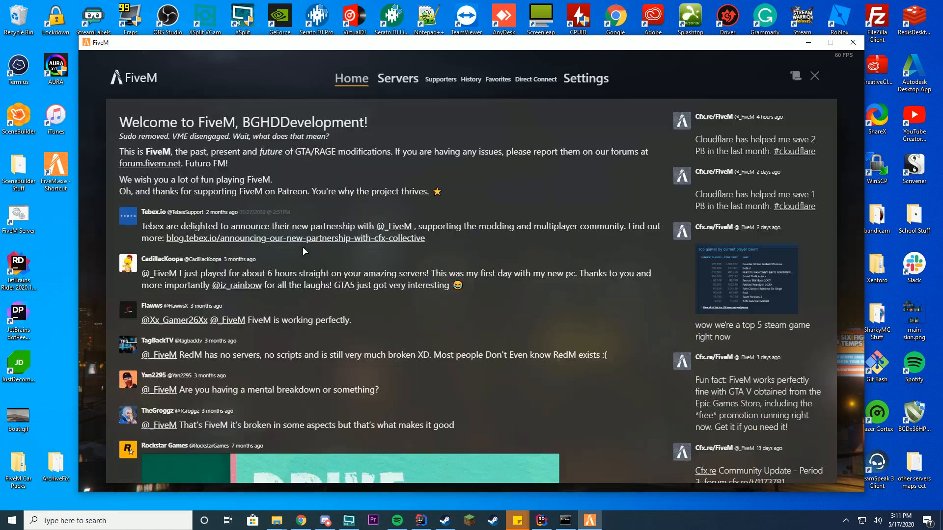
Direct-connect to localhost and join the local FXServer
{"action": "left_click", "coordinate": [534, 78]}
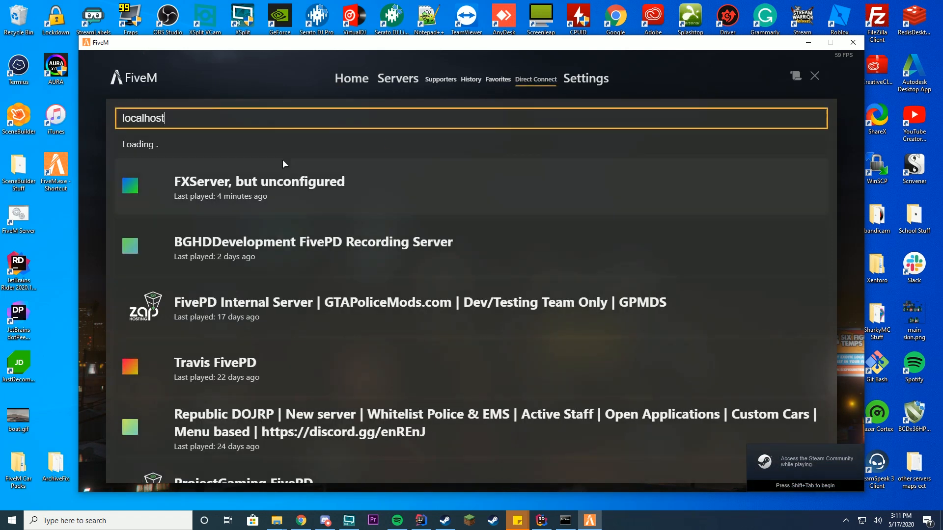
{"action": "mouse_move", "coordinate": [159, 182]}
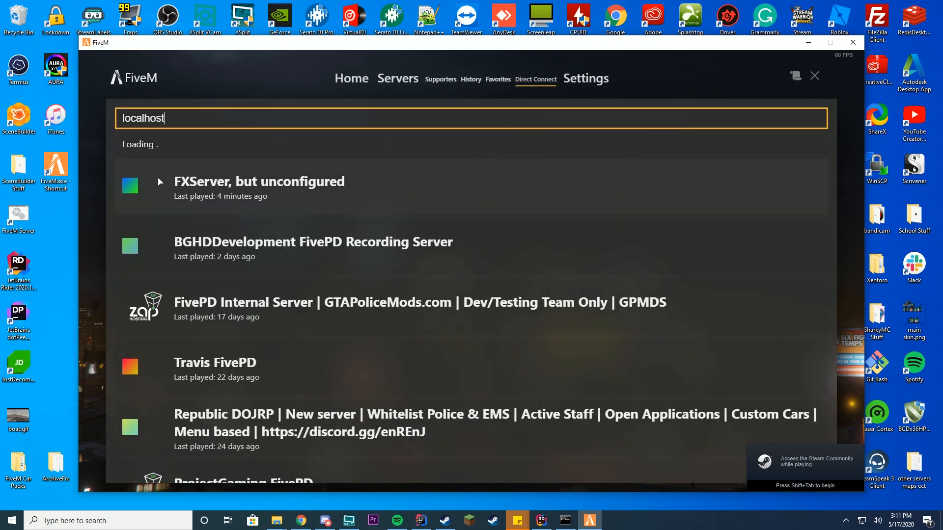
{"action": "left_click", "coordinate": [259, 181]}
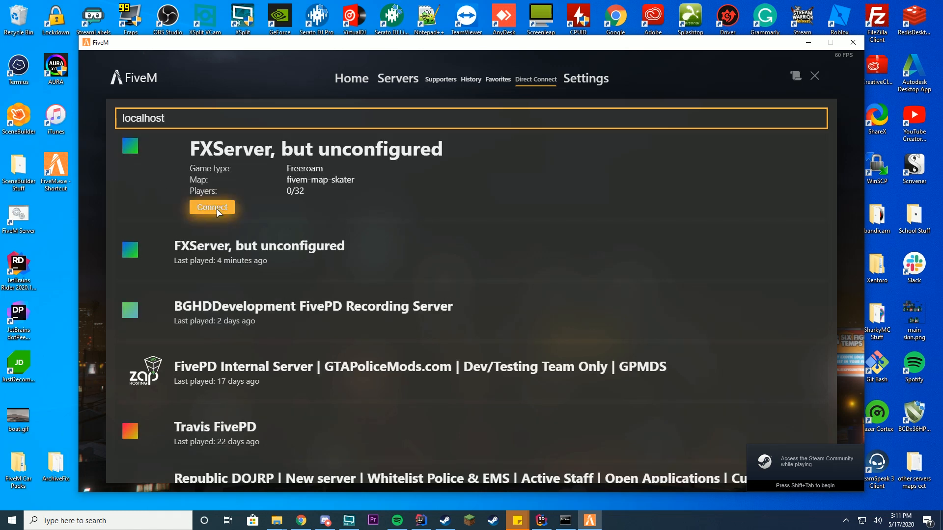
{"action": "left_click", "coordinate": [211, 207]}
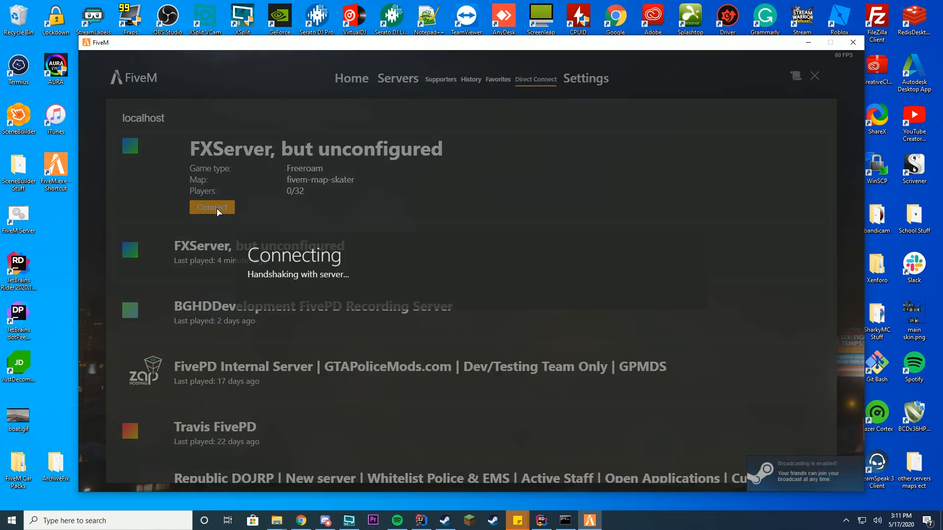
{"action": "left_click", "coordinate": [211, 207]}
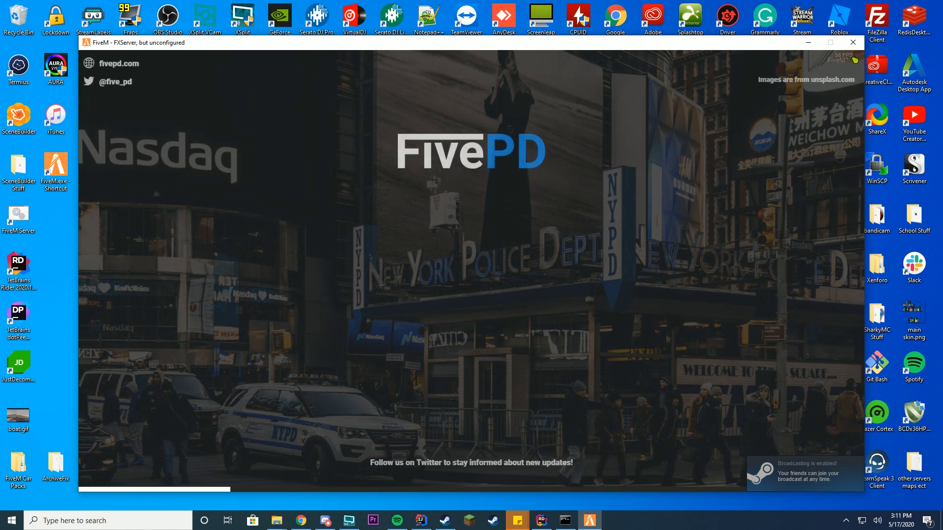